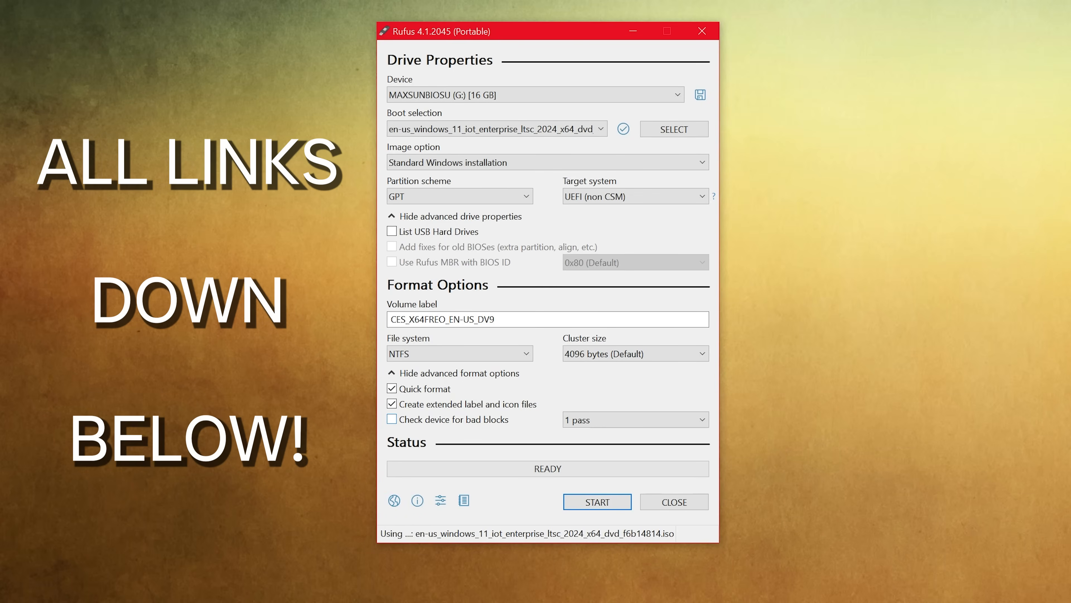
# - Start writing the Windows 11 IoT Enterprise LTSC 2024 ISO to the 16 GB USB drive
pyautogui.click(595, 501)
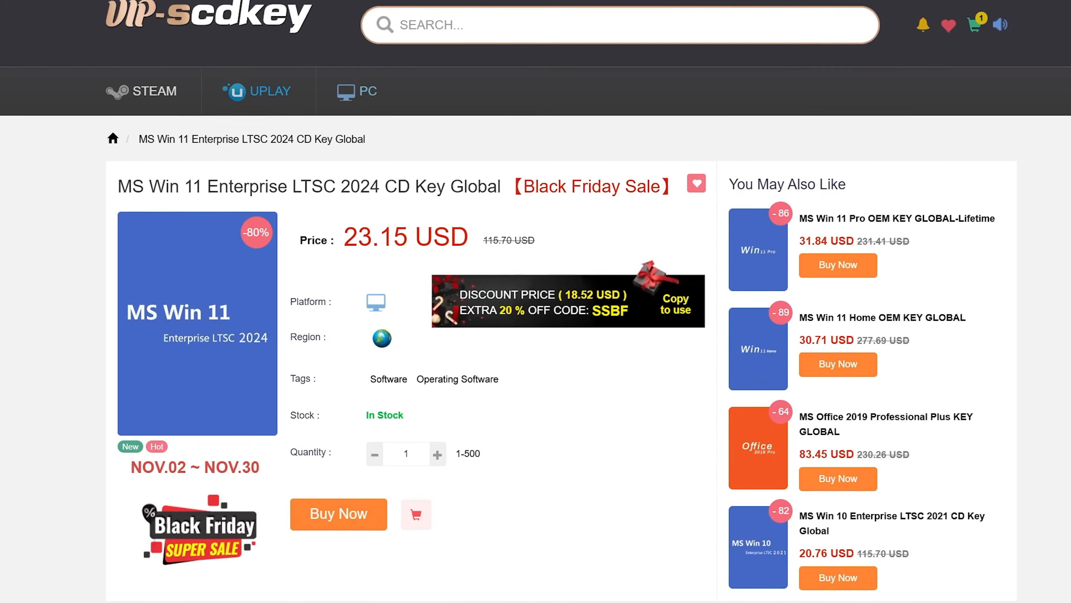
# - Show the MS Win 11 Enterprise LTSC 2024 CD Key Global product page with its price
pyautogui.click(338, 514)
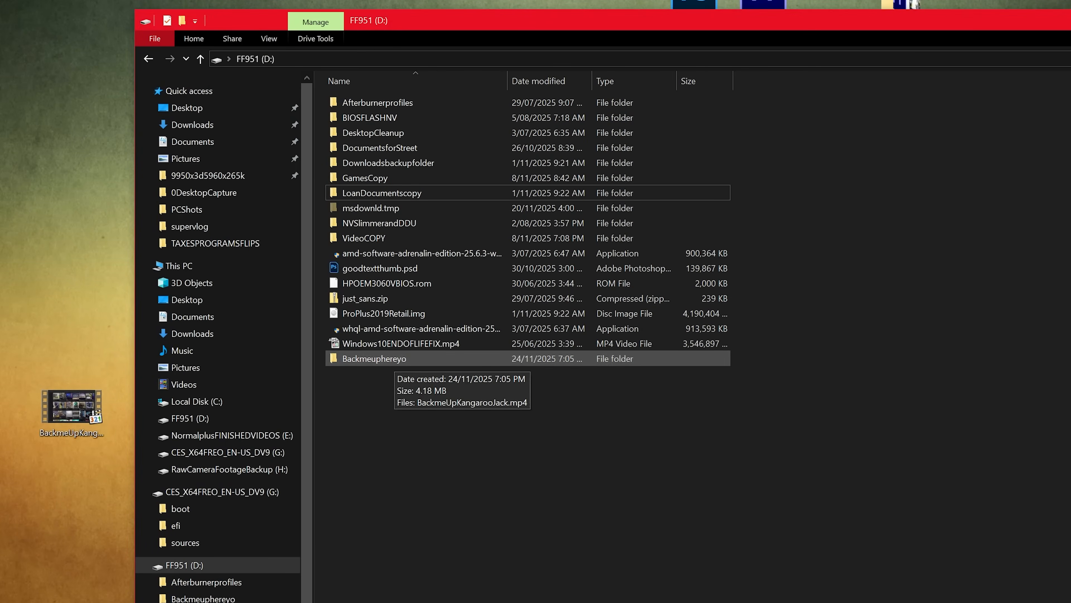
# - Enter the Backmeuphereyo backup folder on the FF951 (D:) drive
pyautogui.doubleClick(373, 358)
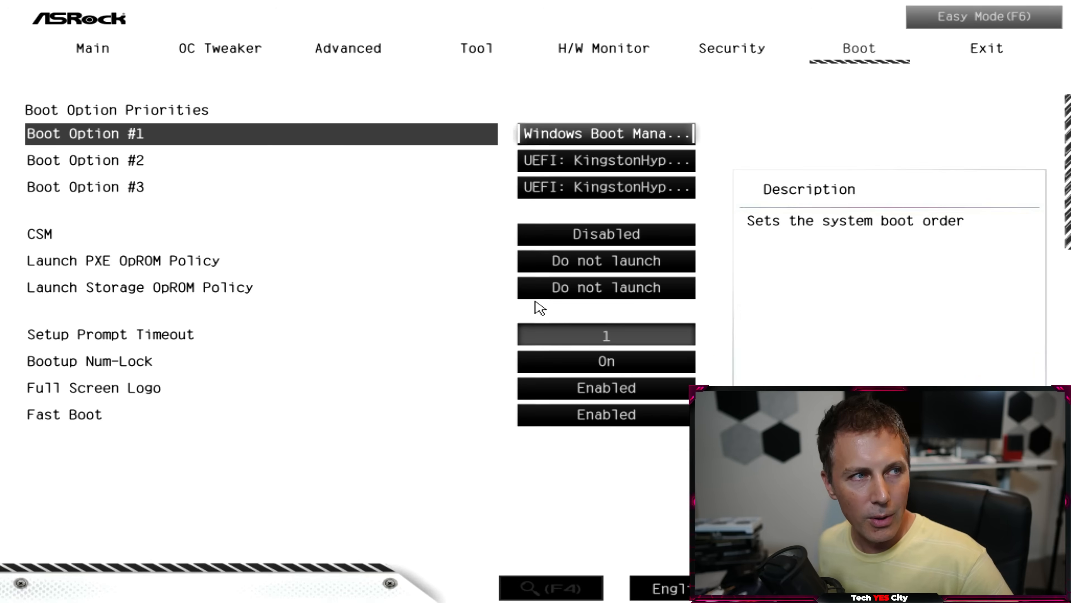
# - Set Boot Option #1 to UEFI: KingstonHyperX Partition 1, then save changes and exit
pyautogui.click(606, 133)
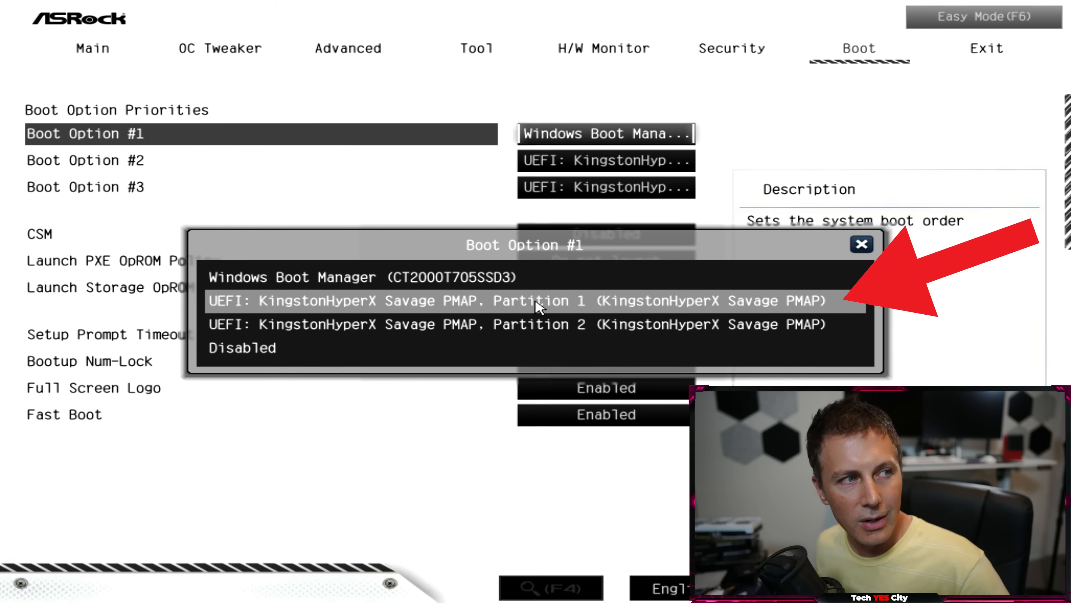
pyautogui.click(519, 301)
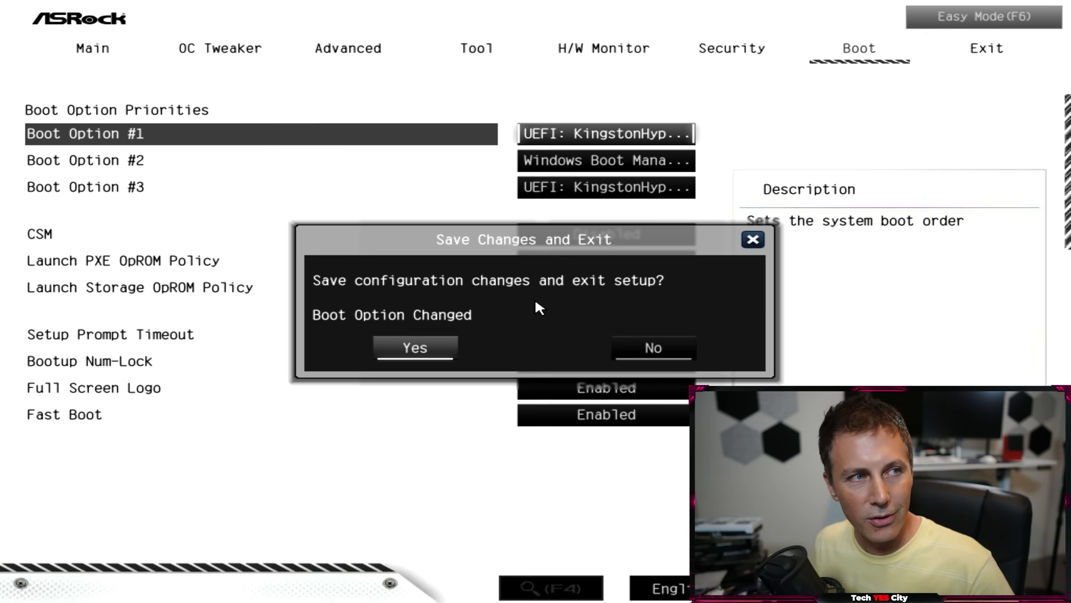
pyautogui.click(414, 347)
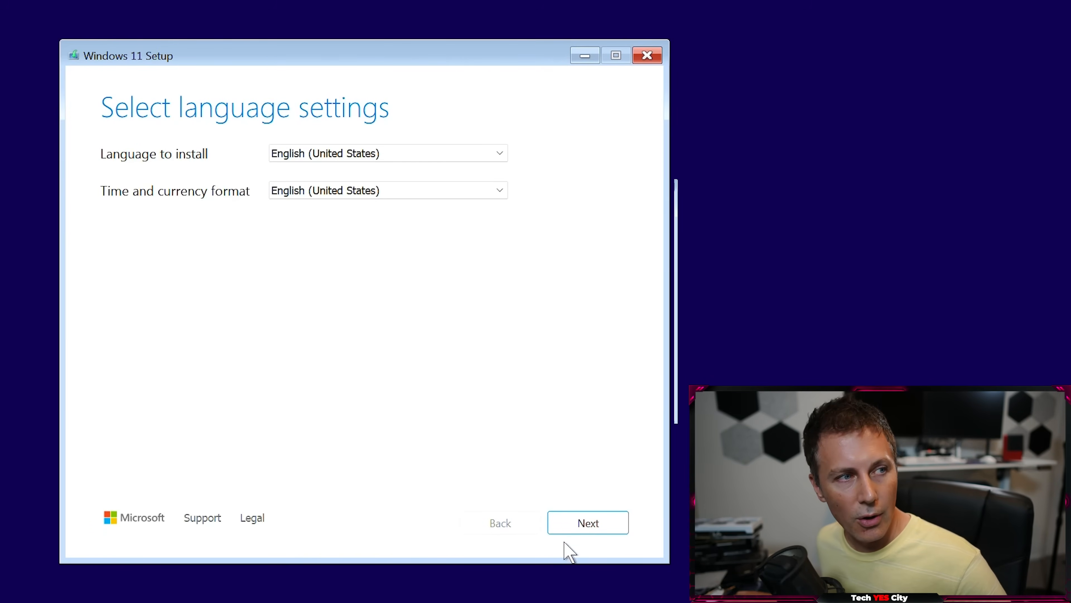
pyautogui.moveTo(588, 523)
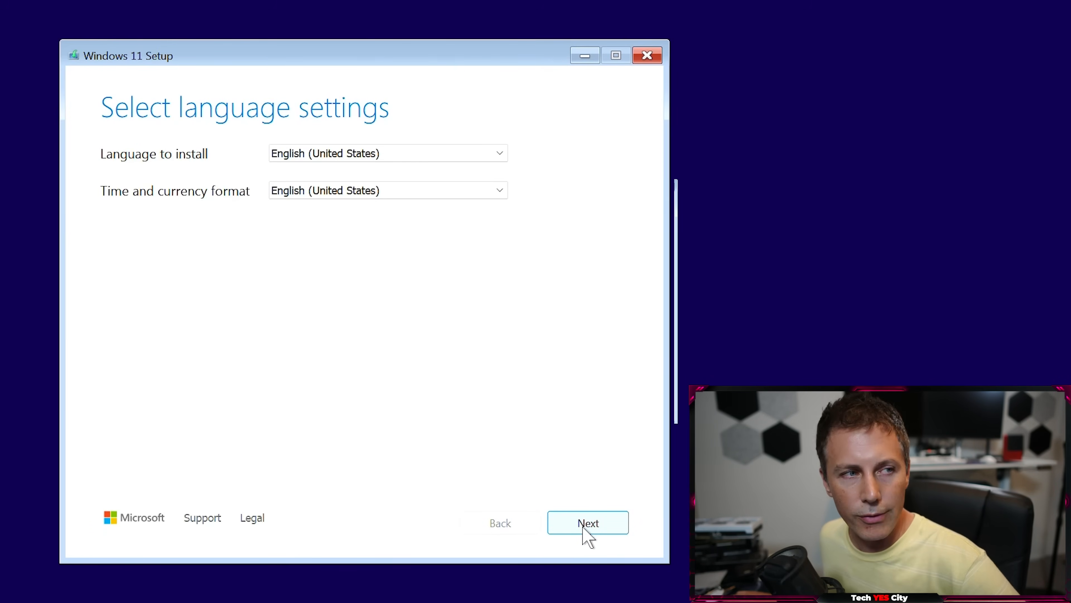
# - Keep English (United States) language and US keyboard and agree that everything will be deleted
pyautogui.click(587, 522)
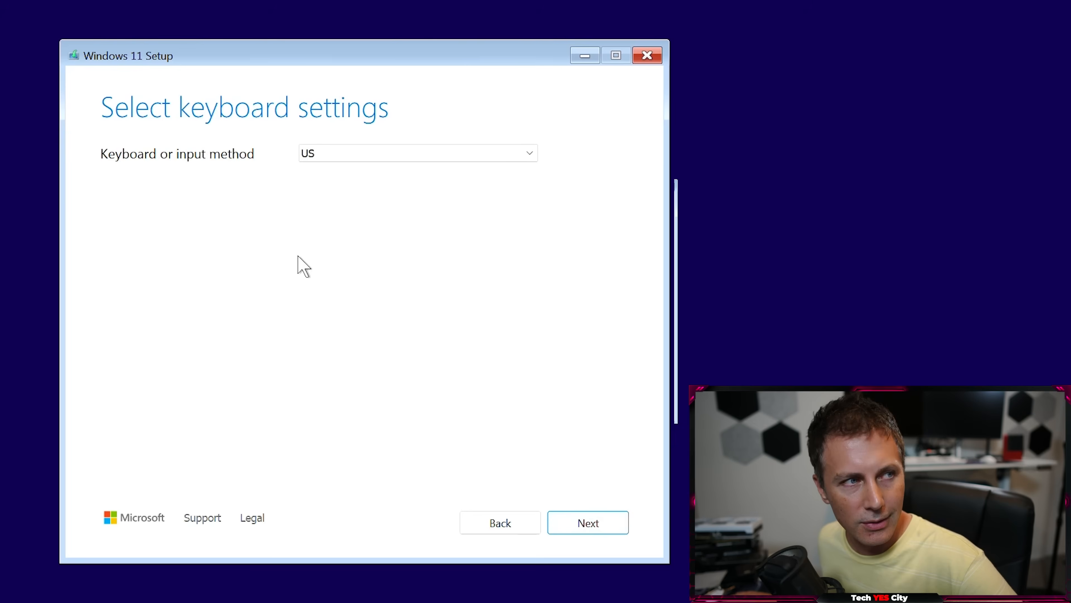
pyautogui.click(587, 522)
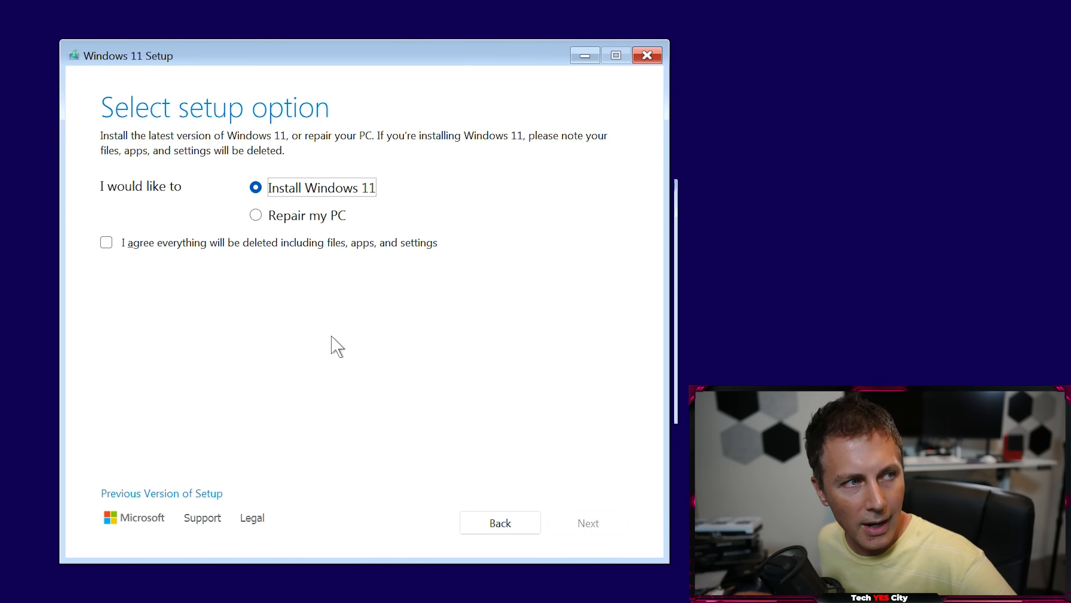
pyautogui.moveTo(176, 227)
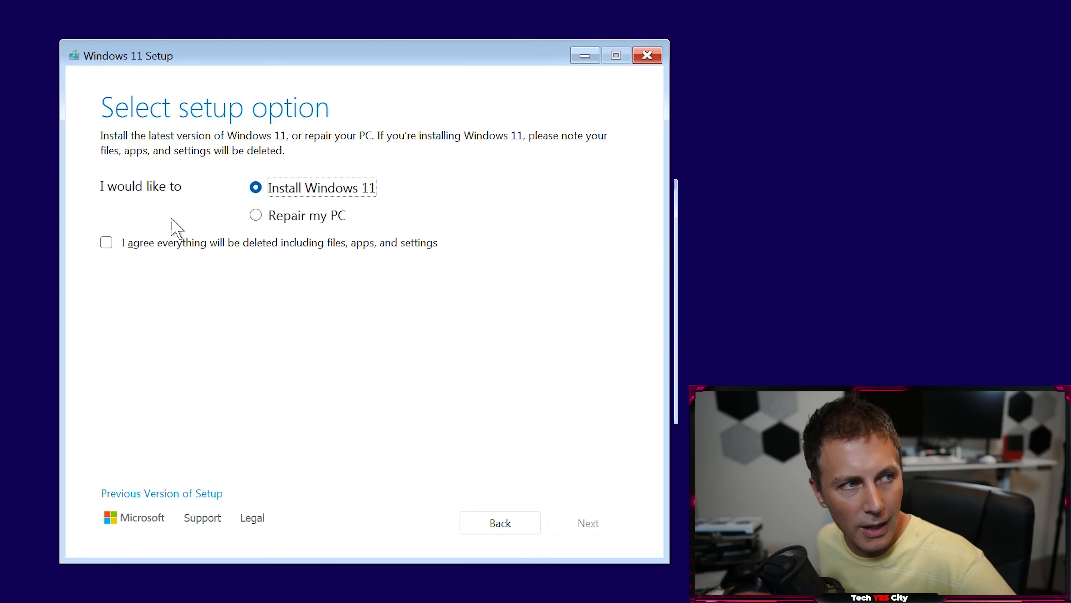
pyautogui.click(106, 242)
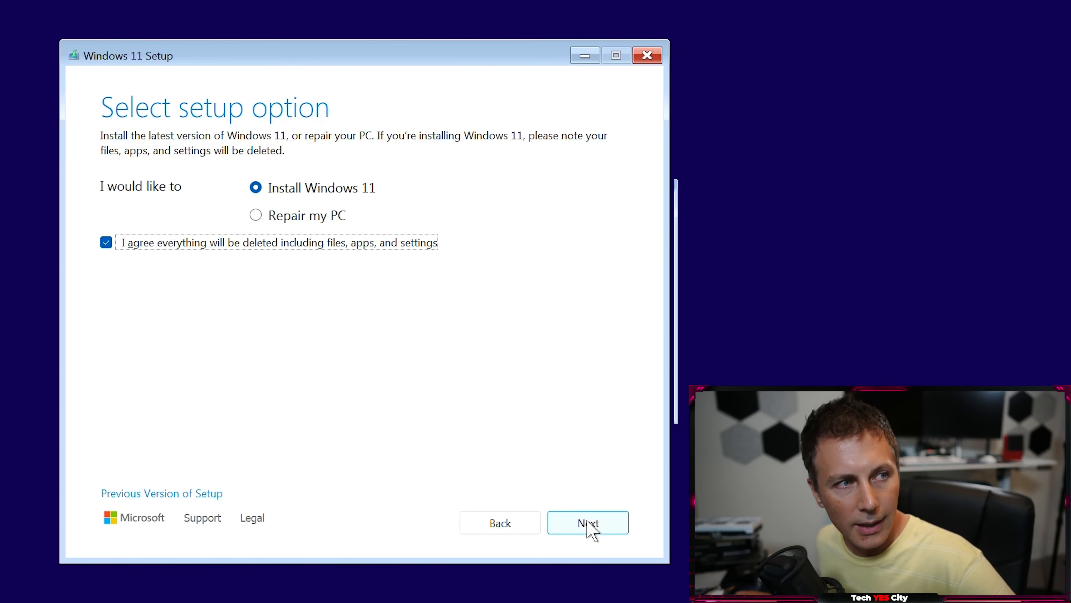
pyautogui.click(587, 523)
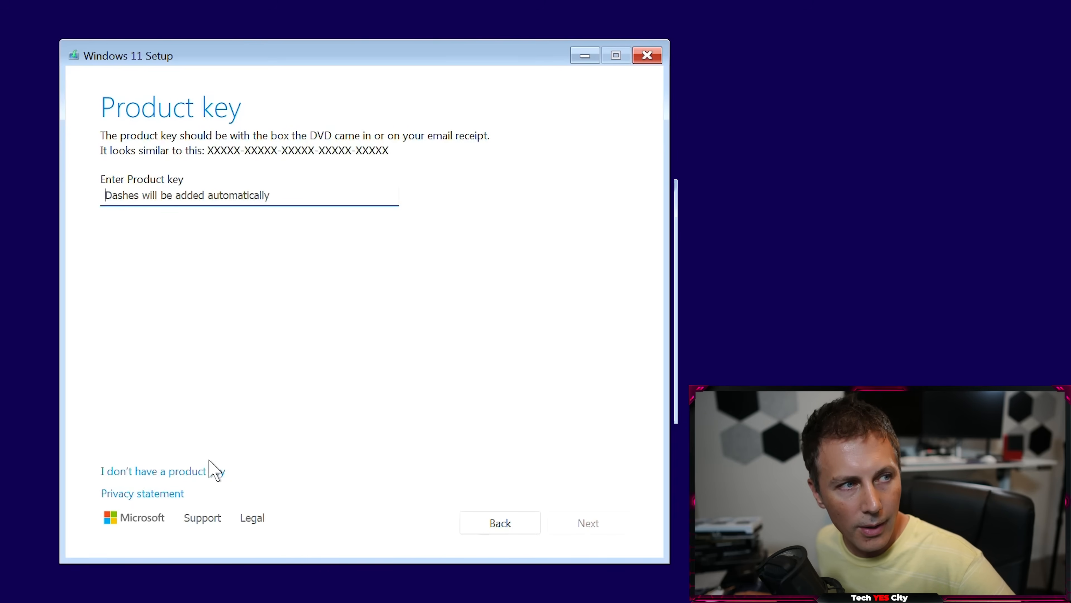
# - Skip the product key, choose Windows 11 Enterprise LTSC and accept the license terms
pyautogui.click(154, 470)
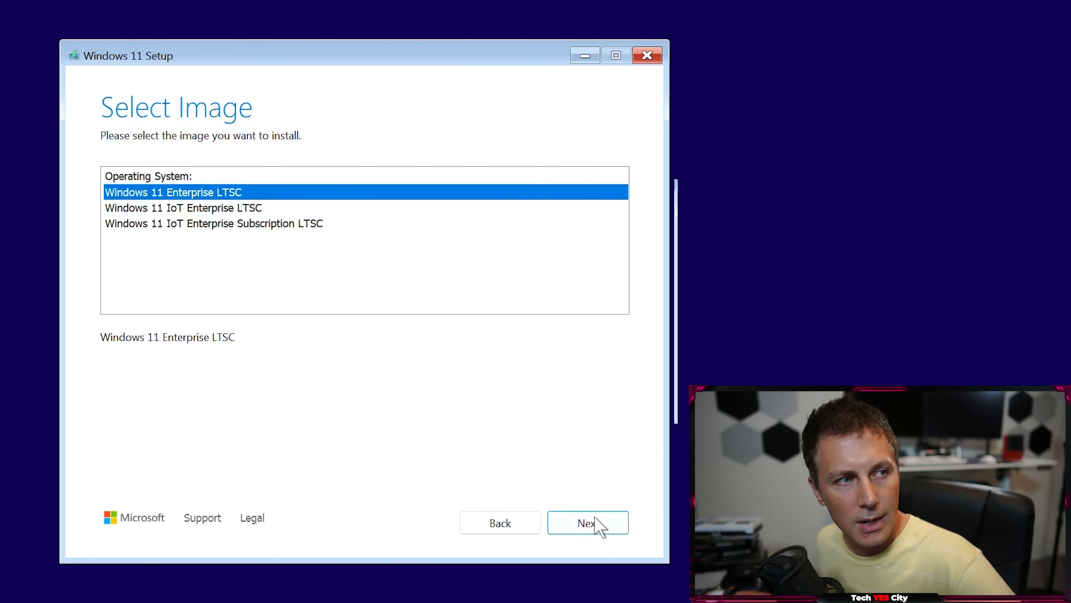
pyautogui.moveTo(258, 263)
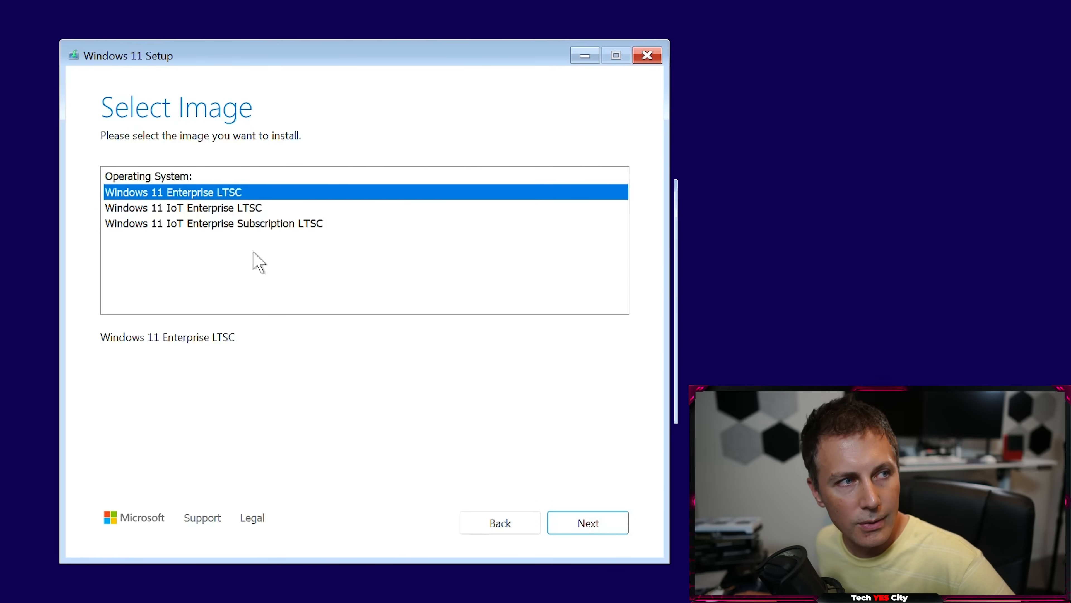
pyautogui.moveTo(287, 246)
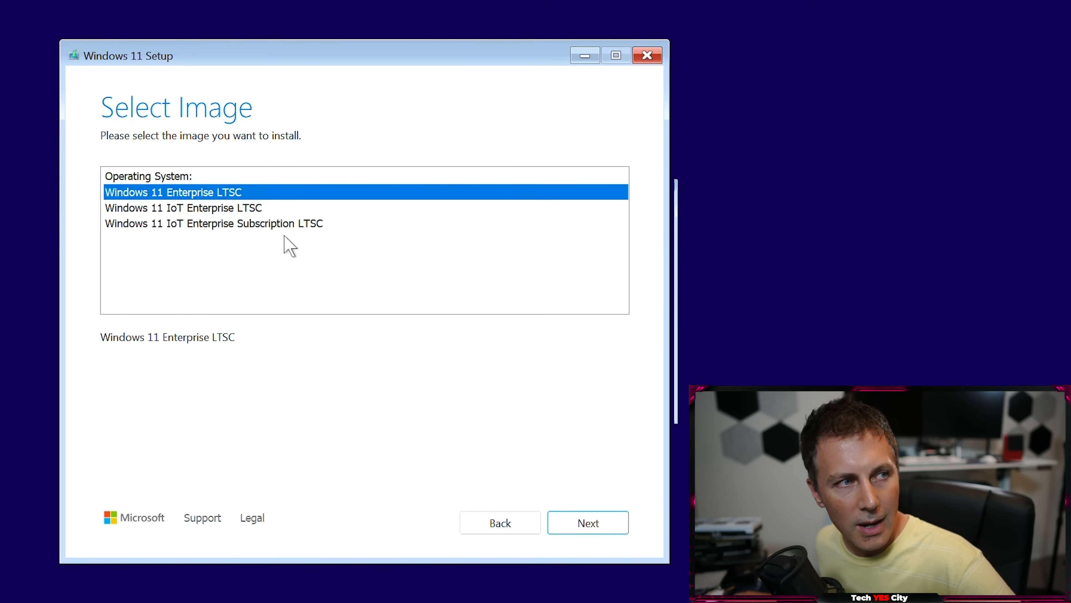
pyautogui.moveTo(533, 469)
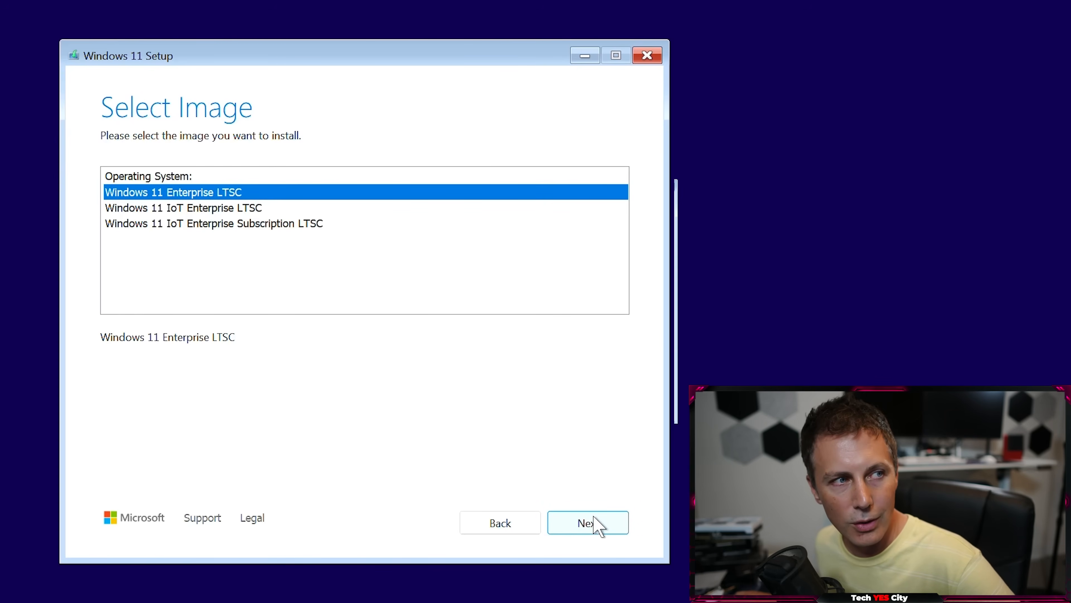
pyautogui.click(587, 522)
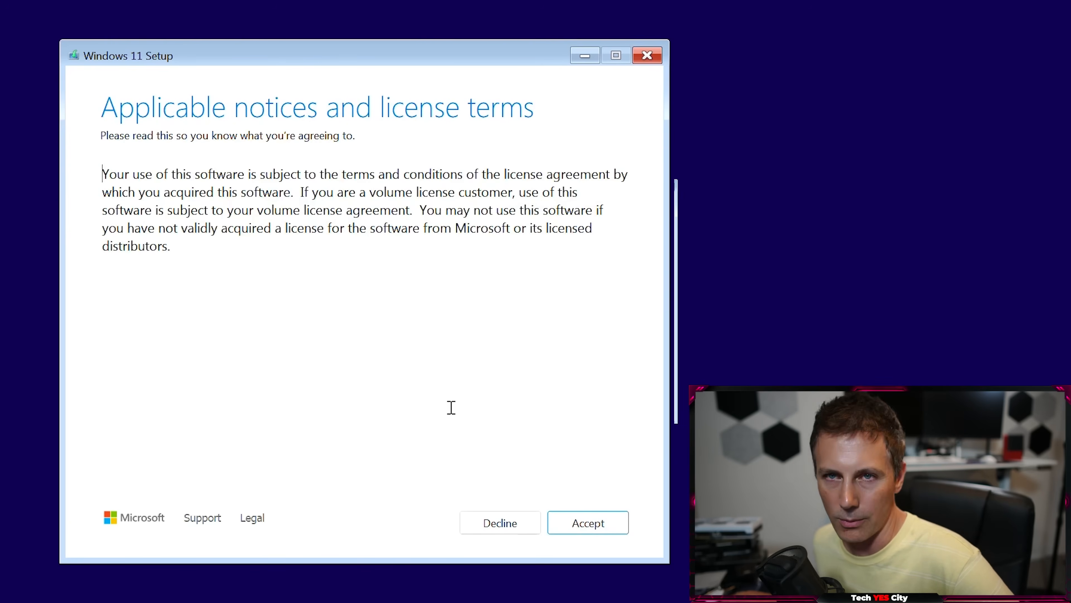
pyautogui.moveTo(591, 470)
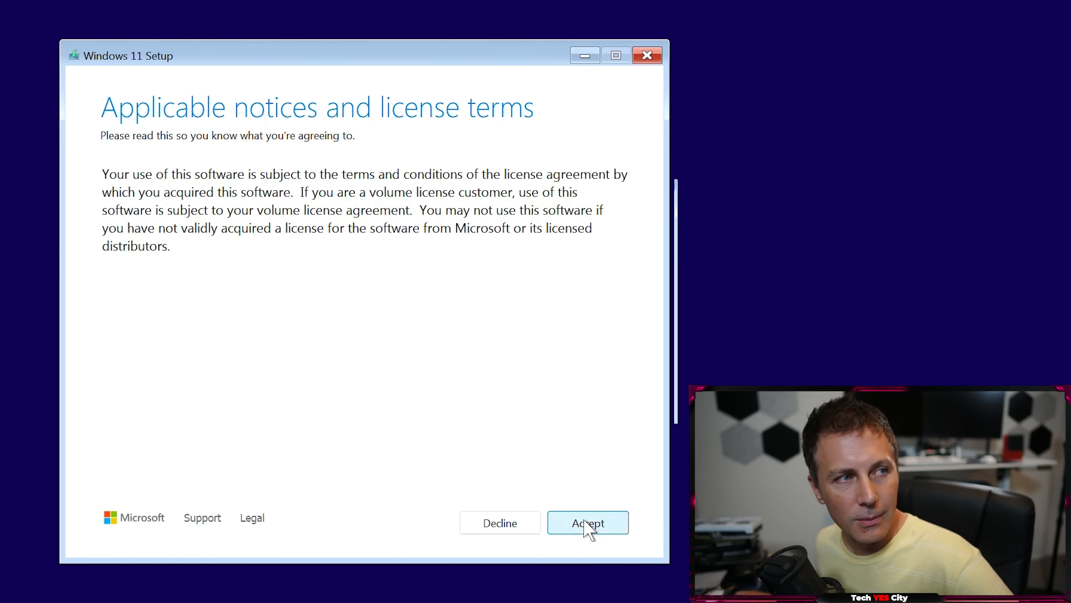
pyautogui.click(586, 522)
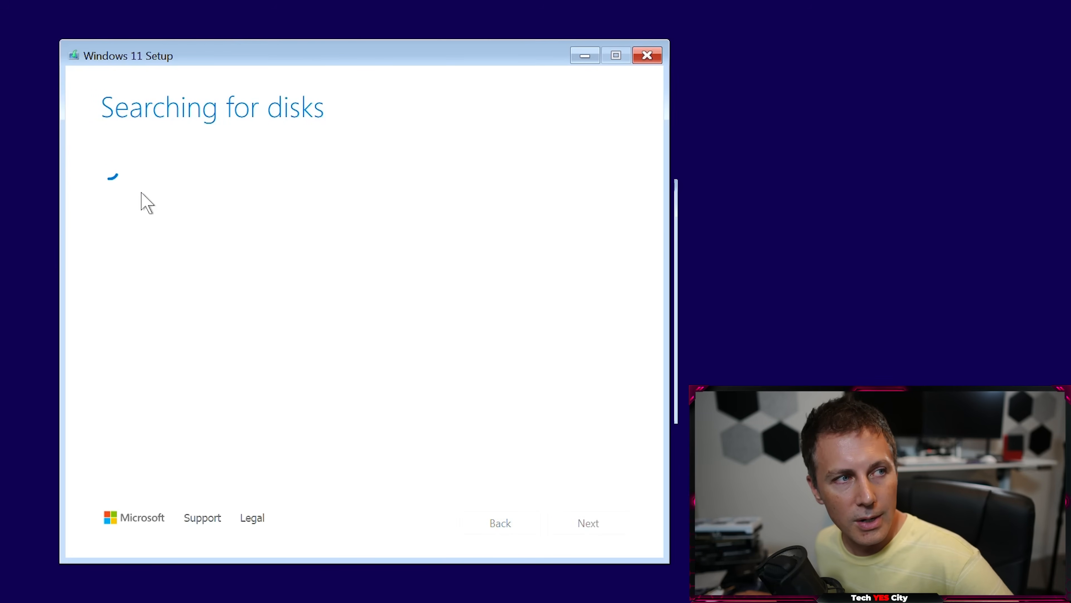
pyautogui.moveTo(174, 207)
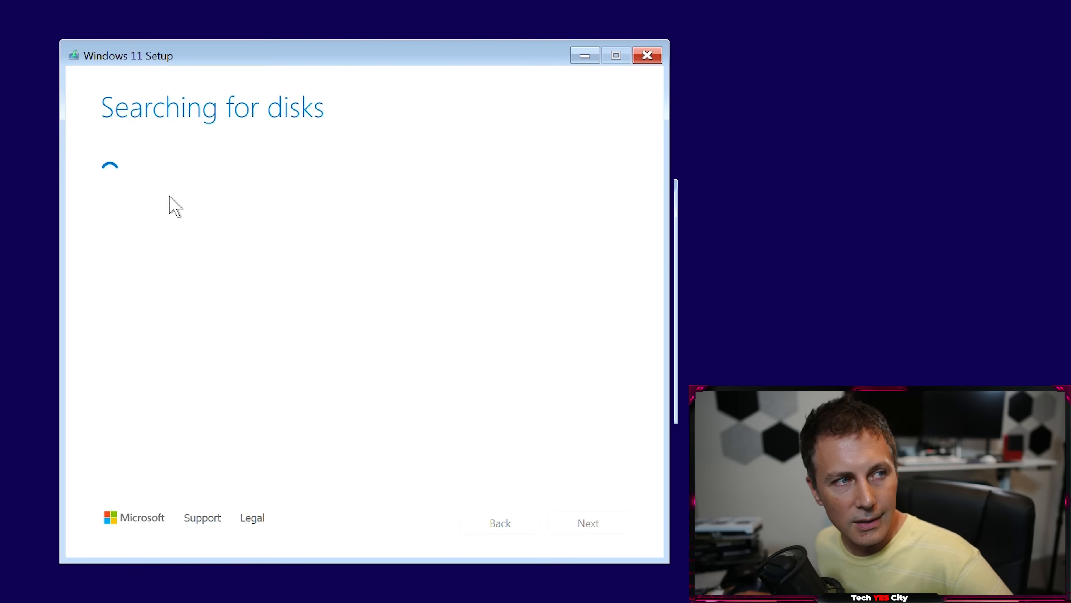
pyautogui.moveTo(261, 151)
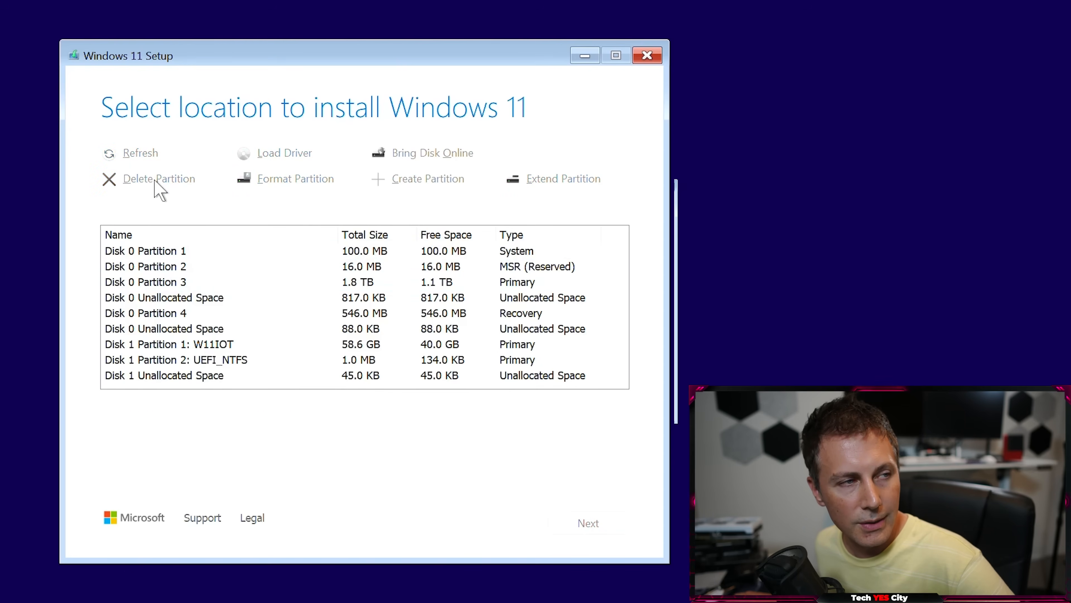
# - Delete the old Windows partitions on Disk 0, including the 1.8 TB Partition 3
pyautogui.click(145, 250)
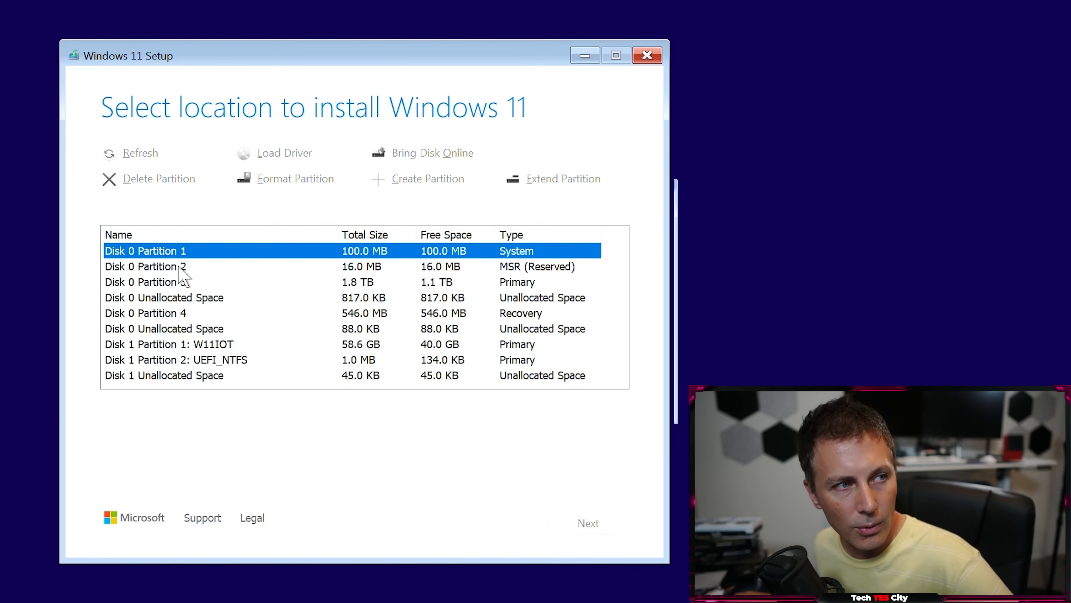
pyautogui.click(145, 281)
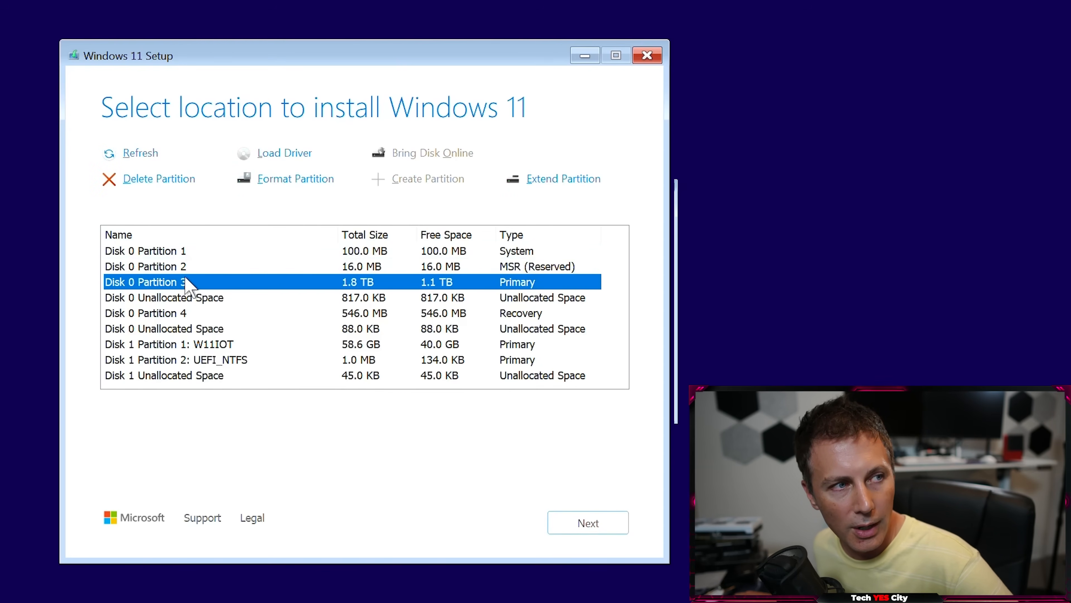
pyautogui.click(158, 179)
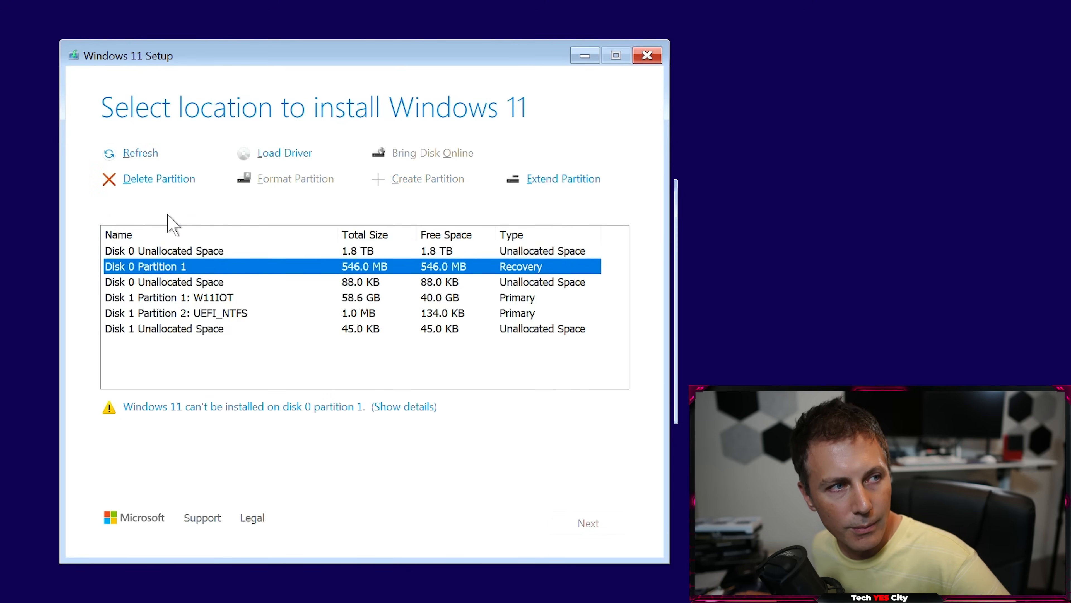
pyautogui.moveTo(173, 198)
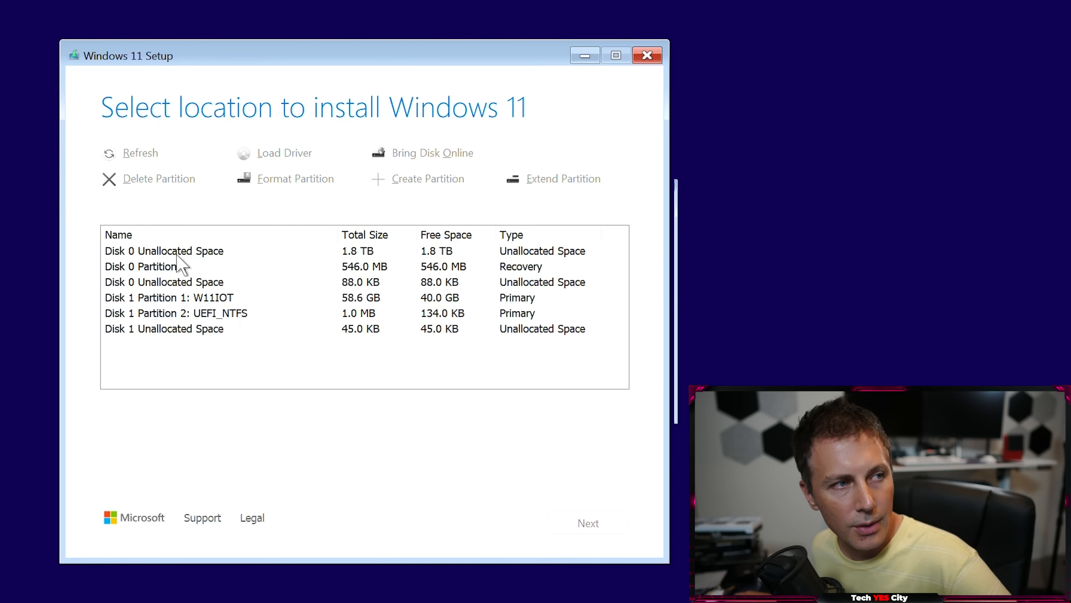
# - Choose Disk 0's 1.8 TB unallocated space as the install target and reach Ready to install
pyautogui.click(164, 251)
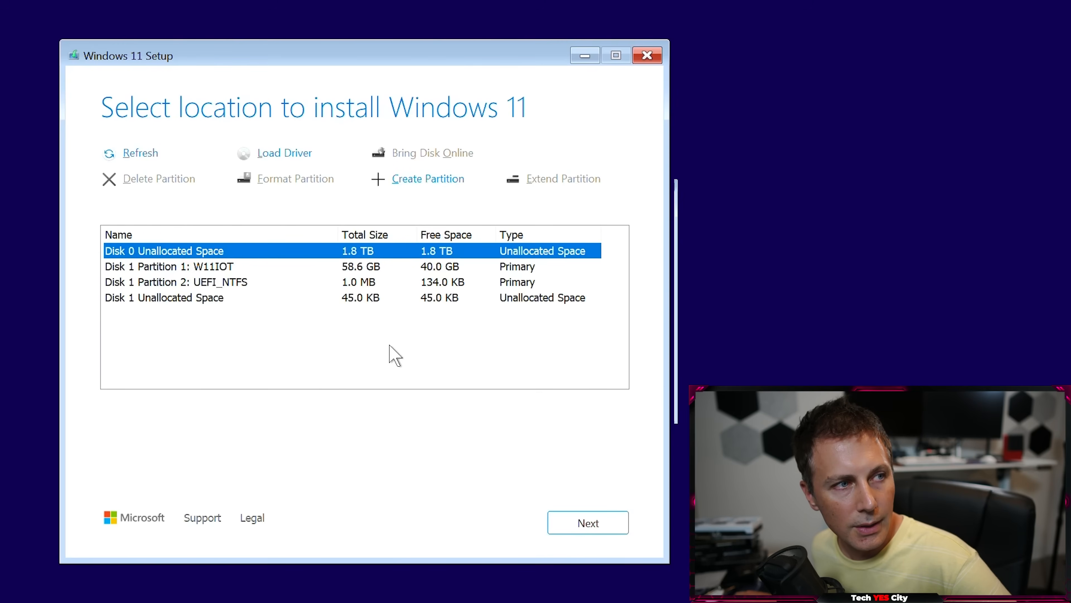
pyautogui.moveTo(588, 522)
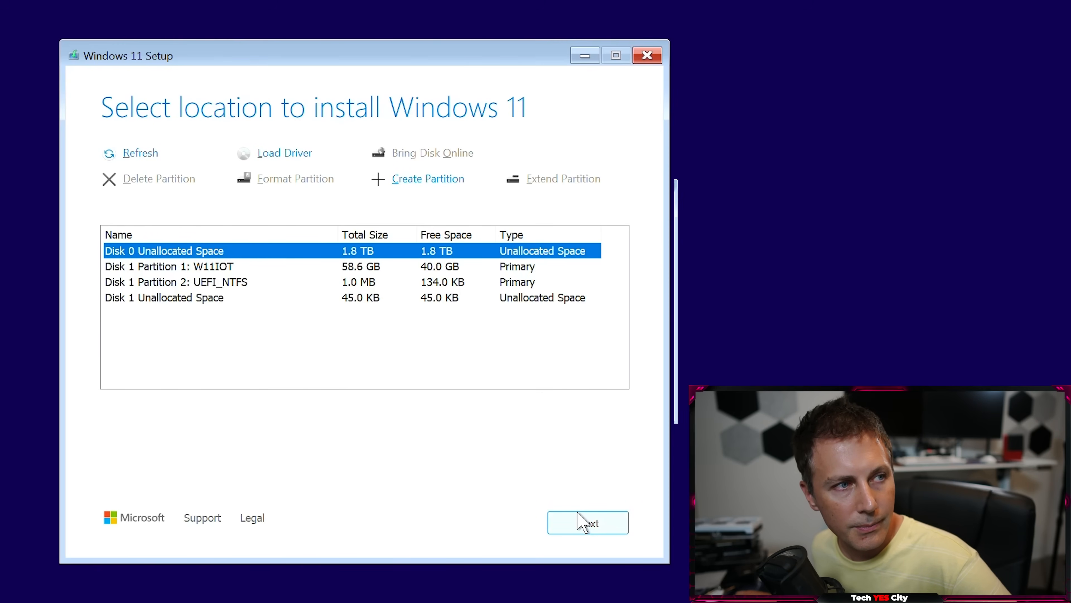
pyautogui.moveTo(395, 301)
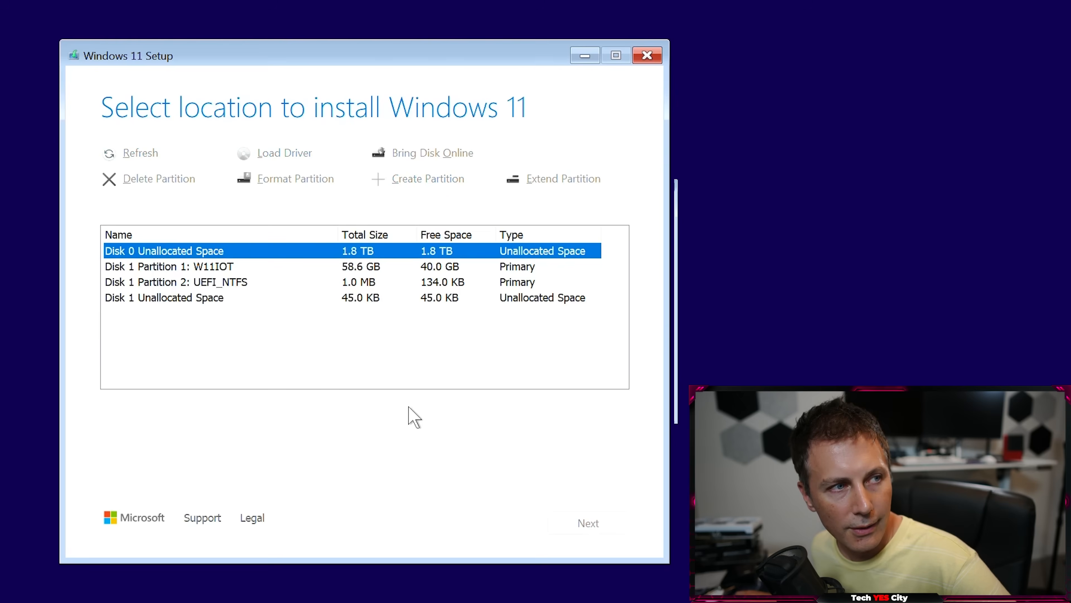
pyautogui.moveTo(438, 447)
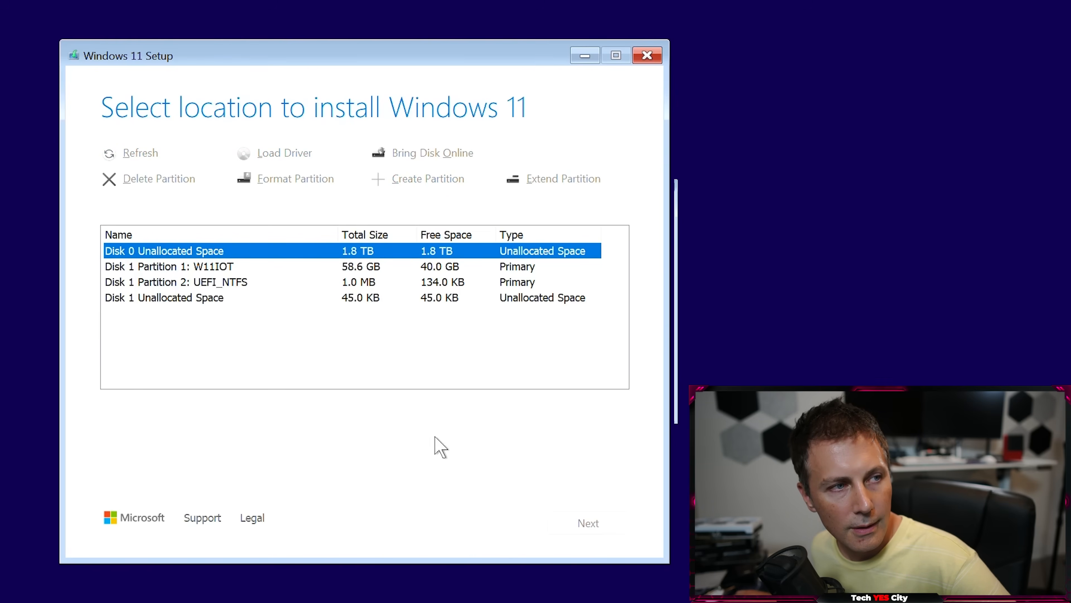
pyautogui.moveTo(334, 299)
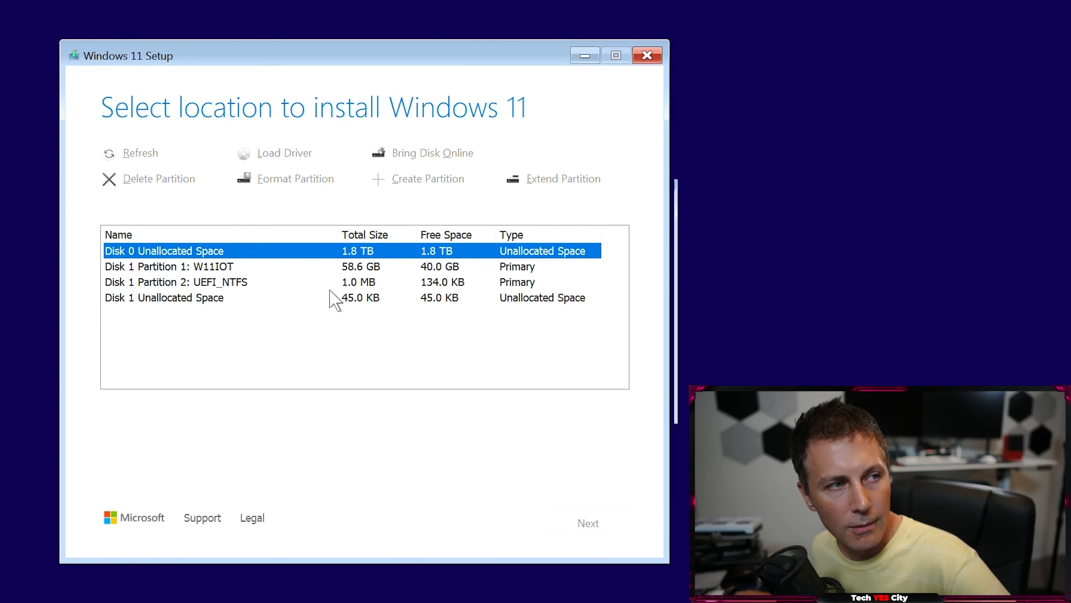
pyautogui.click(587, 523)
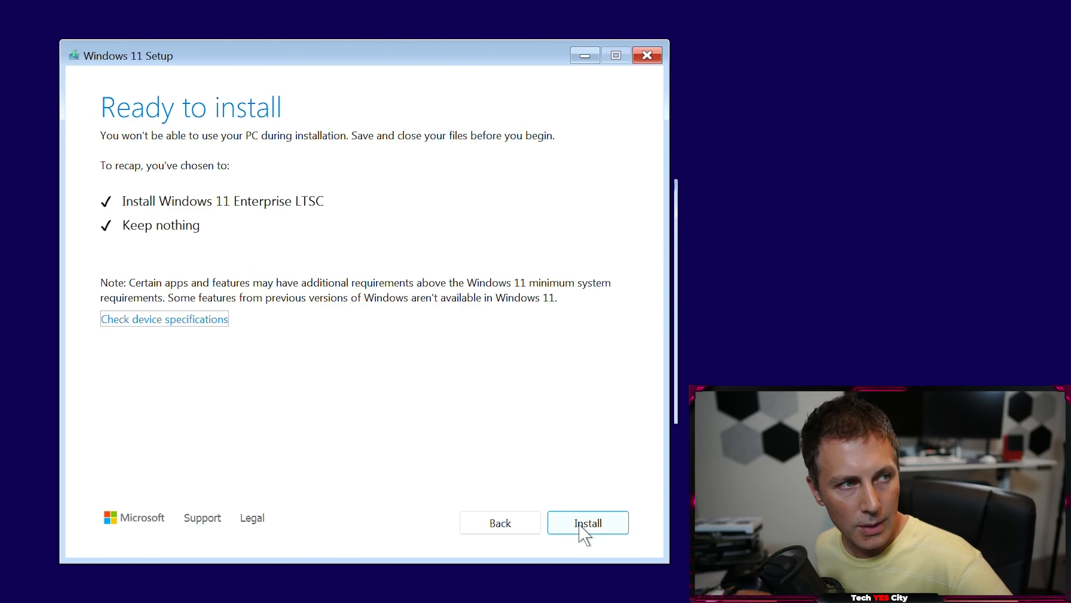
pyautogui.click(587, 523)
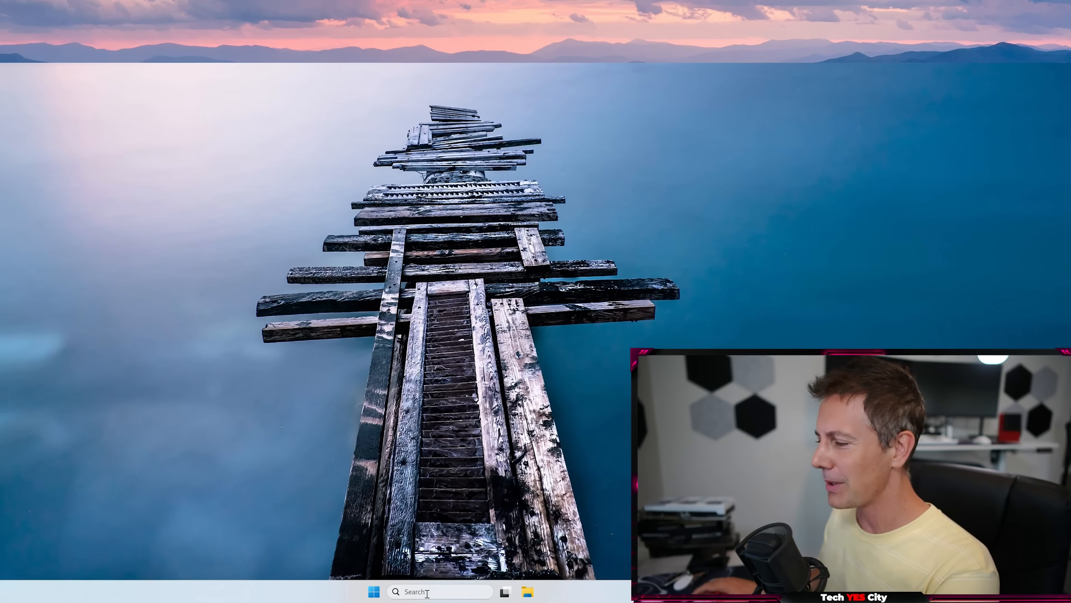
# - Search 'system information', view System > About and go to Advanced system settings
pyautogui.click(441, 591)
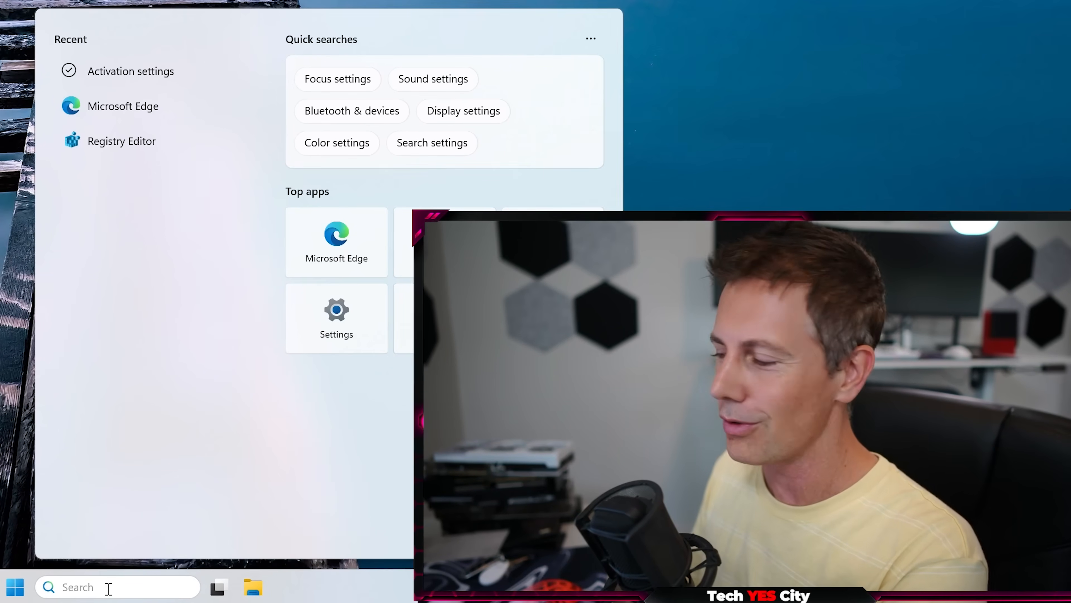
pyautogui.write('system information')
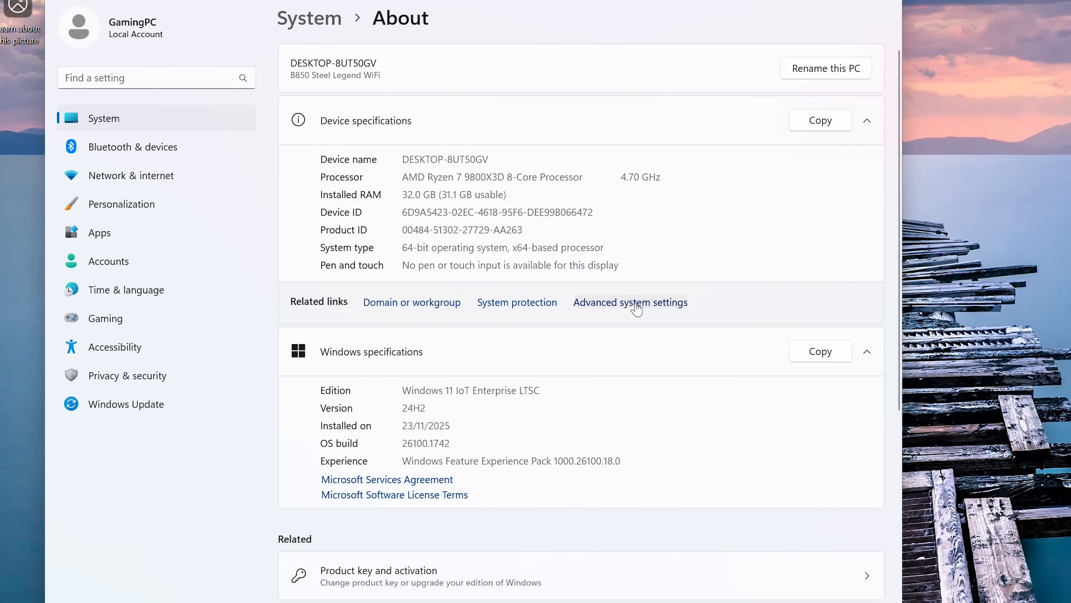
pyautogui.click(629, 302)
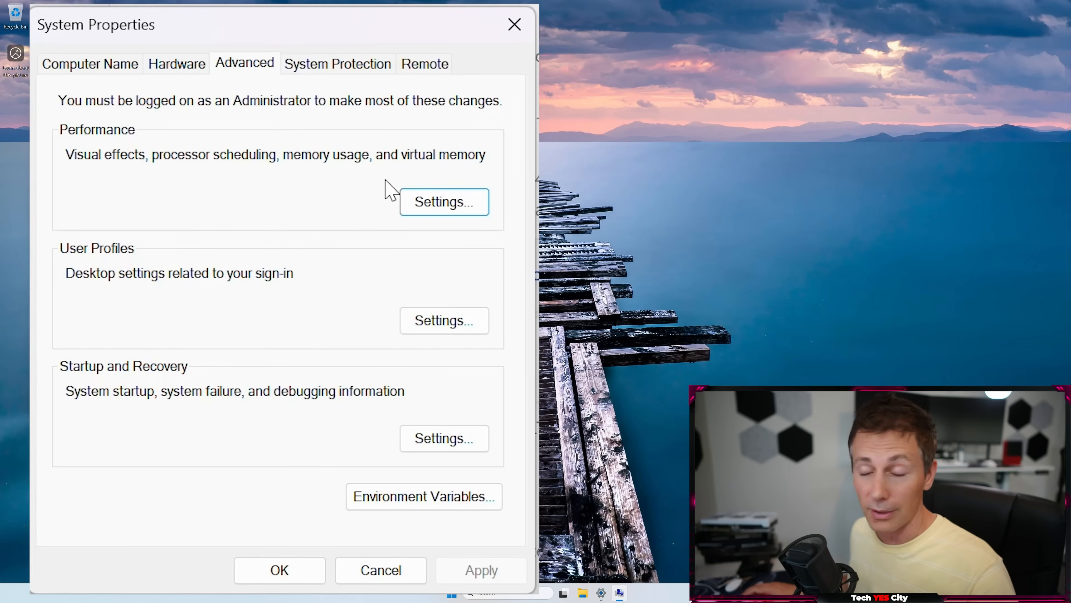
pyautogui.moveTo(179, 113)
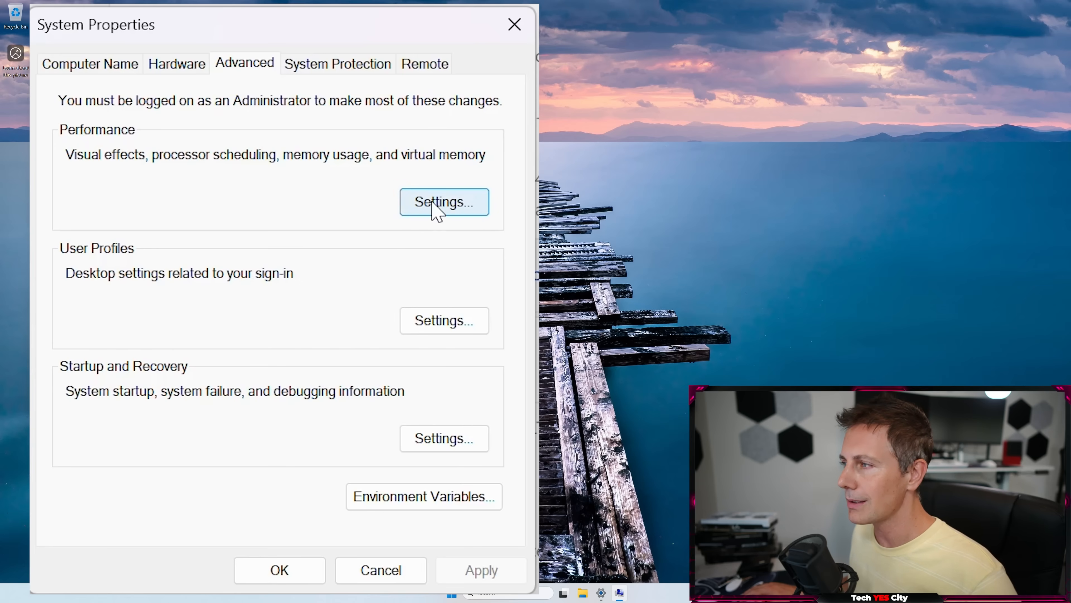
# - Apply Custom visual effects with animations and fades turned off
pyautogui.click(443, 201)
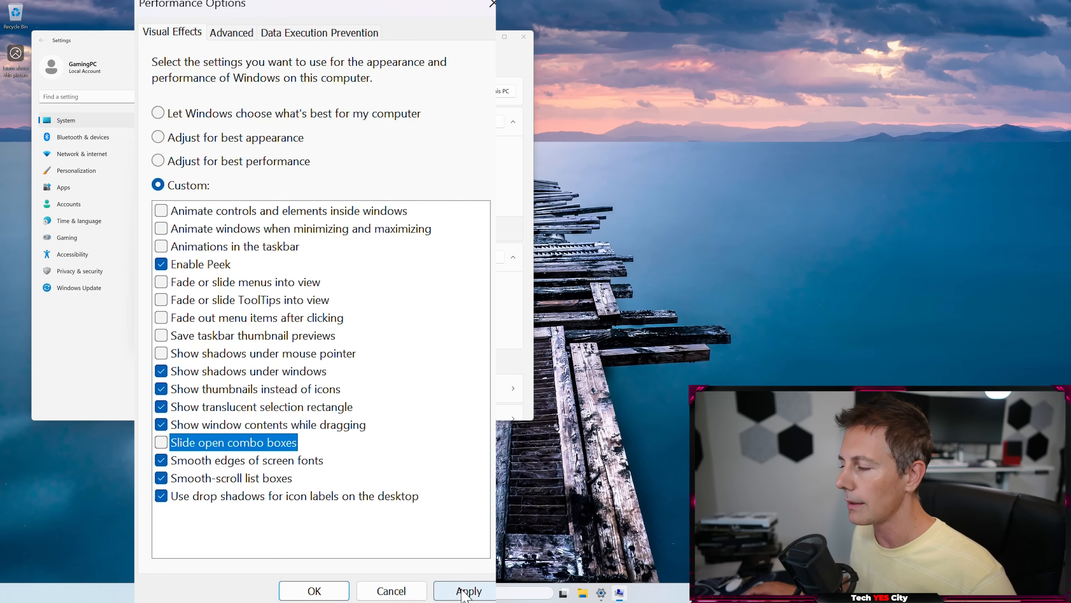
pyautogui.click(468, 590)
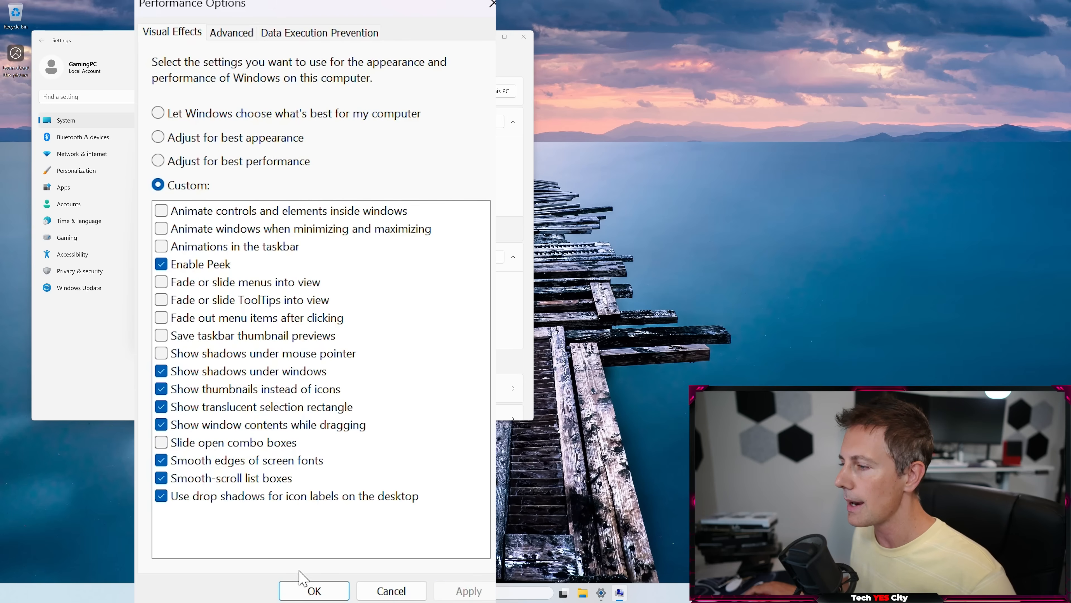
pyautogui.click(313, 590)
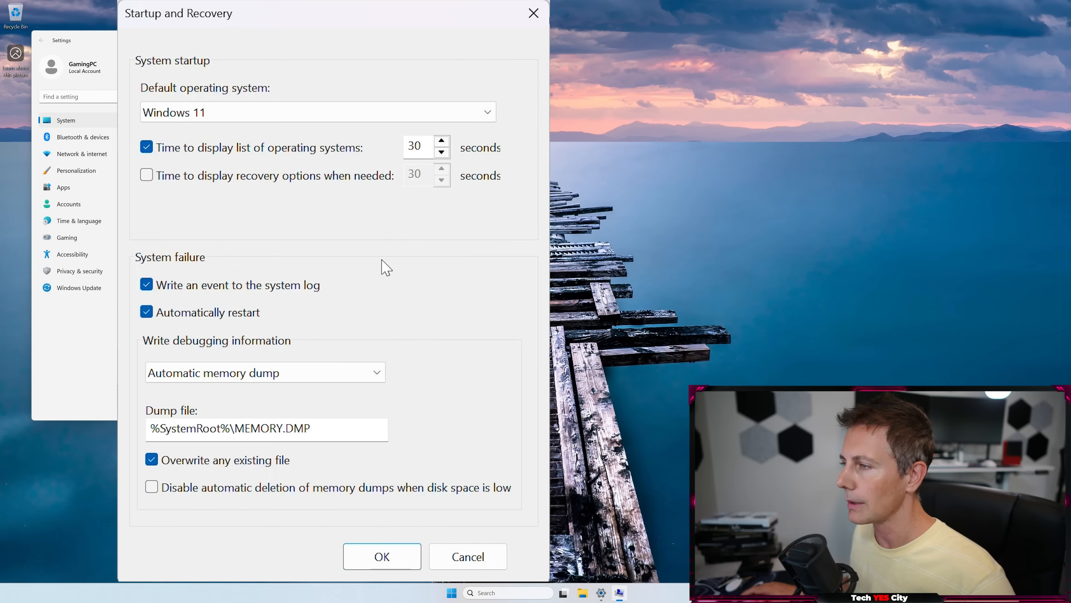
# - Stop displaying the operating system list at startup in Startup and Recovery
pyautogui.click(146, 147)
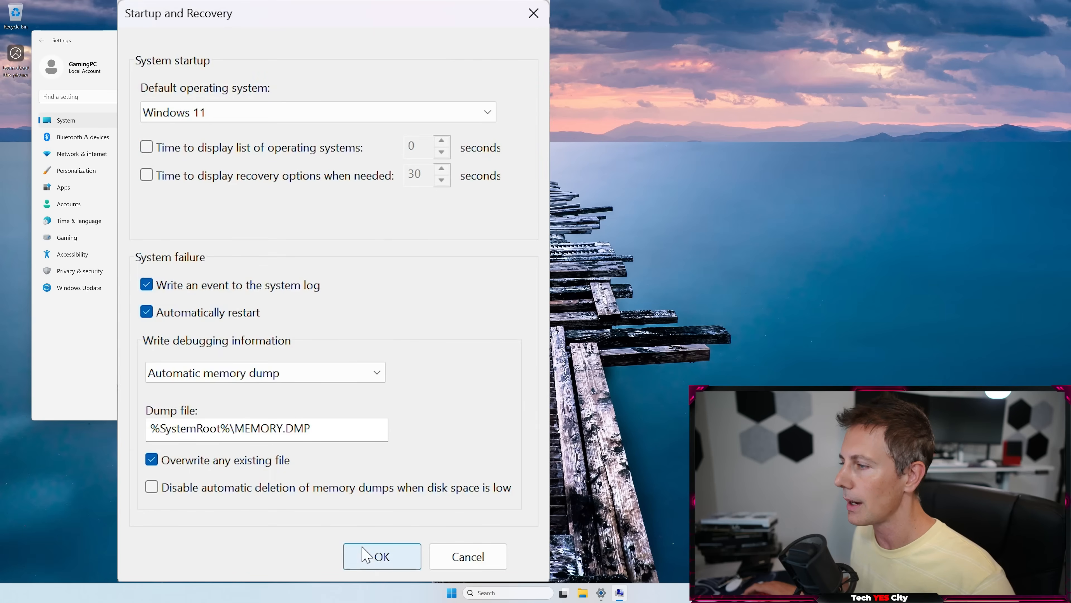
pyautogui.click(381, 556)
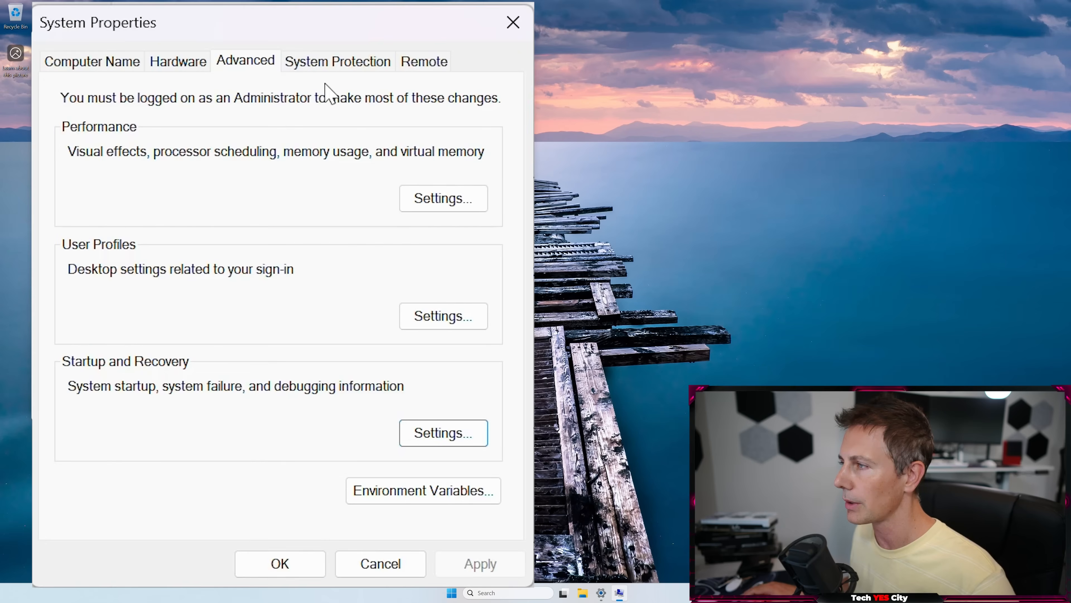
# - Delete all restore points for Local Disk (C:) from its System Protection configuration
pyautogui.click(337, 62)
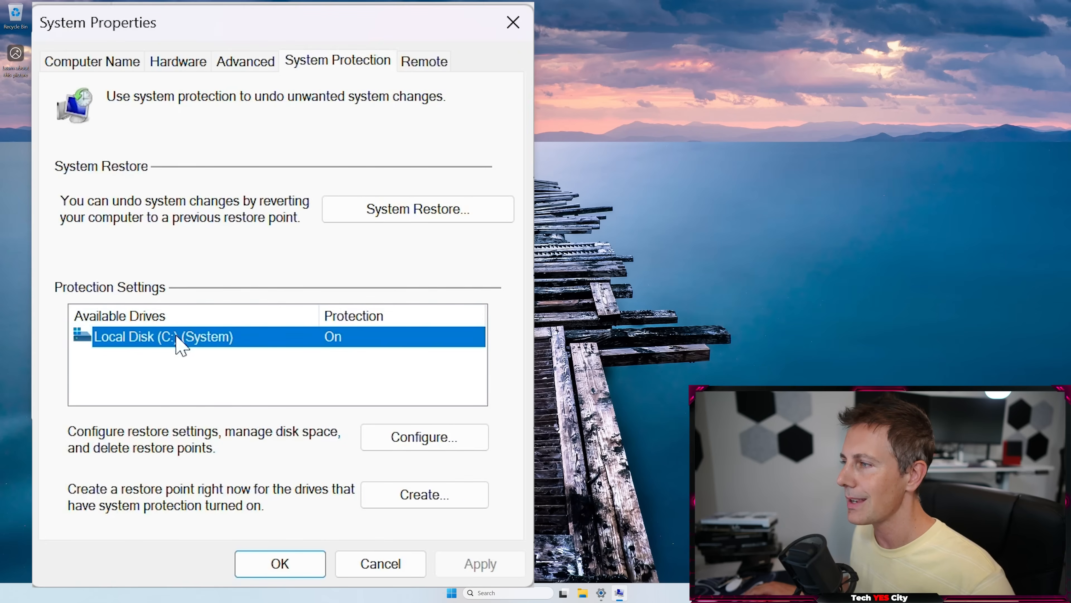
pyautogui.moveTo(249, 330)
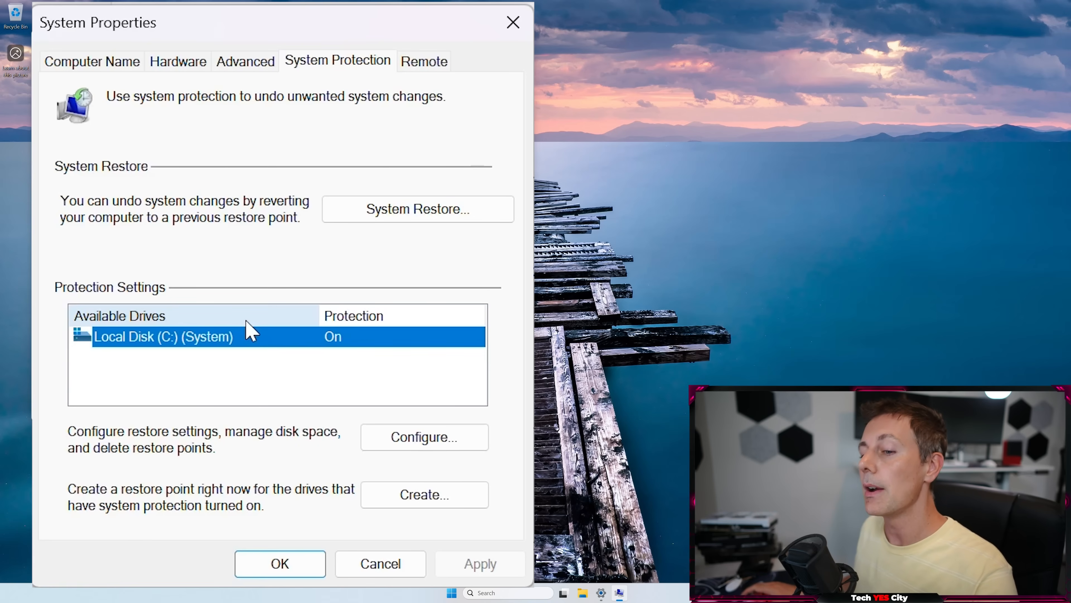
pyautogui.moveTo(423, 437)
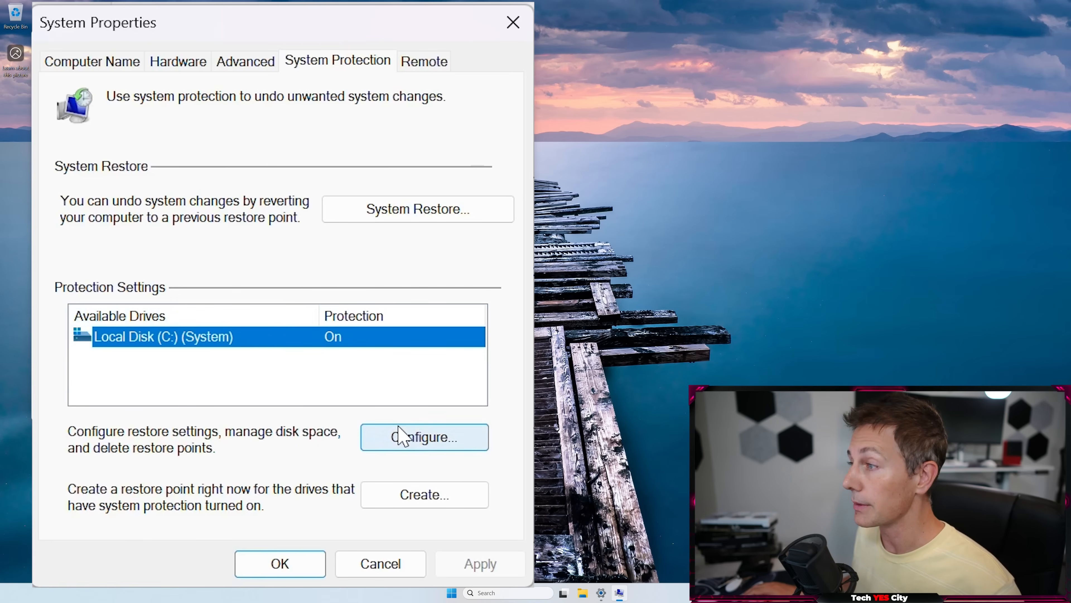
pyautogui.click(423, 437)
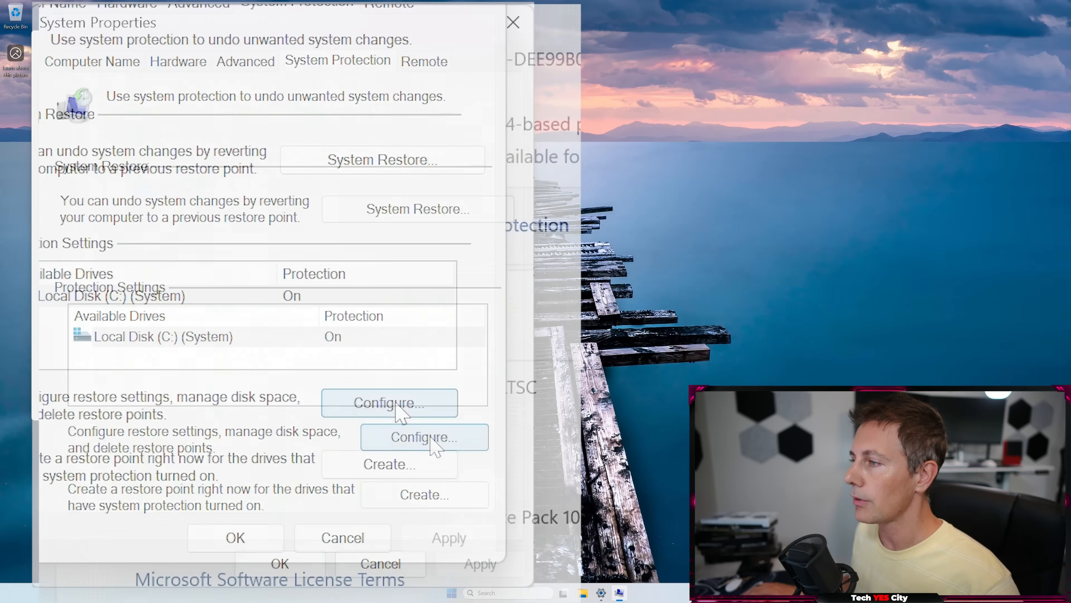
pyautogui.click(424, 437)
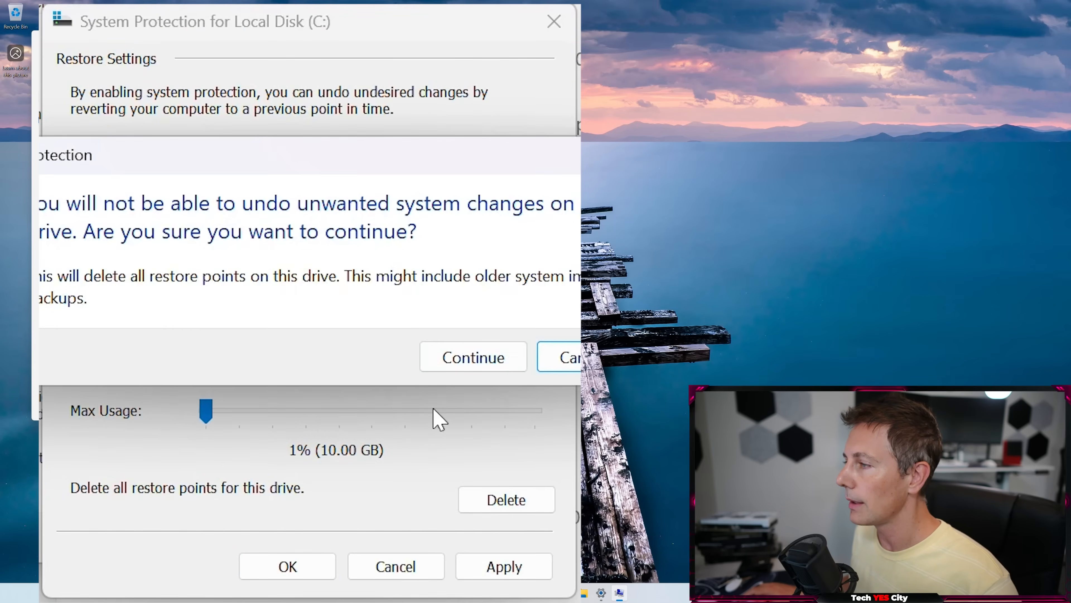
pyautogui.click(473, 356)
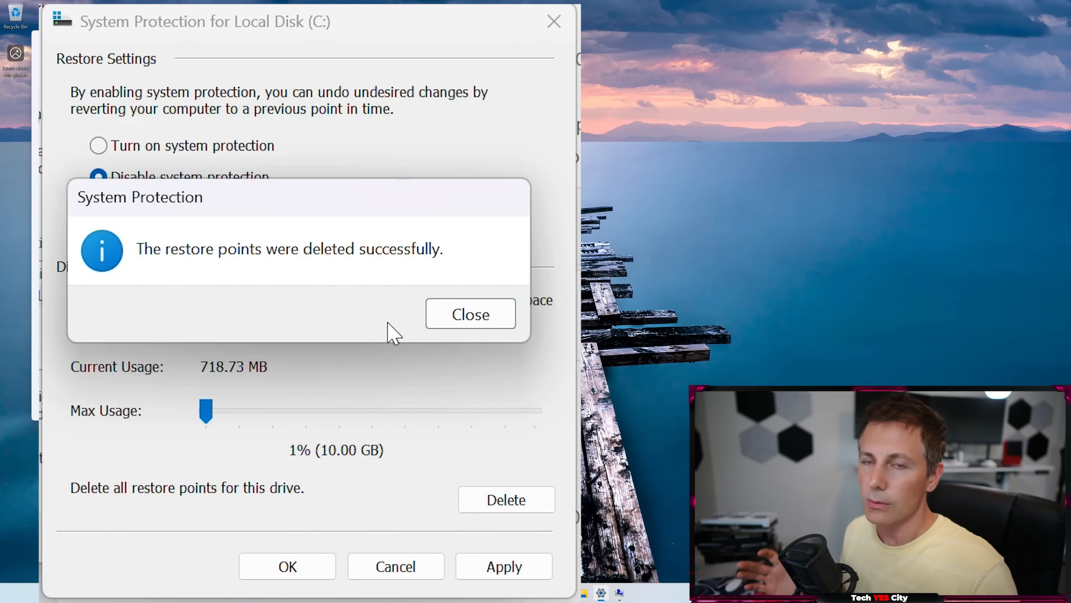
pyautogui.moveTo(405, 252)
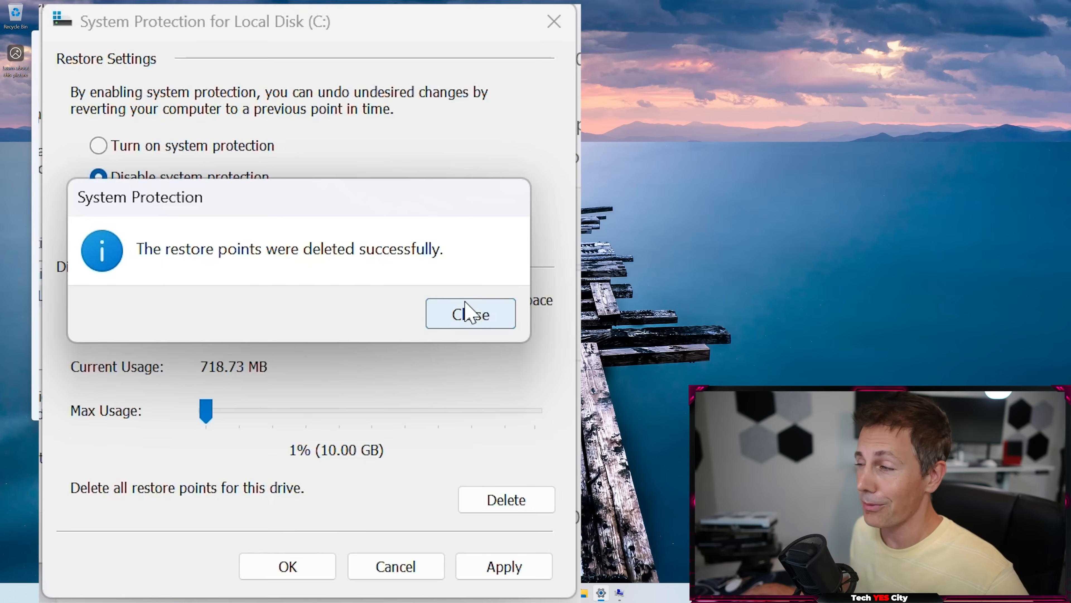
pyautogui.click(470, 313)
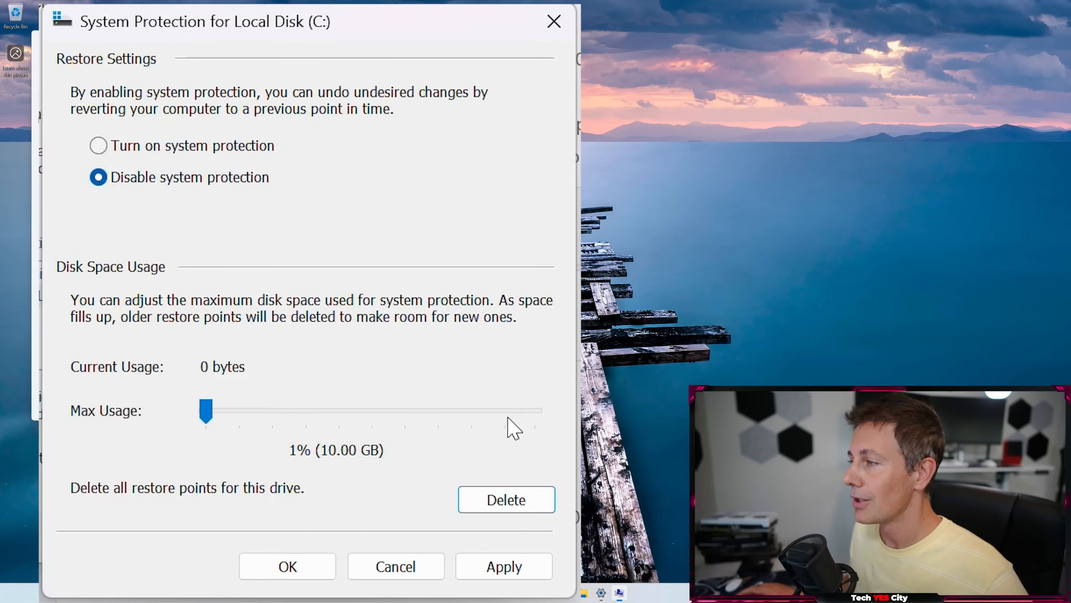
# - Disable system protection on Local Disk (C:) and confirm it
pyautogui.click(502, 565)
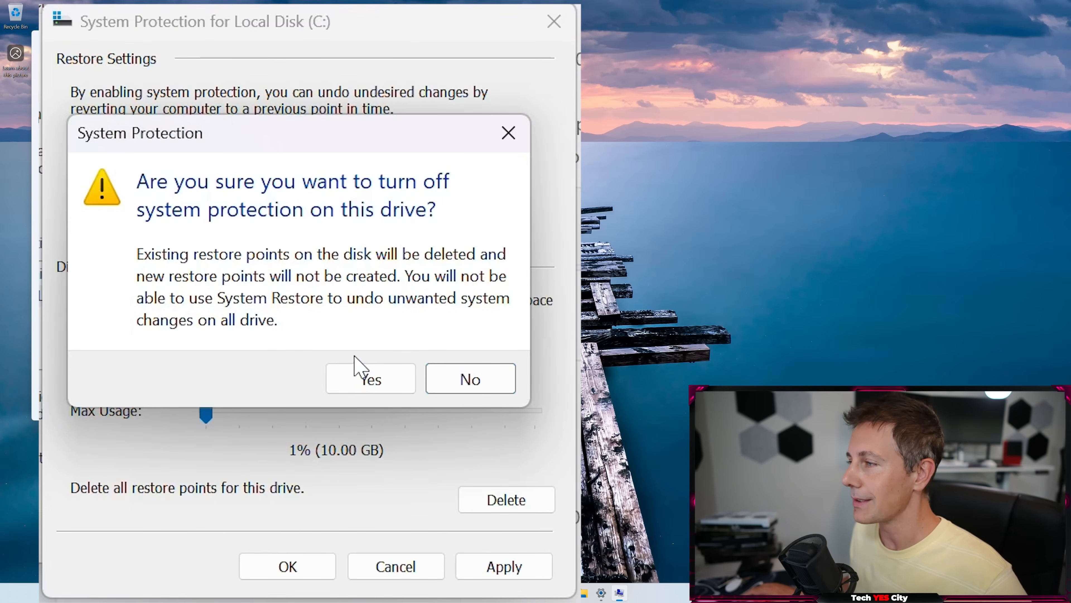
pyautogui.click(370, 378)
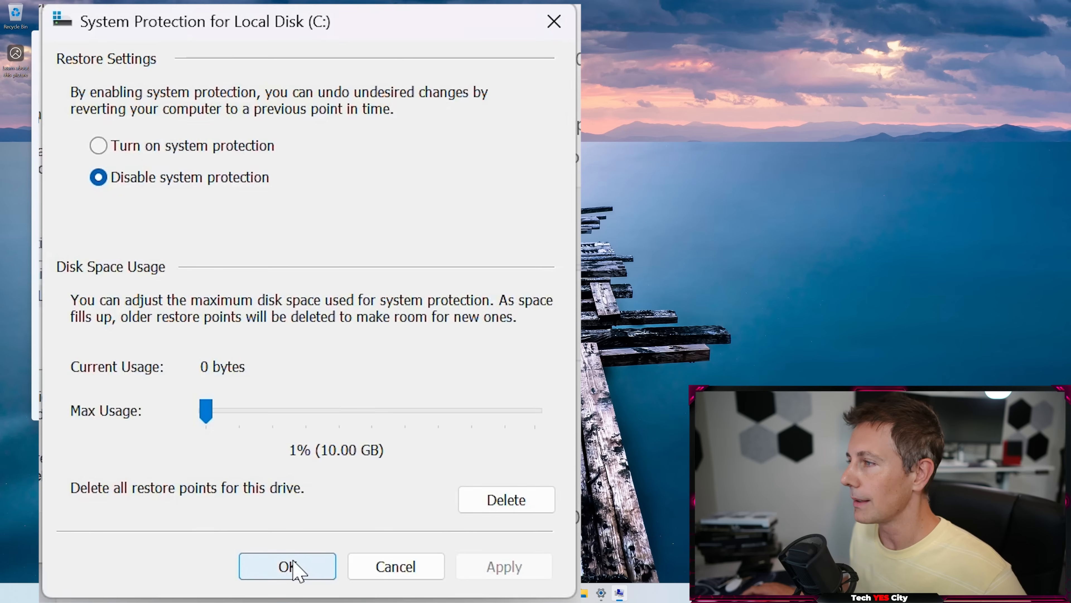
pyautogui.click(287, 565)
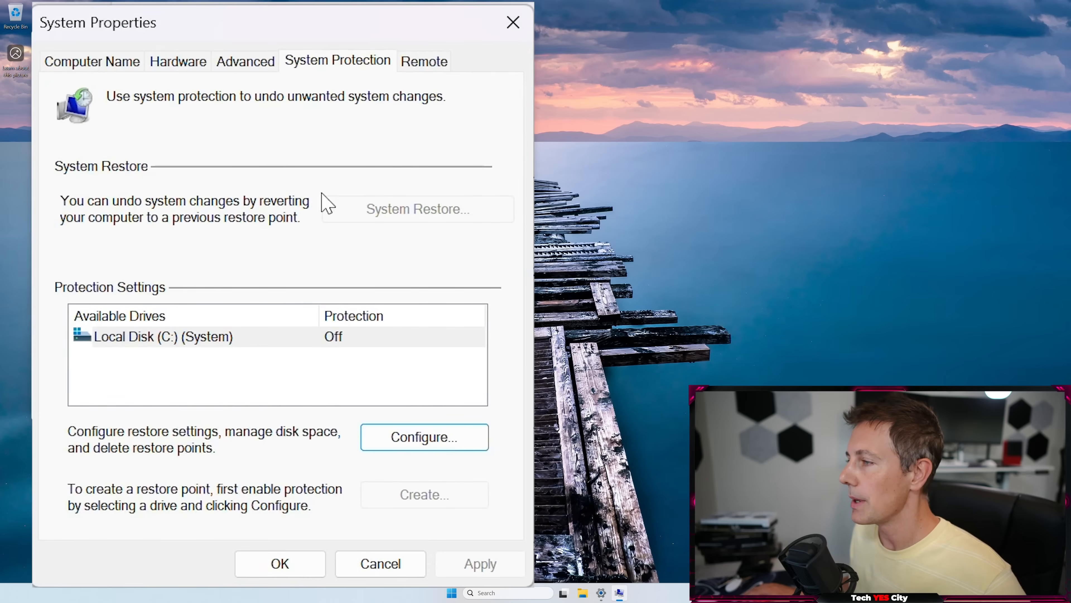
pyautogui.moveTo(427, 72)
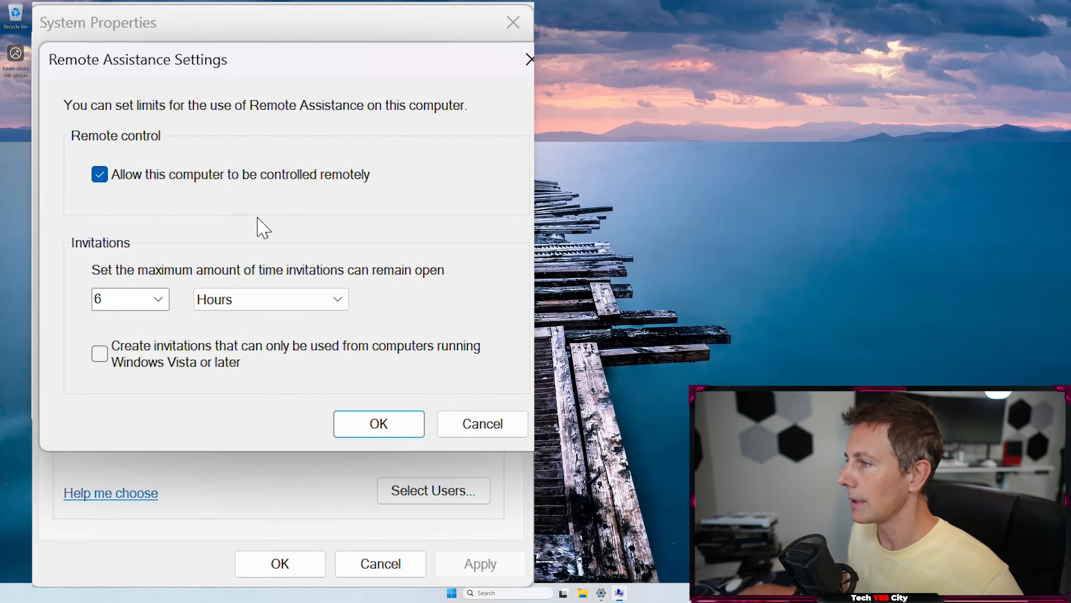
# - Disallow remote control and Remote Assistance connections and apply the change
pyautogui.click(99, 174)
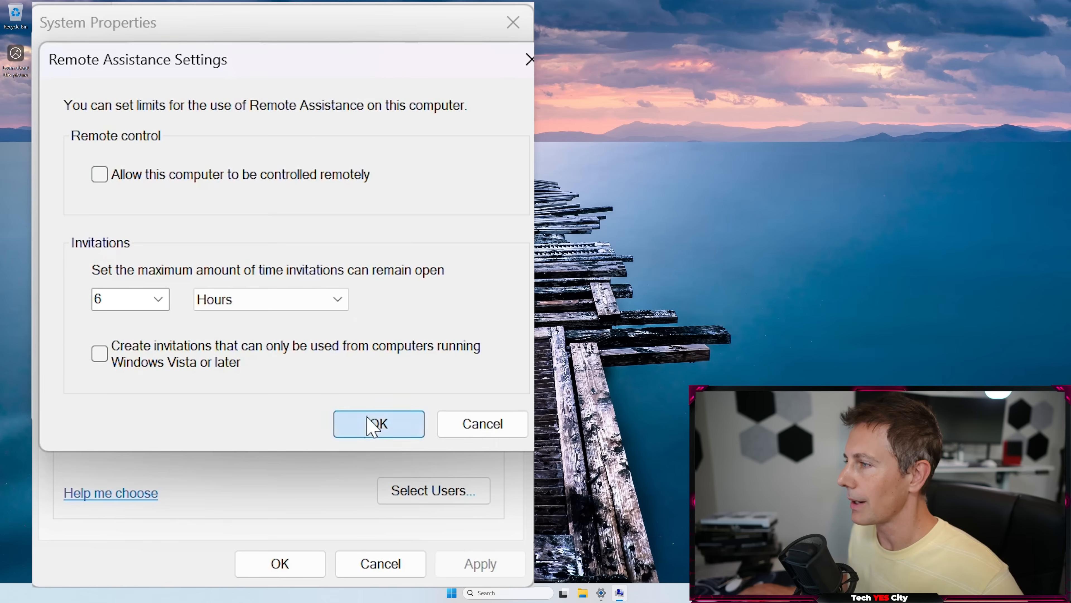
pyautogui.click(378, 423)
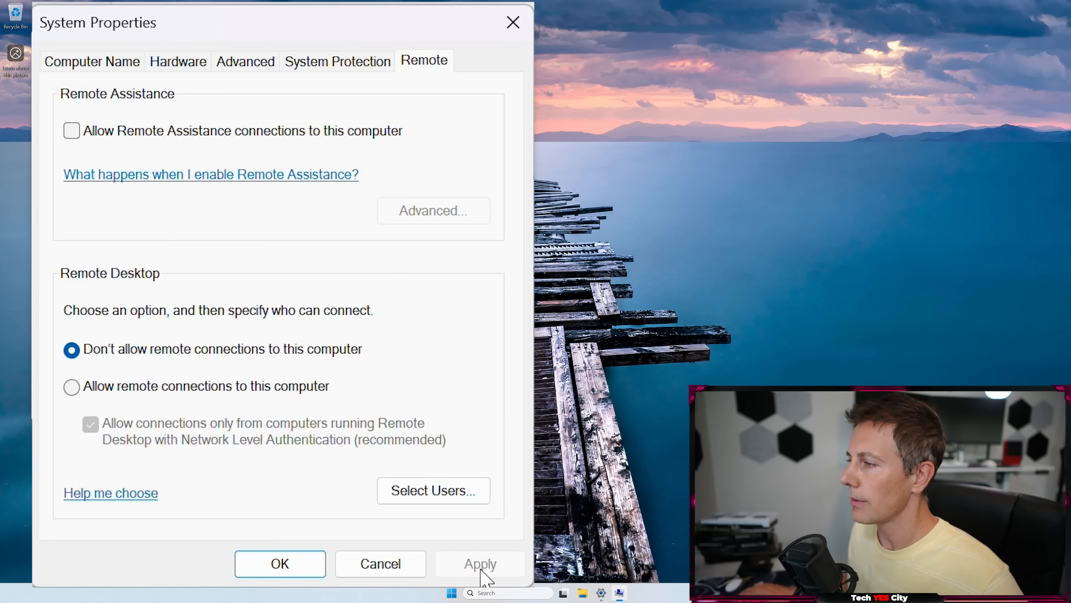
pyautogui.click(92, 61)
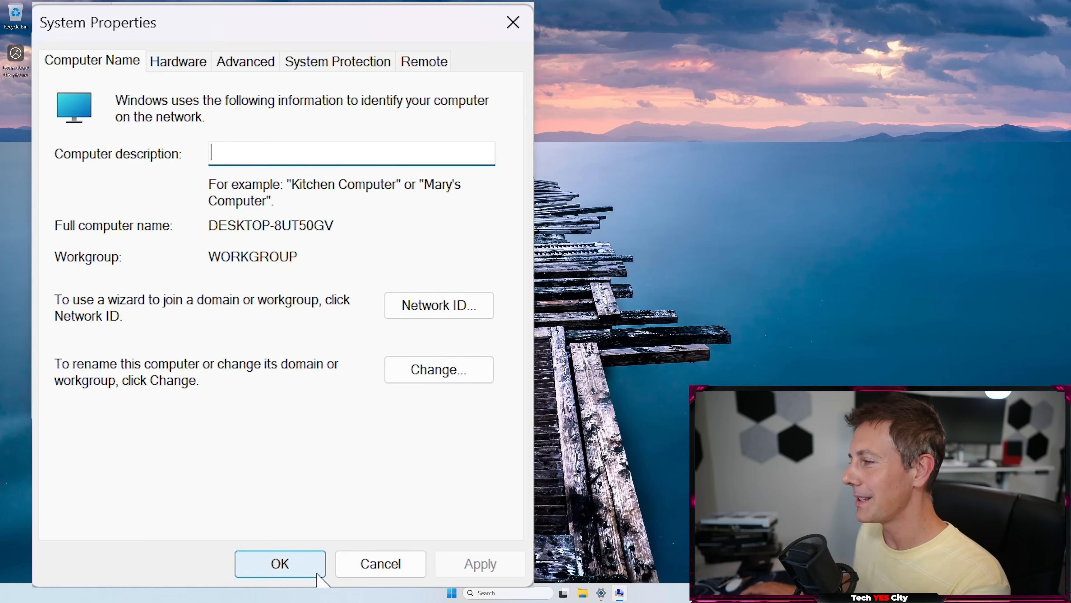
pyautogui.moveTo(253, 37)
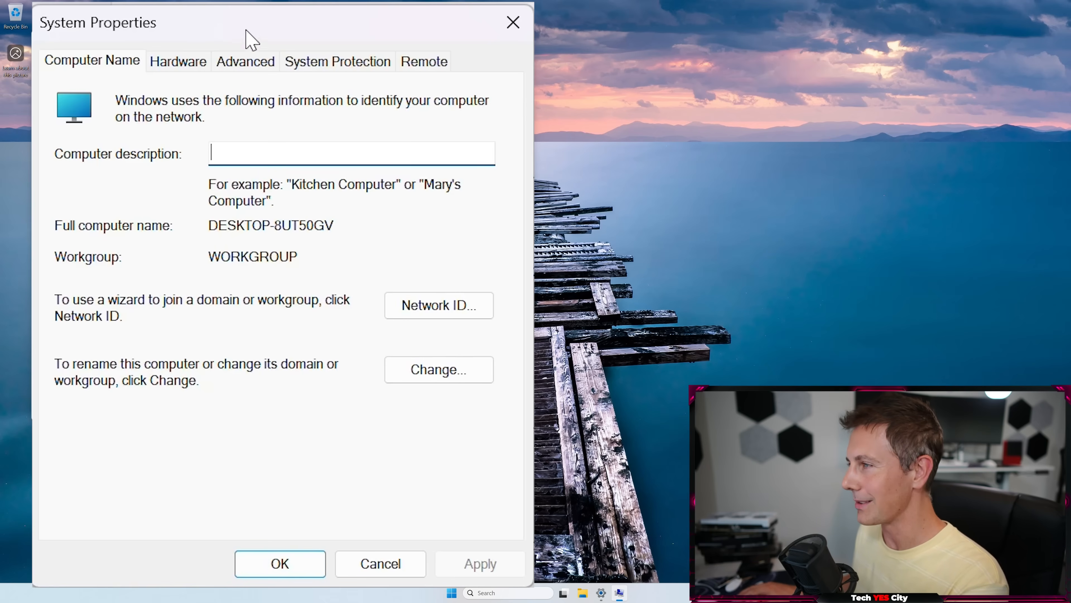
# - Glance at the Hardware tab and close System Properties
pyautogui.click(177, 61)
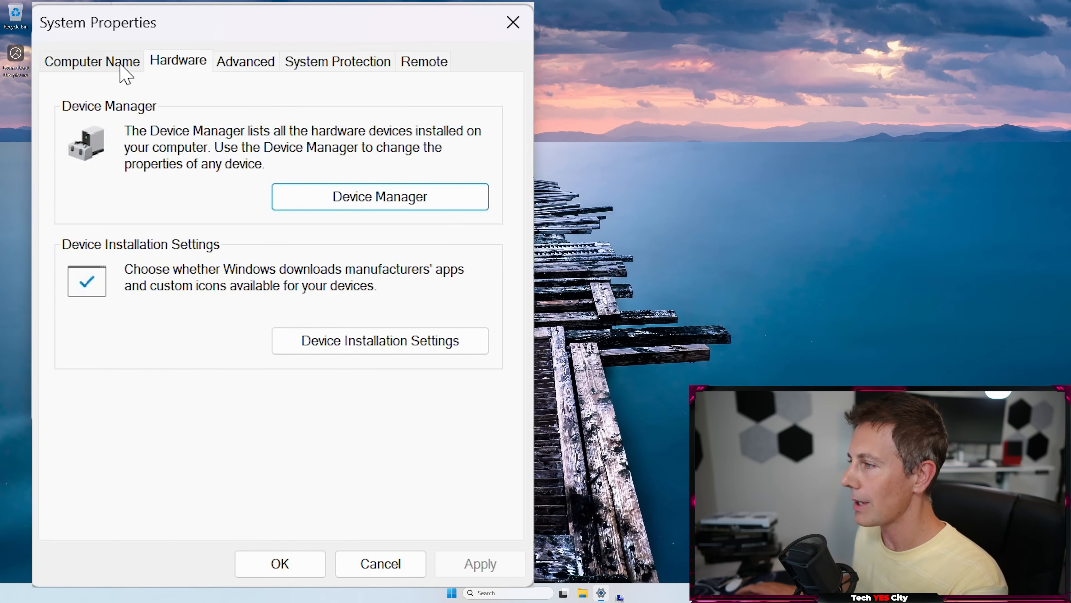
pyautogui.click(91, 61)
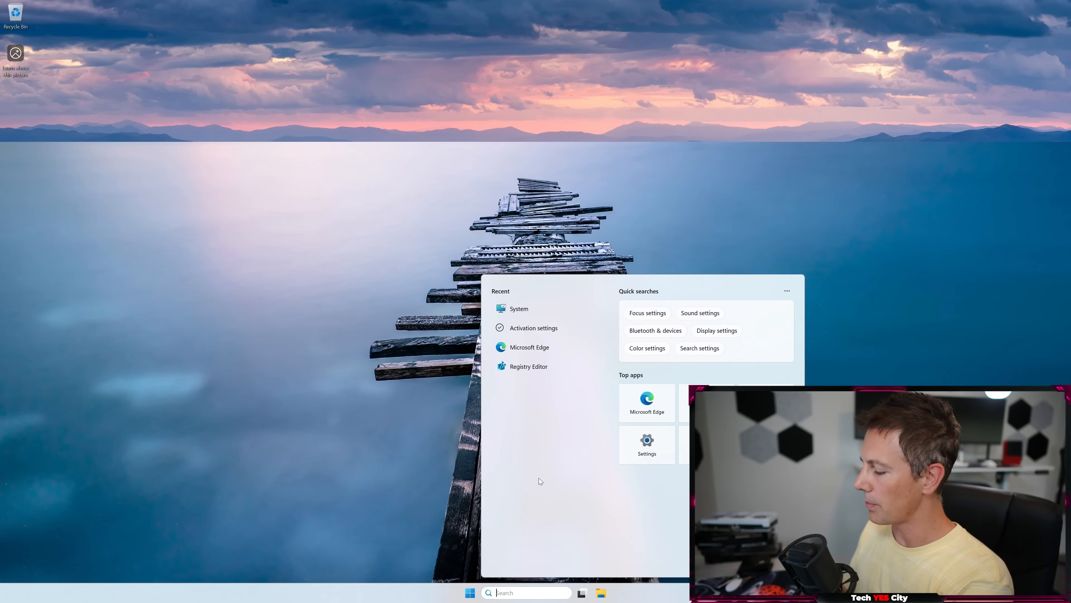
# - Search 'power', make High performance the active plan and open its Edit Plan Settings page
pyautogui.write('power')
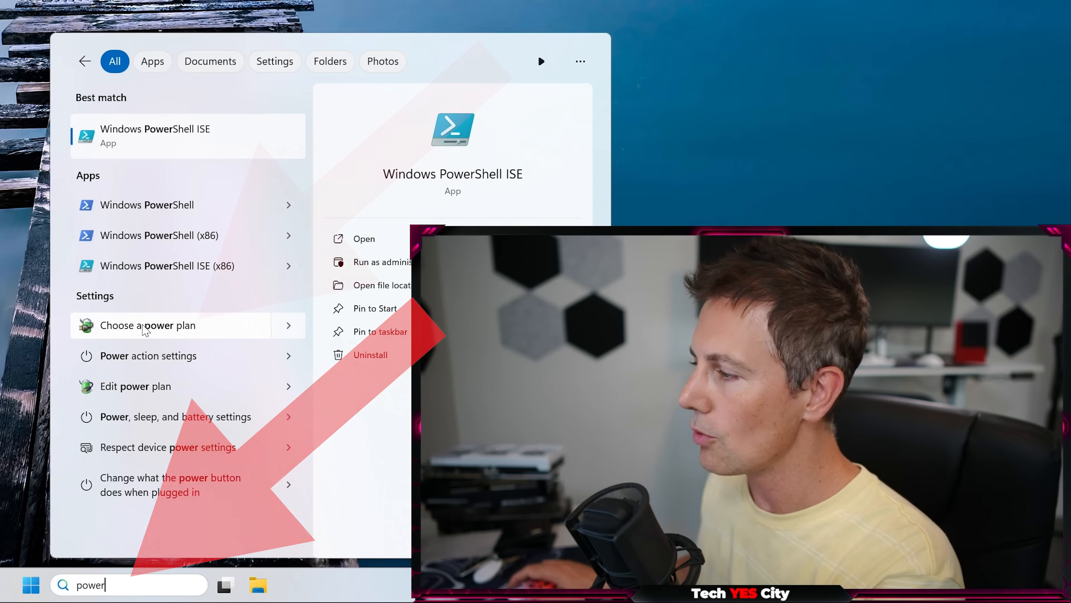
pyautogui.click(147, 325)
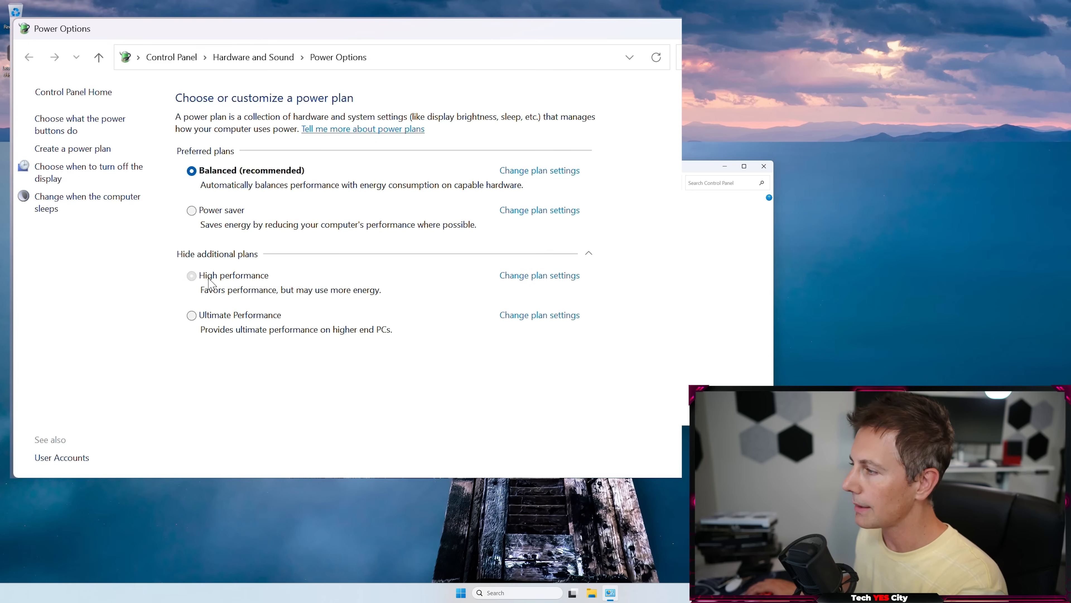
pyautogui.click(192, 275)
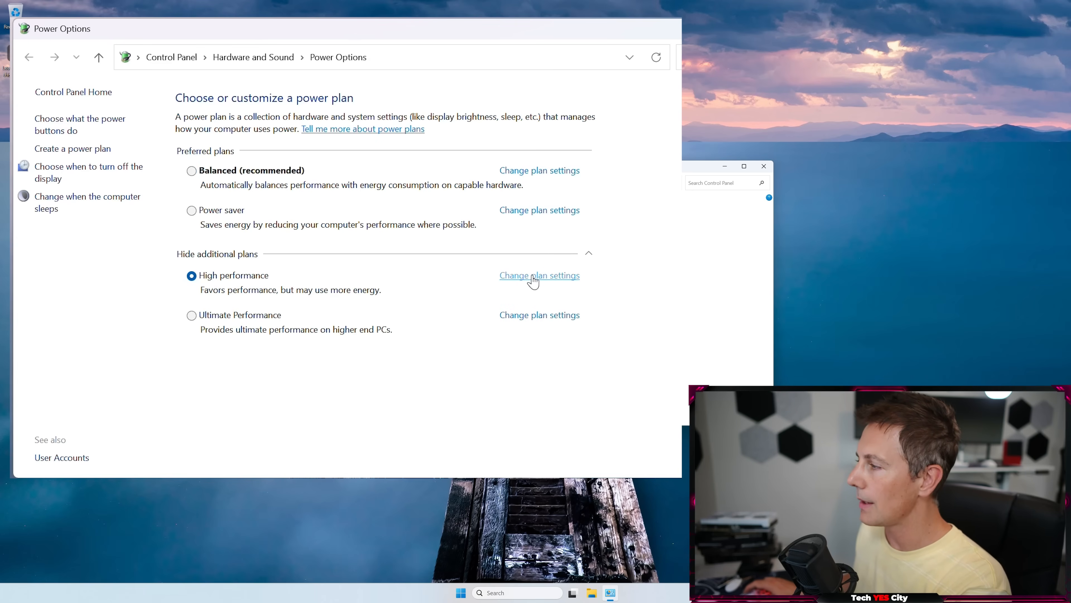
pyautogui.click(539, 275)
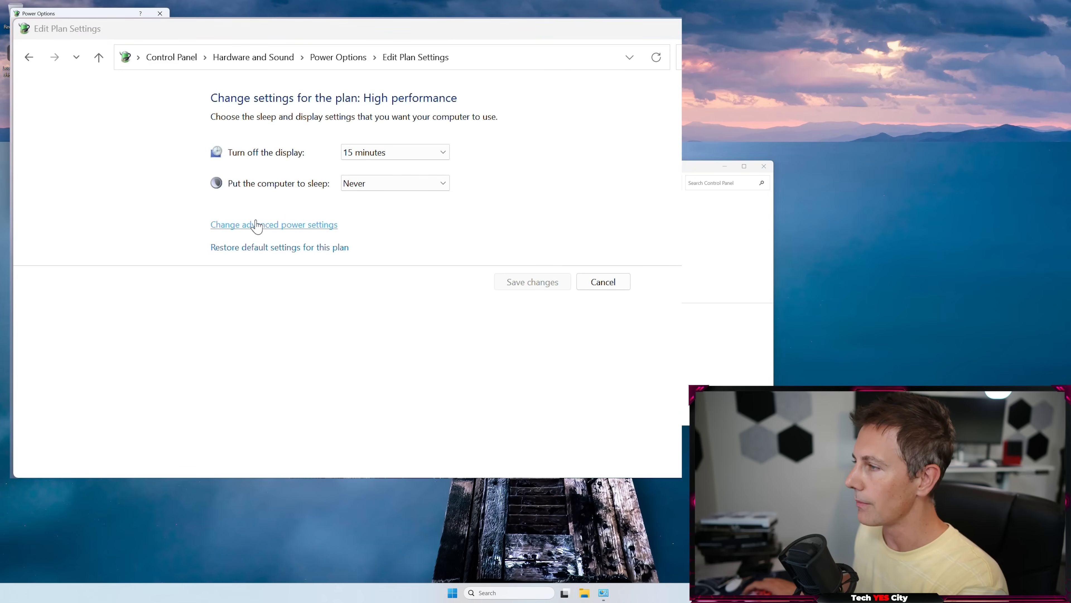
# - In advanced power settings, set Desktop background Slide show to Paused and apply
pyautogui.click(274, 224)
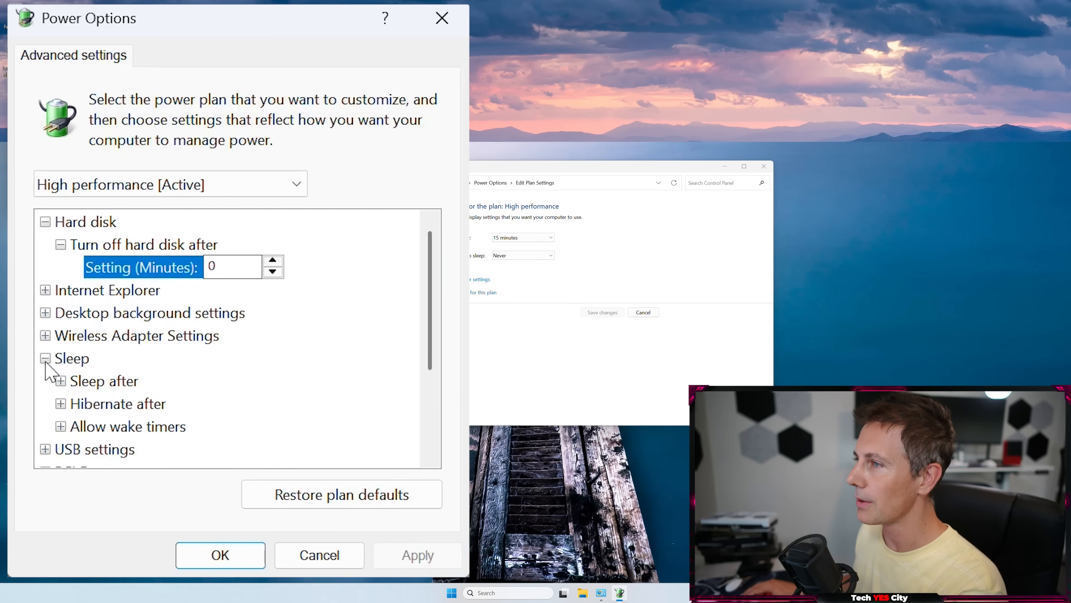
pyautogui.click(44, 312)
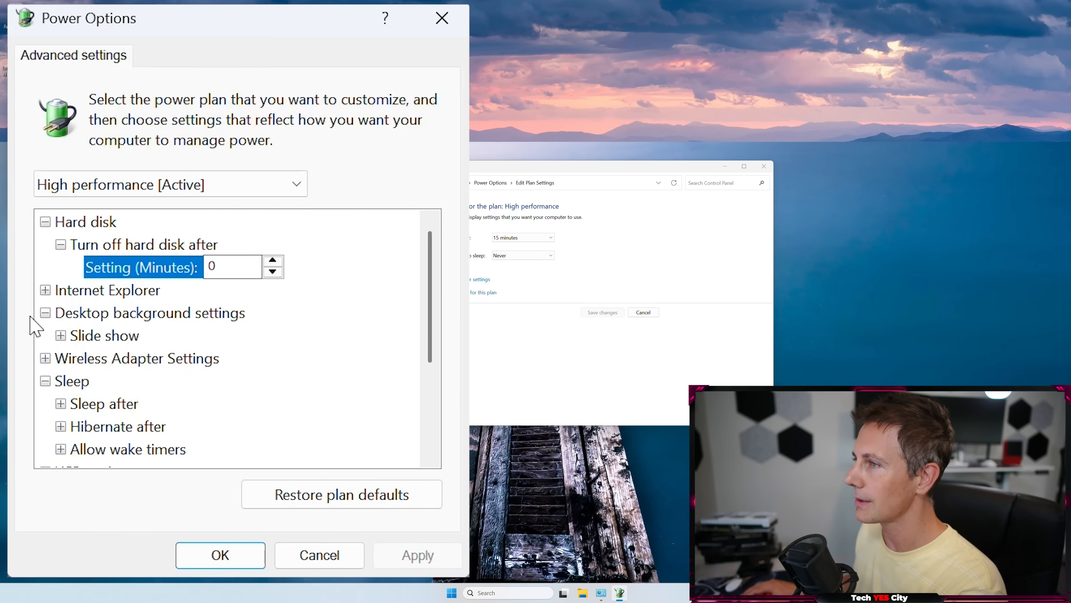
pyautogui.click(60, 335)
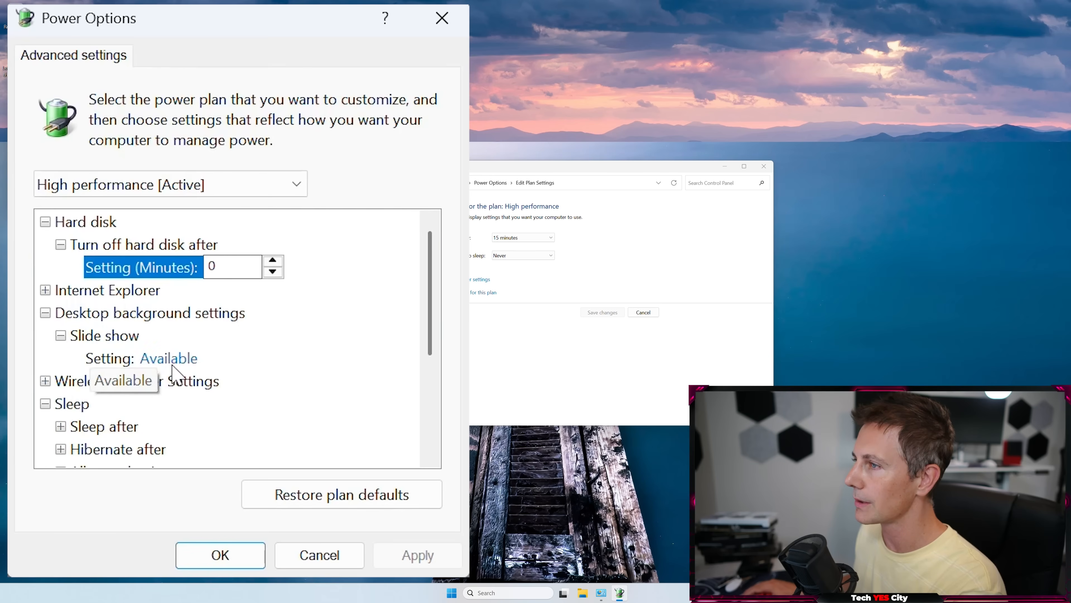
pyautogui.click(167, 358)
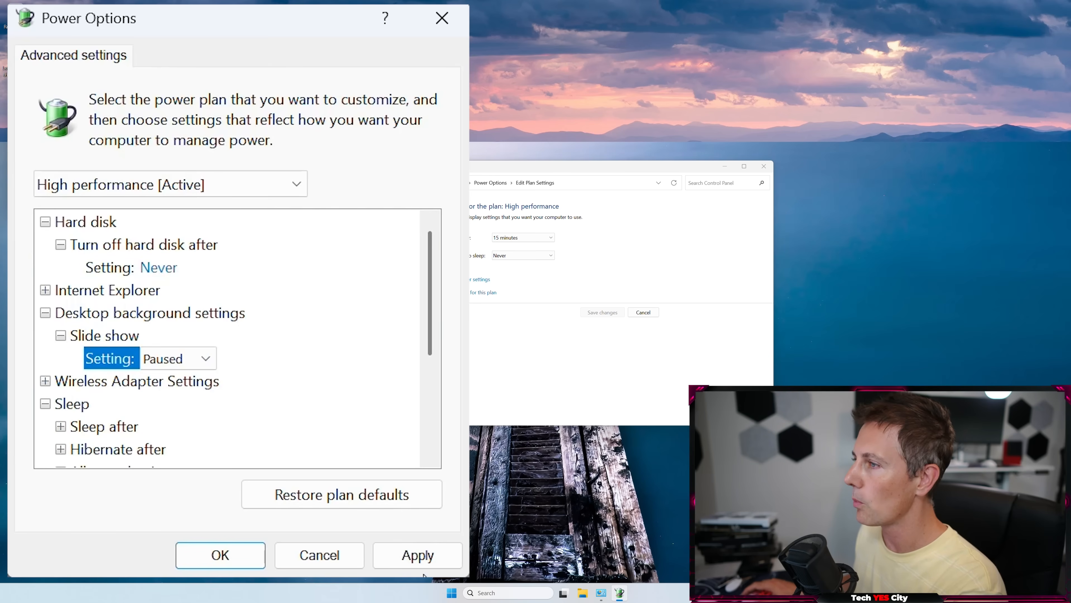
pyautogui.click(417, 554)
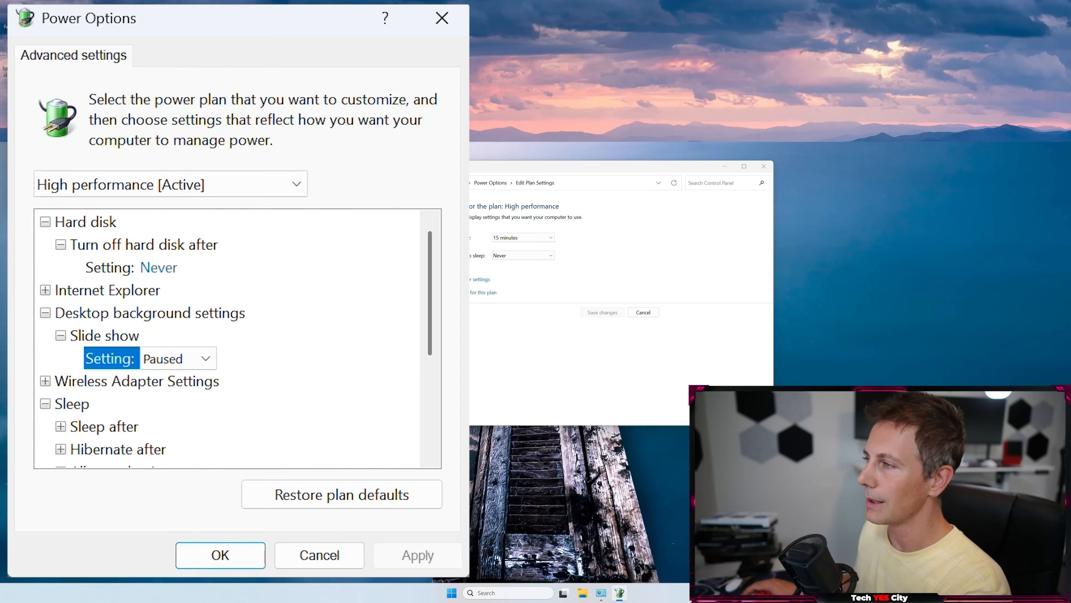
pyautogui.moveTo(27, 414)
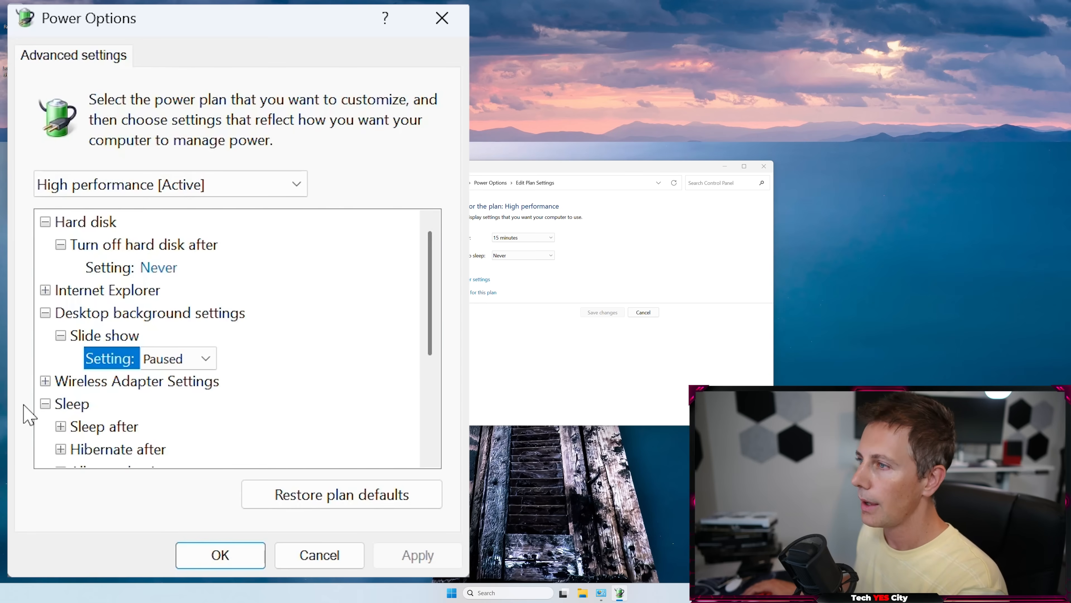
# - Set Hibernate after to 0 (Never), apply and confirm with OK
pyautogui.scroll(-3)
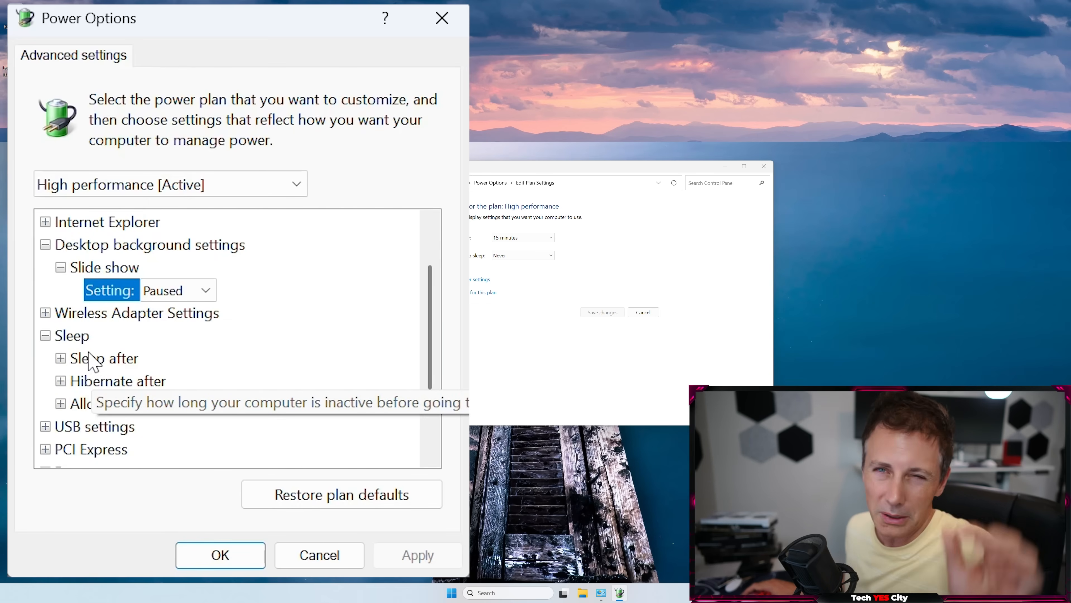
pyautogui.moveTo(100, 355)
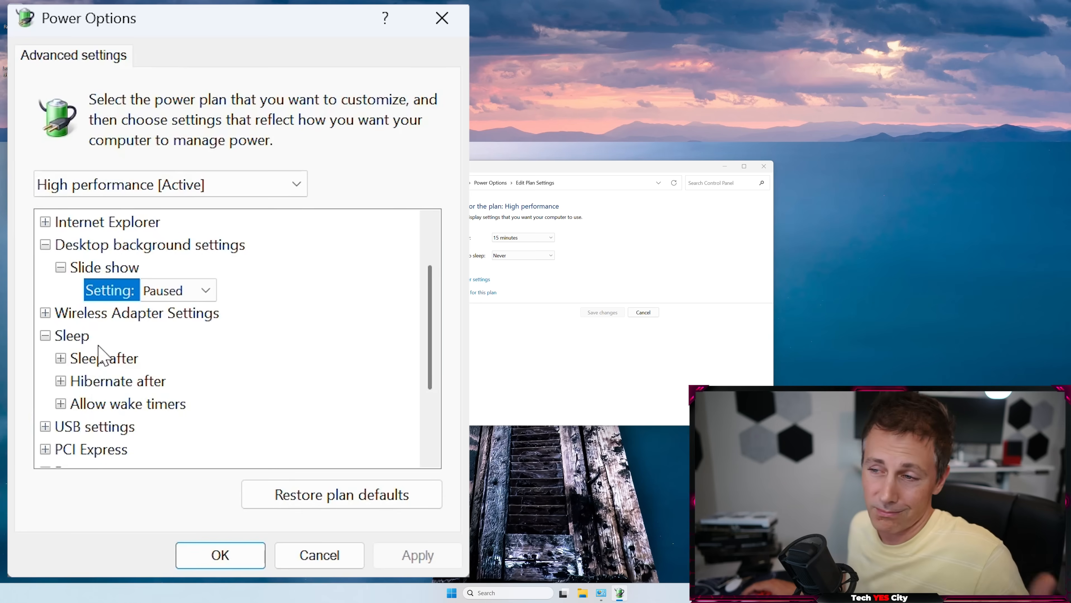
pyautogui.click(70, 335)
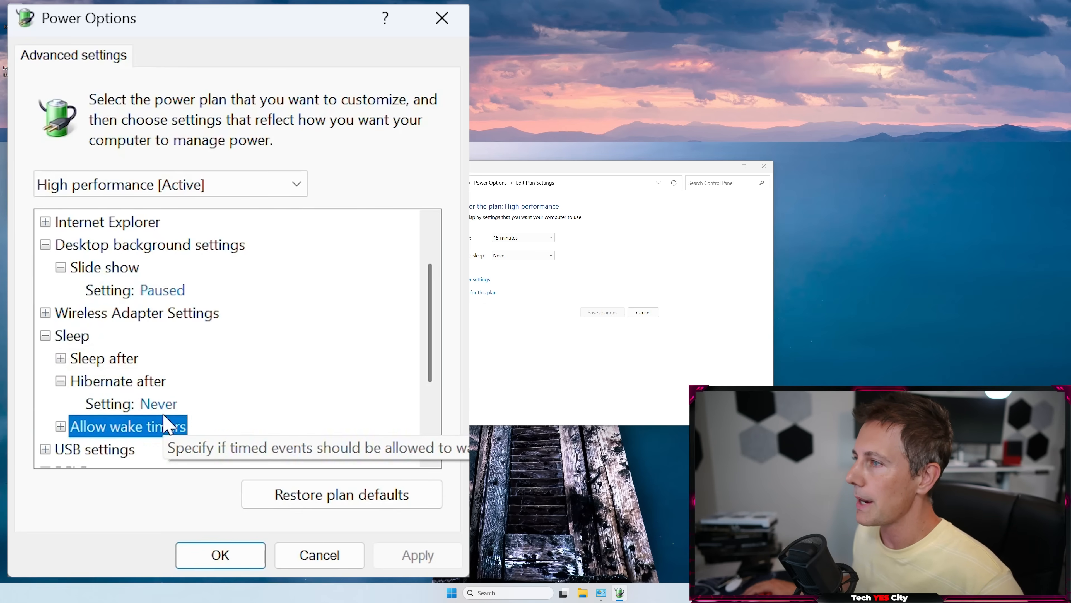
pyautogui.click(158, 403)
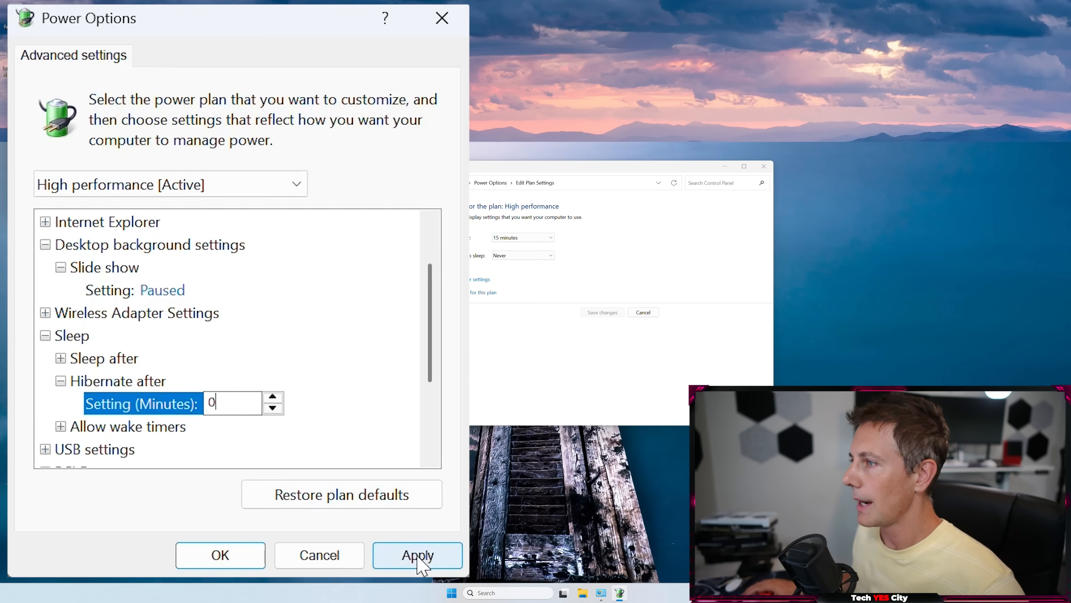
pyautogui.click(418, 554)
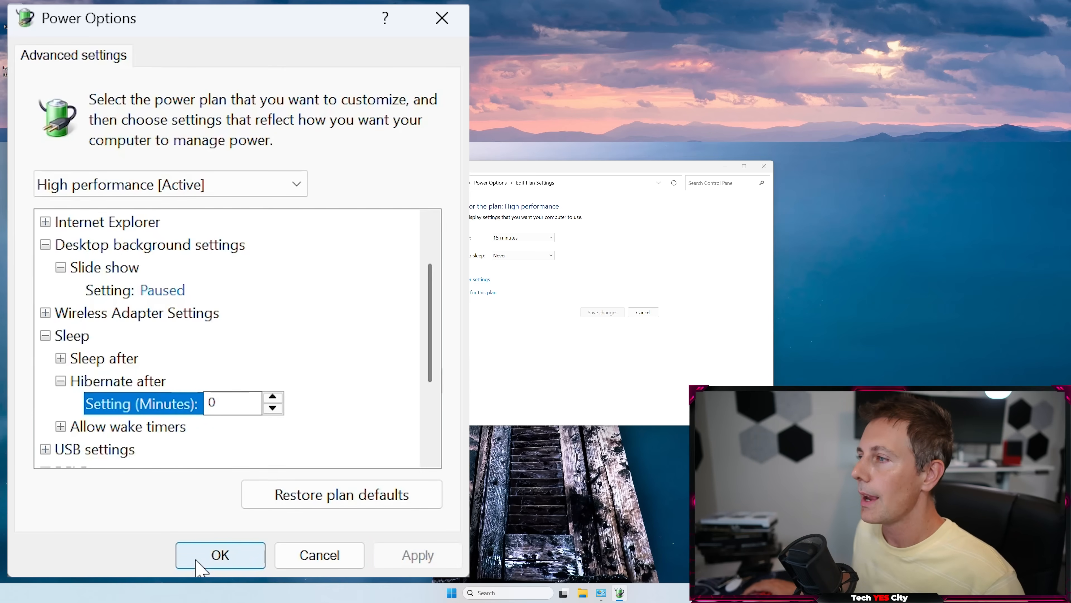
pyautogui.click(219, 554)
pyautogui.write('cmd')
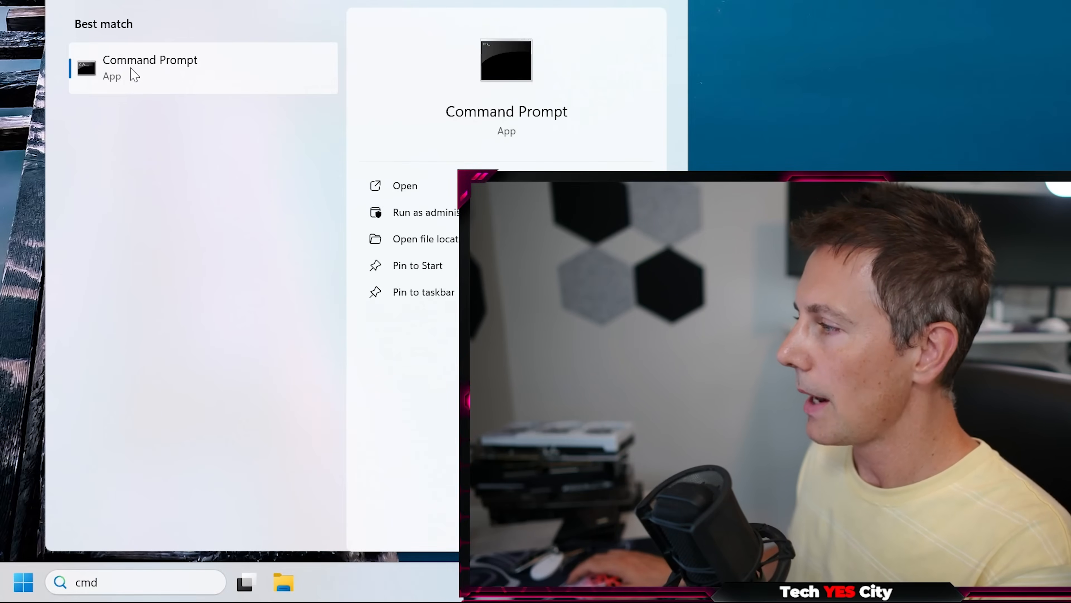
# - Run Command Prompt as administrator and enter the command 'powercfg -h off'
pyautogui.click(425, 212)
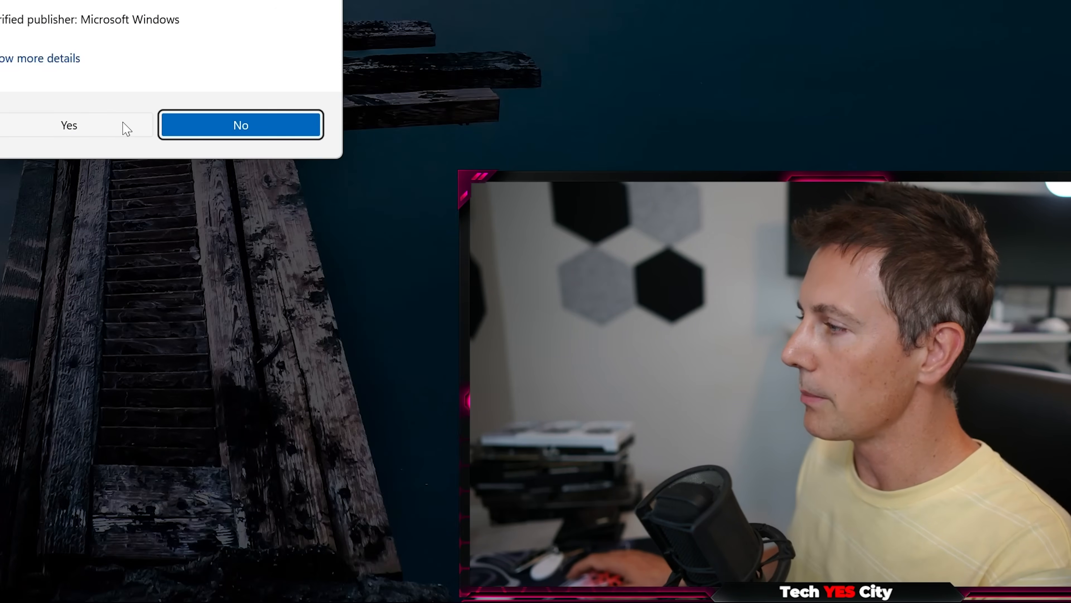
pyautogui.click(68, 125)
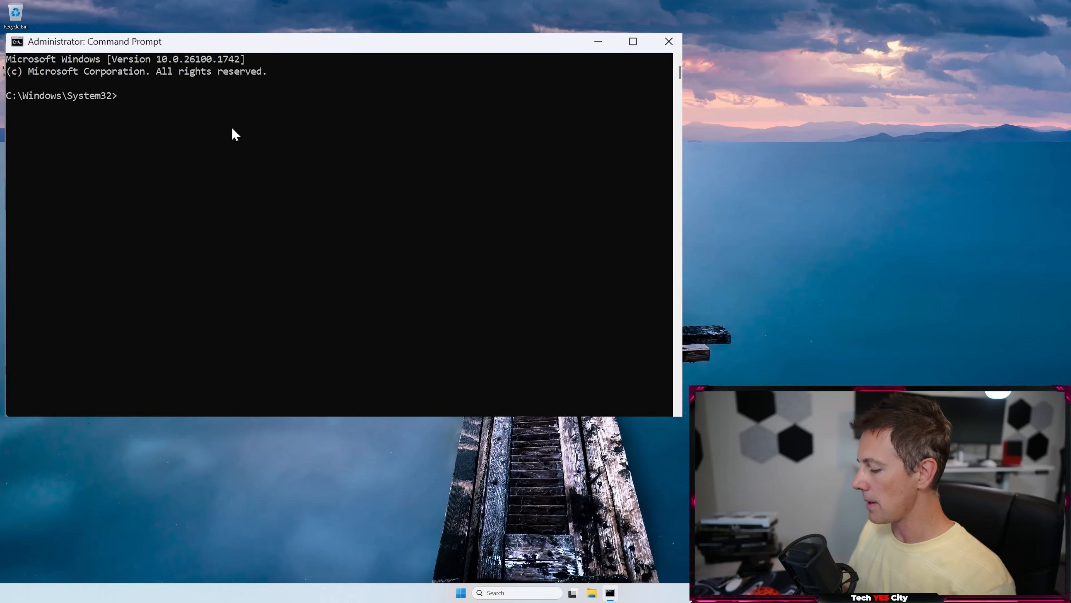
pyautogui.write('powercfg -')
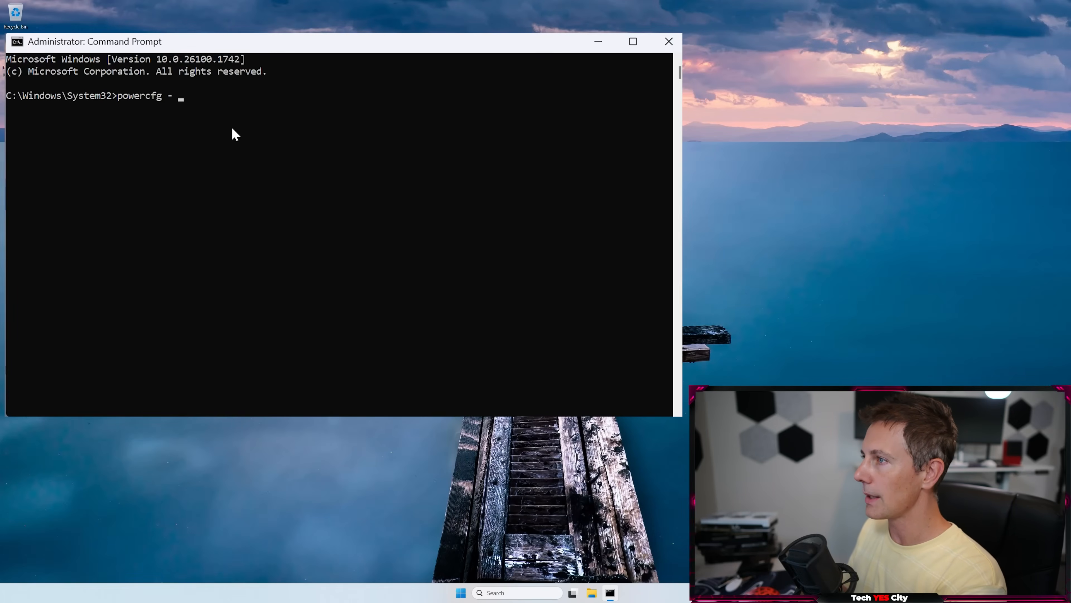
pyautogui.write('h')
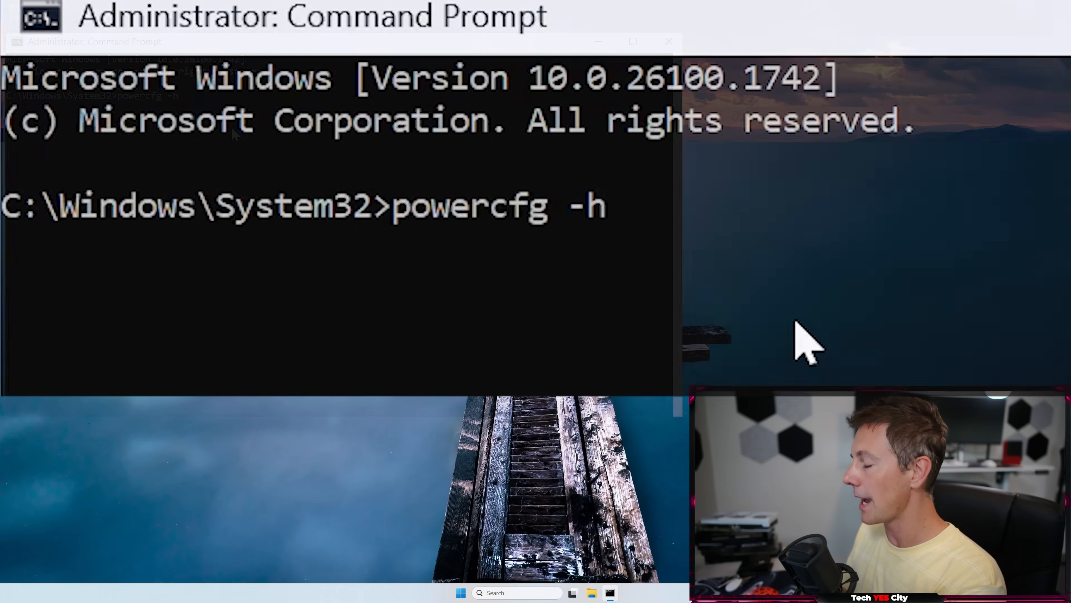
pyautogui.write('off')
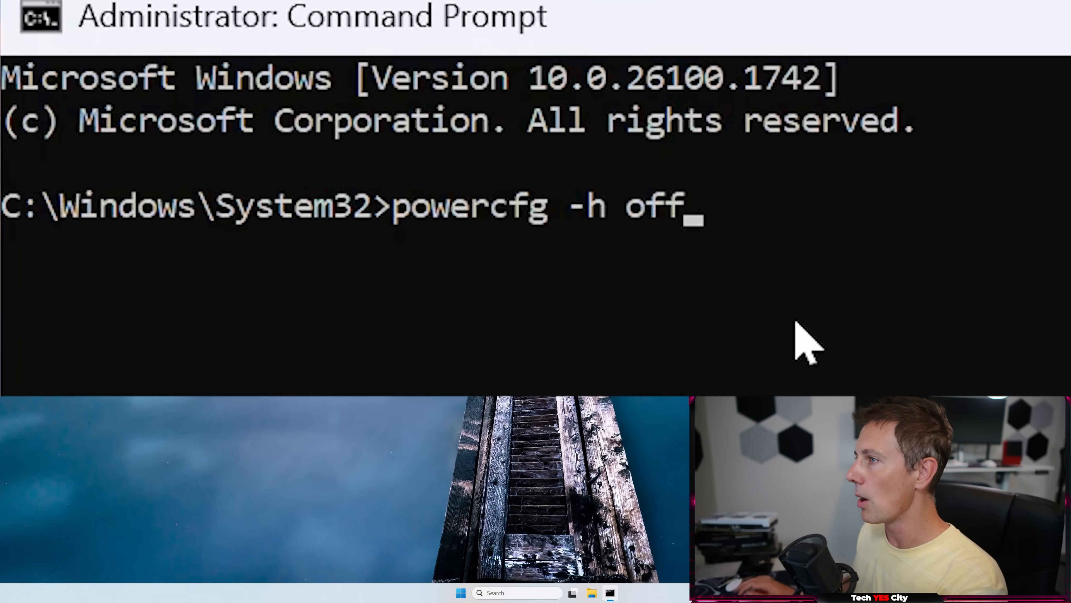
pyautogui.click(591, 593)
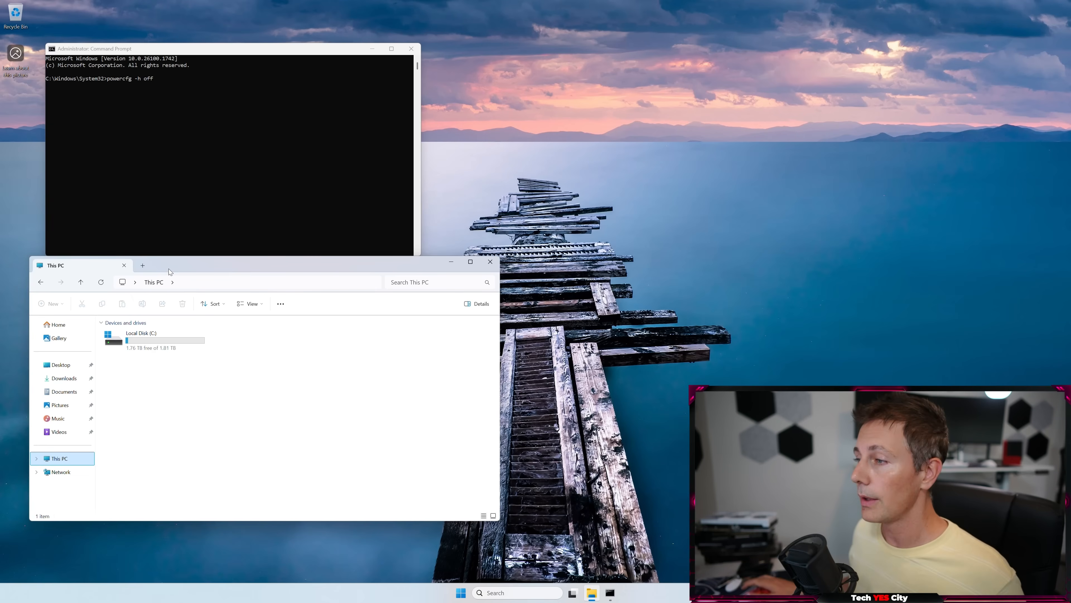
# - Refresh This PC and select Local Disk (C:) to see its free space at 1.77 TB
pyautogui.click(470, 261)
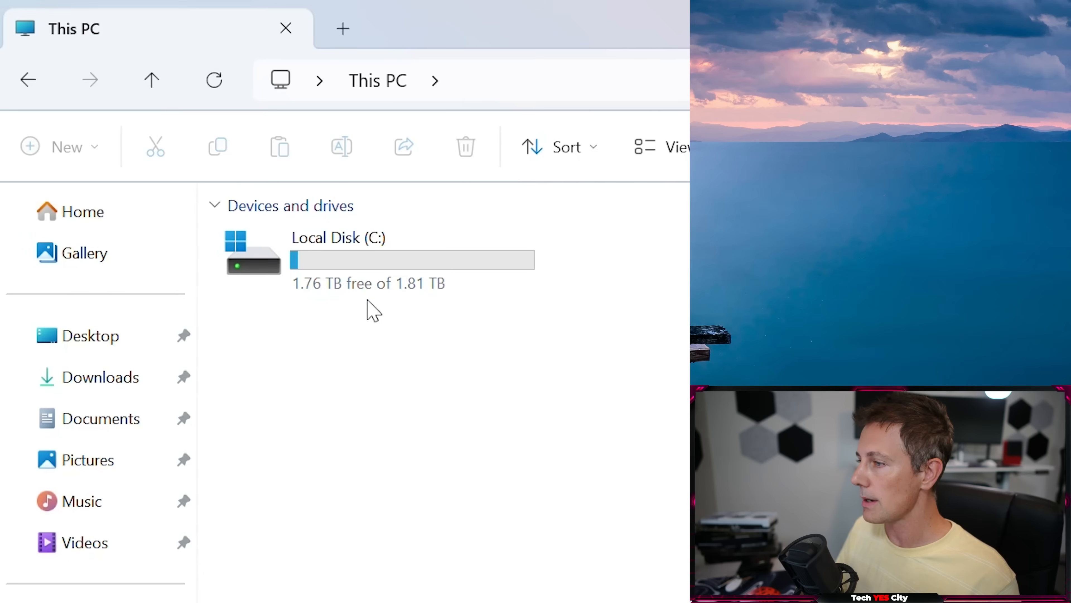
pyautogui.moveTo(415, 328)
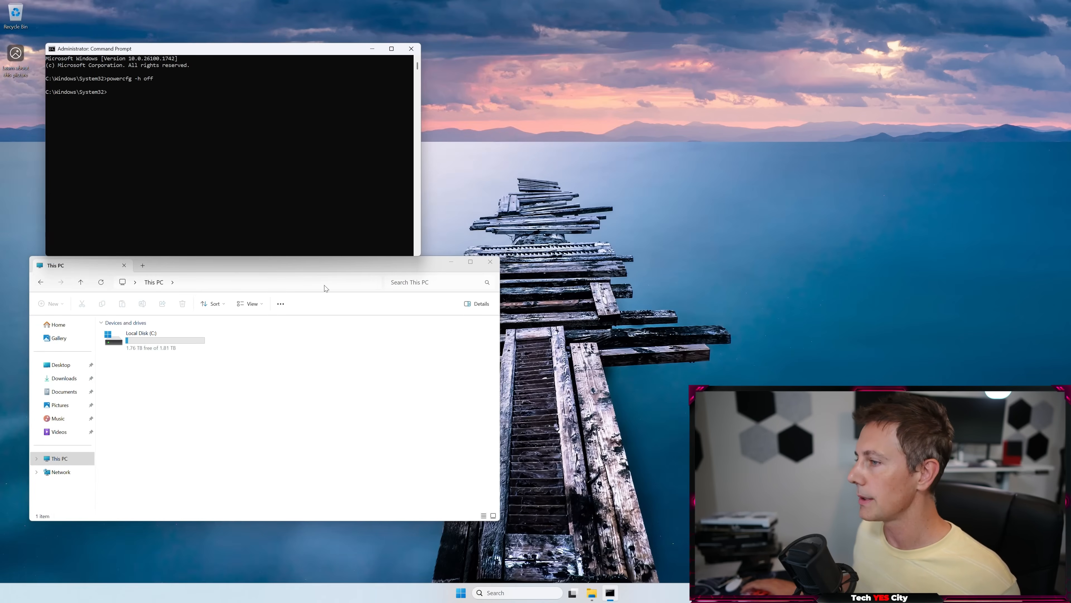
pyautogui.click(470, 262)
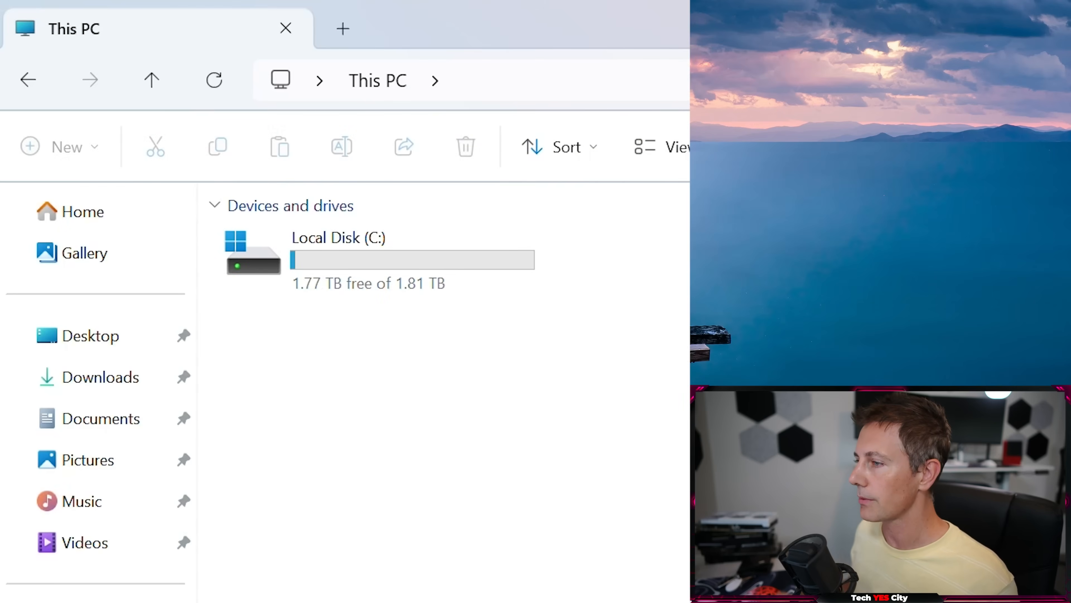
pyautogui.click(339, 259)
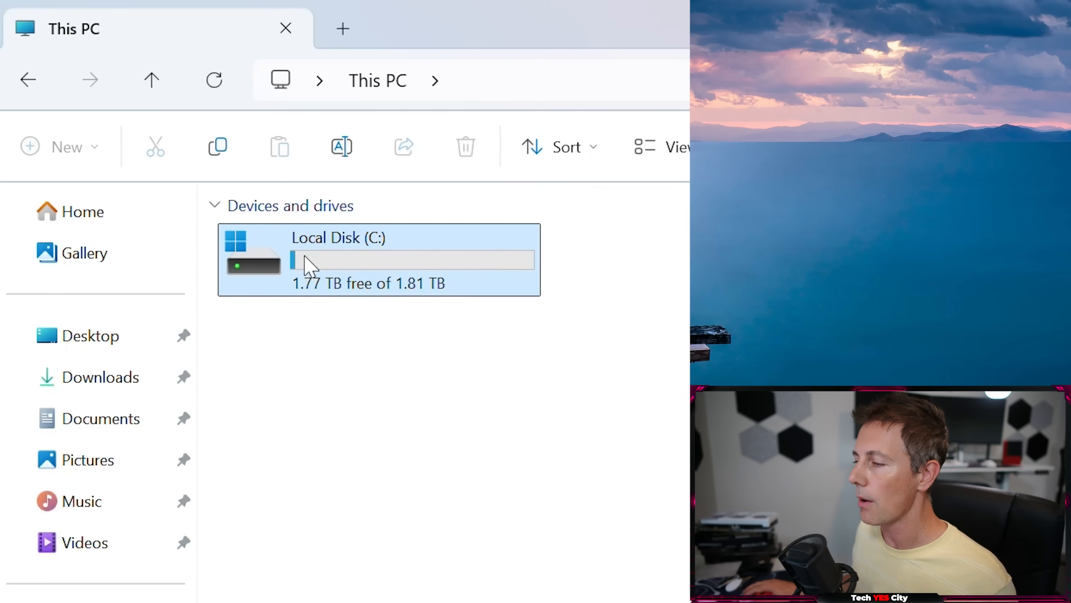
pyautogui.moveTo(497, 244)
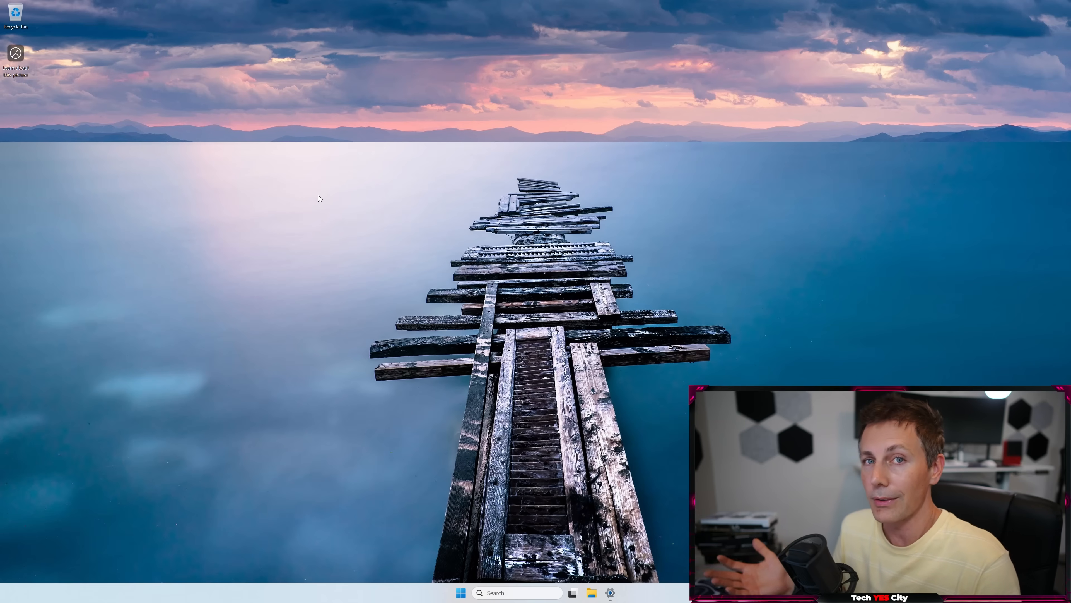
pyautogui.moveTo(494, 278)
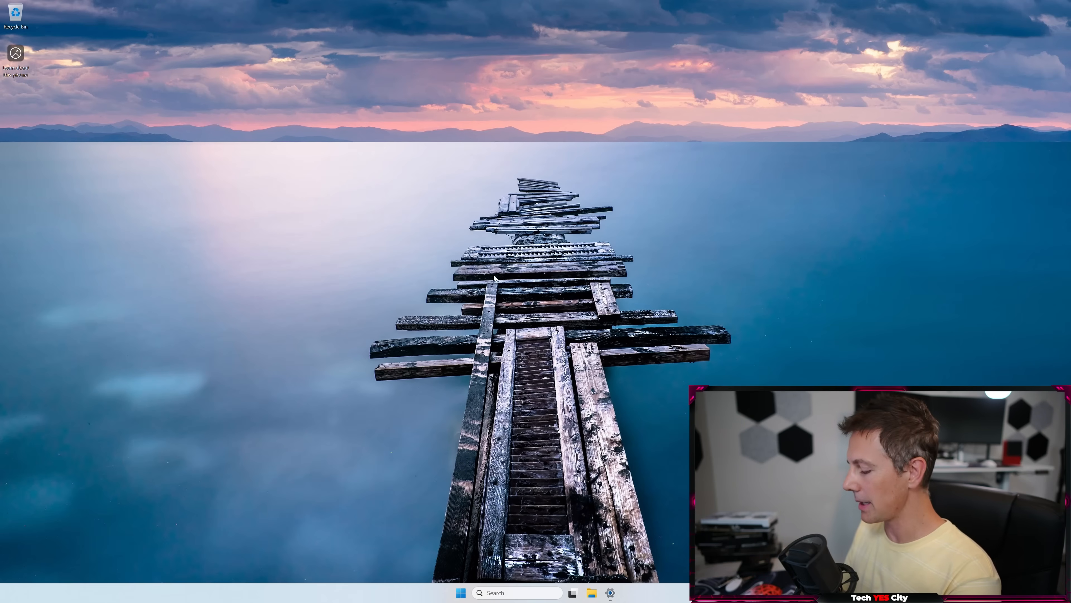
# - Search 'services', open Services and sort the list so running services are on top
pyautogui.click(460, 592)
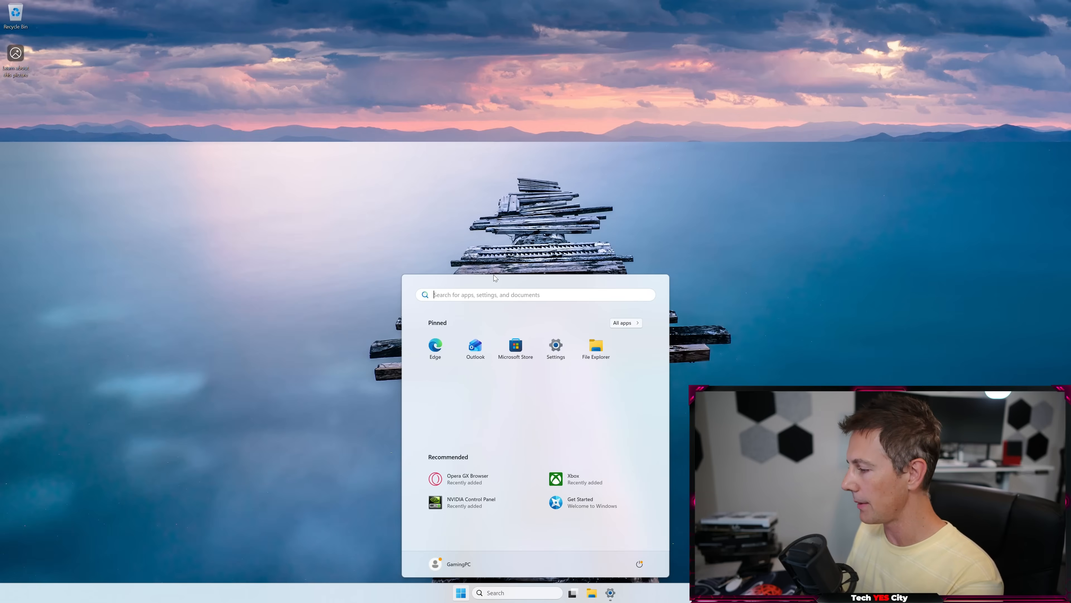
pyautogui.write('services')
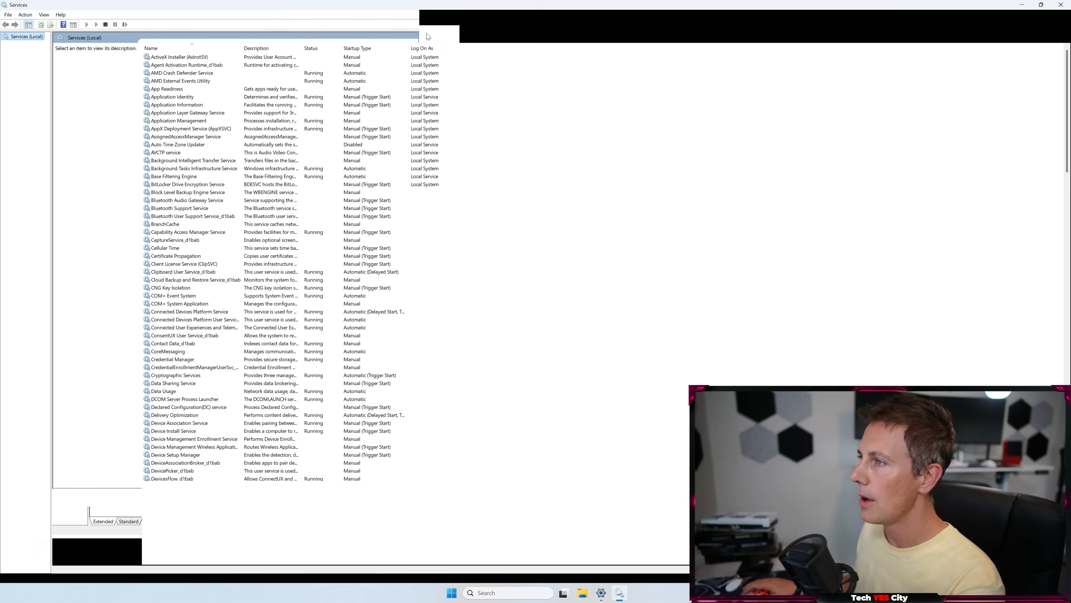
pyautogui.click(311, 48)
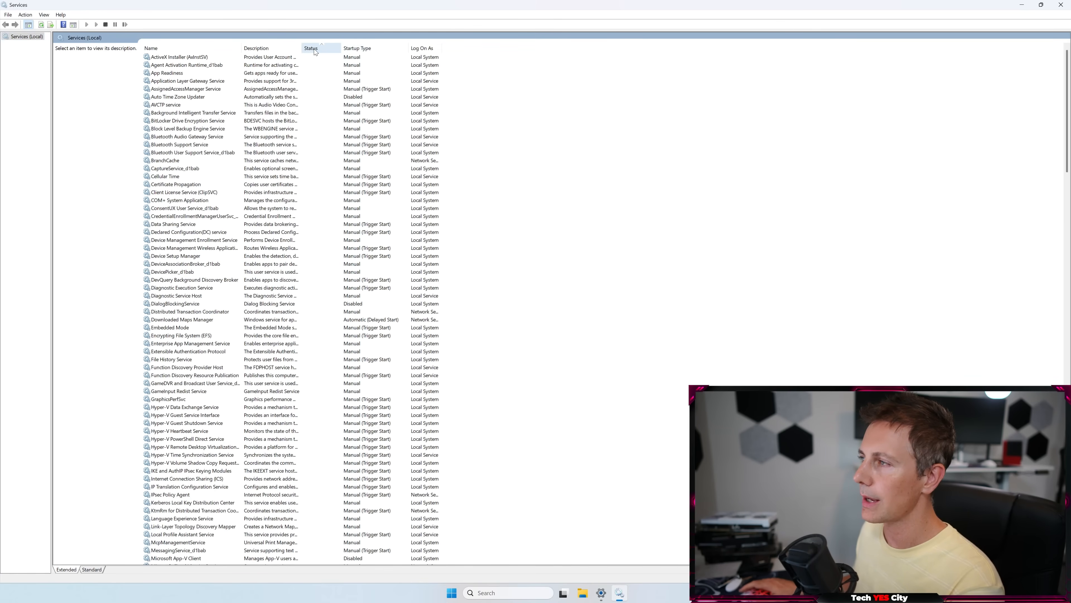
pyautogui.click(311, 48)
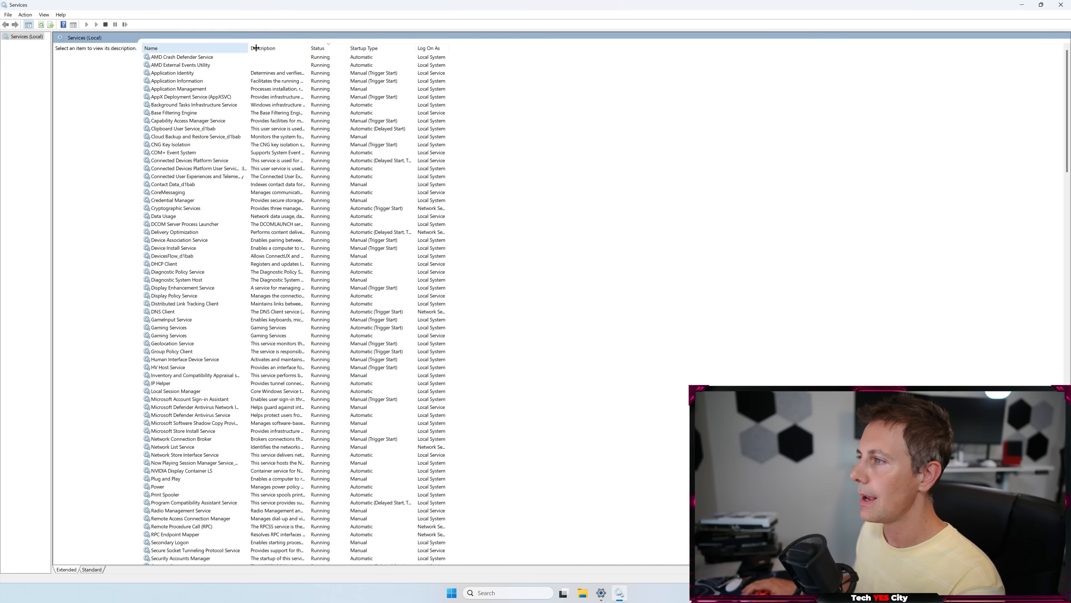
# - Disable and stop Connected User Experiences and Telemetry and Distributed Link Tracking Client via their Properties
pyautogui.click(198, 176)
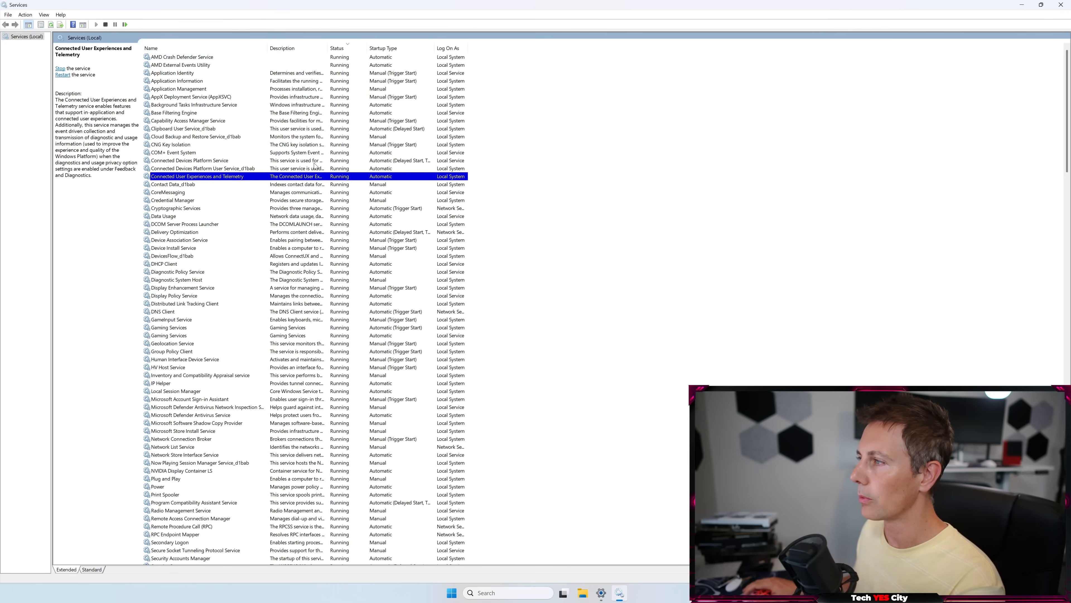
pyautogui.moveTo(195, 183)
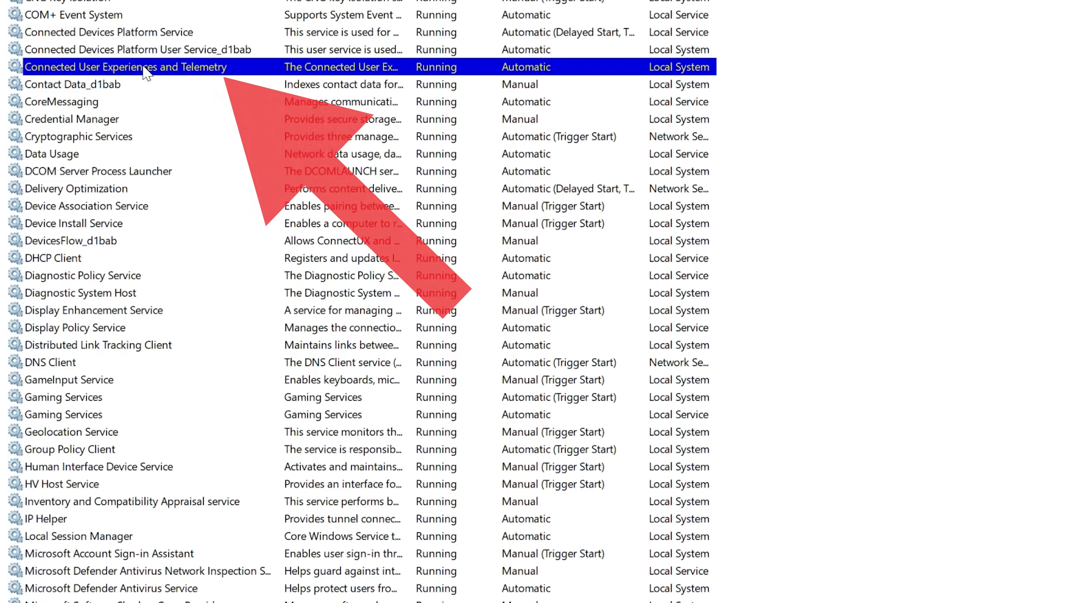
pyautogui.doubleClick(126, 66)
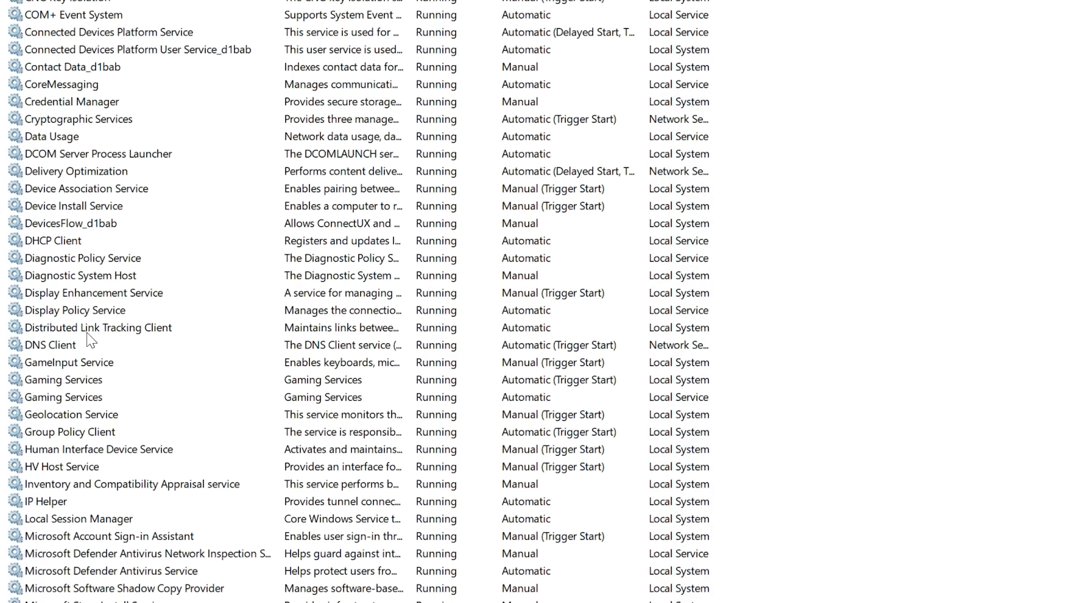
pyautogui.click(98, 327)
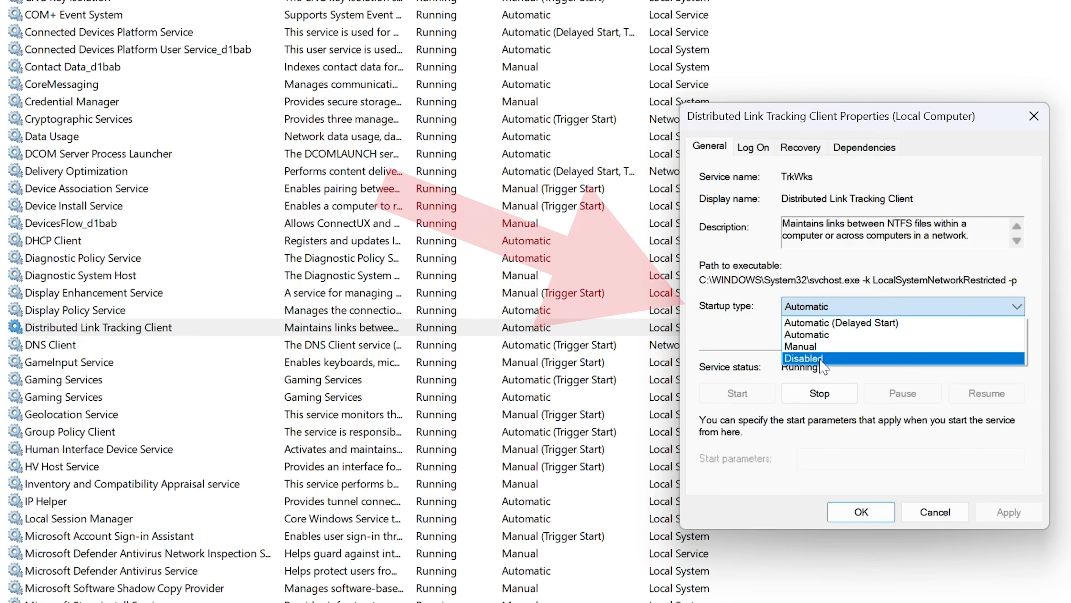
pyautogui.click(1010, 512)
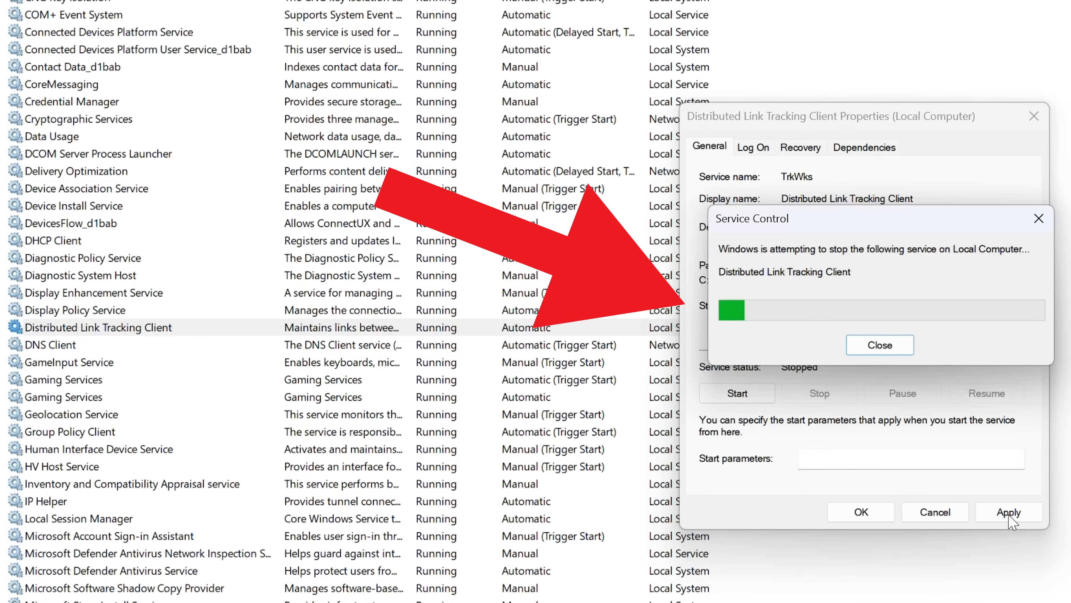
pyautogui.click(879, 345)
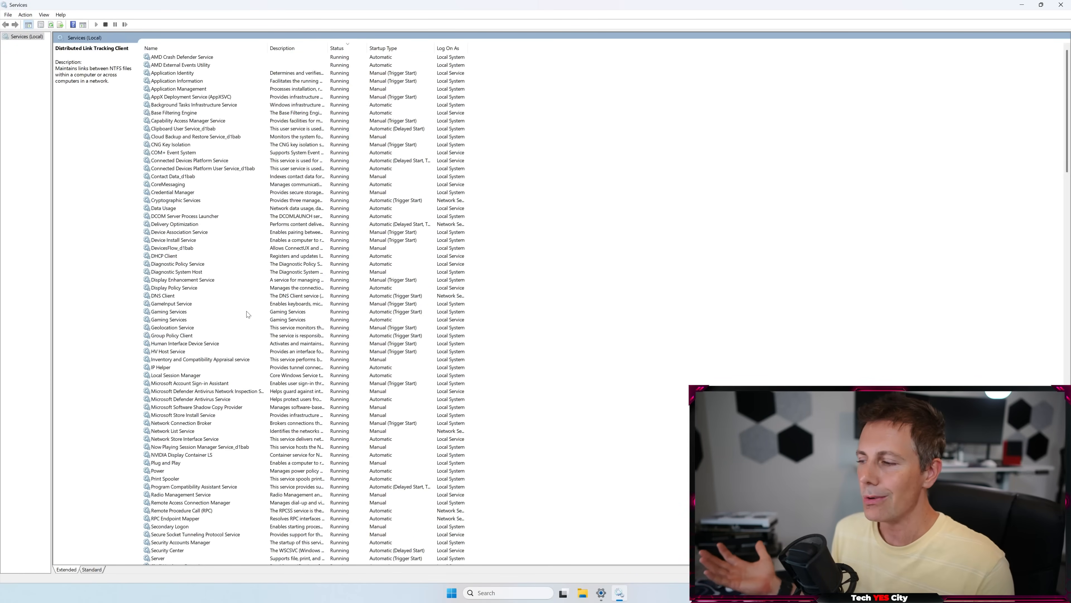
pyautogui.moveTo(232, 304)
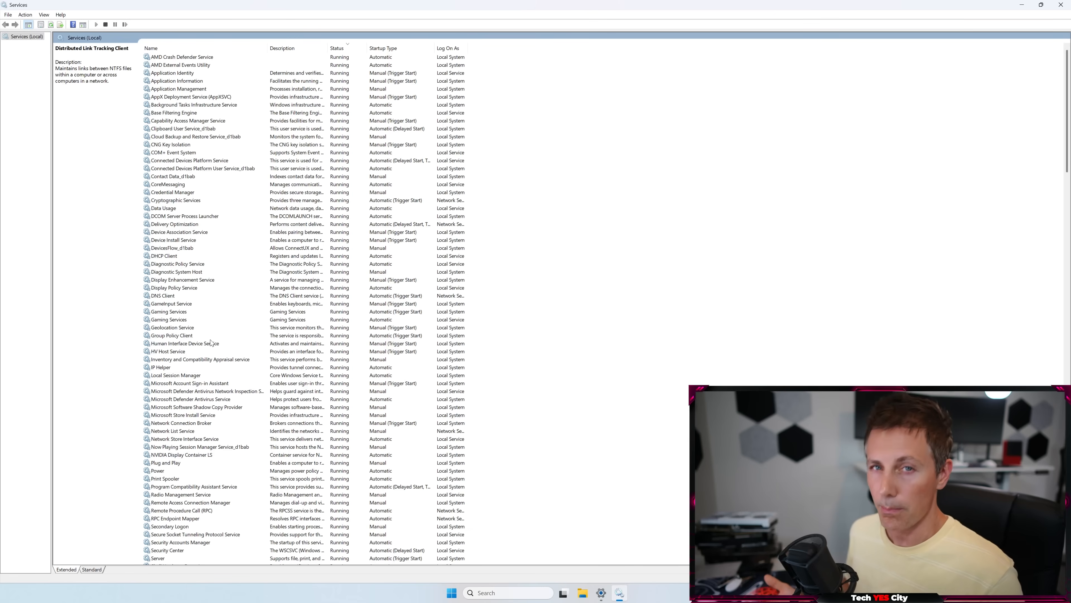
pyautogui.moveTo(213, 338)
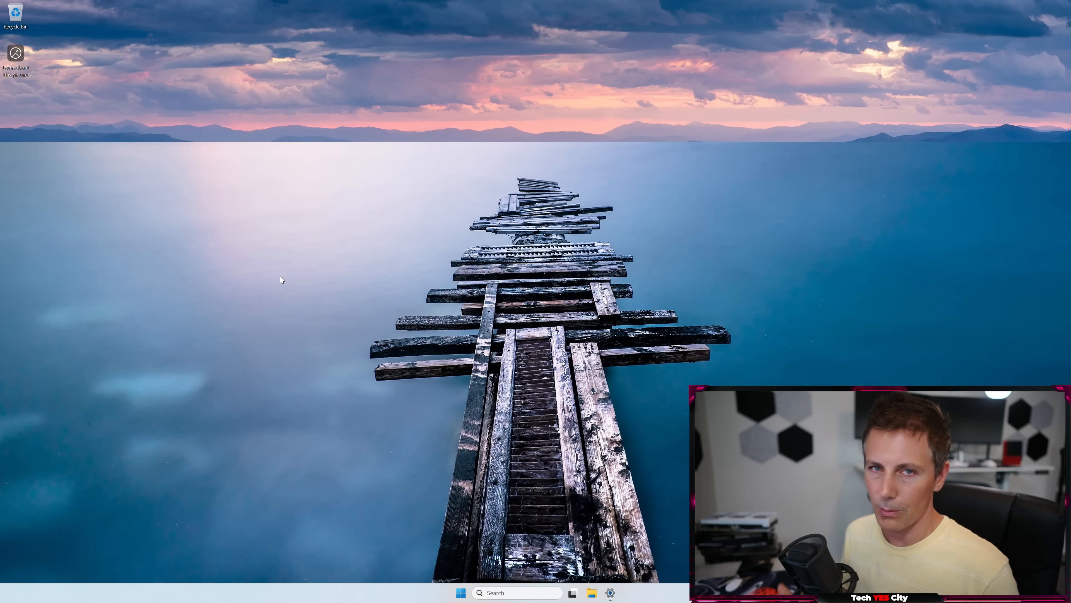
# - From the Guru3D thread download the PowerSettingsExplorer zip and run the exe past the SmartScreen warning
pyautogui.click(517, 593)
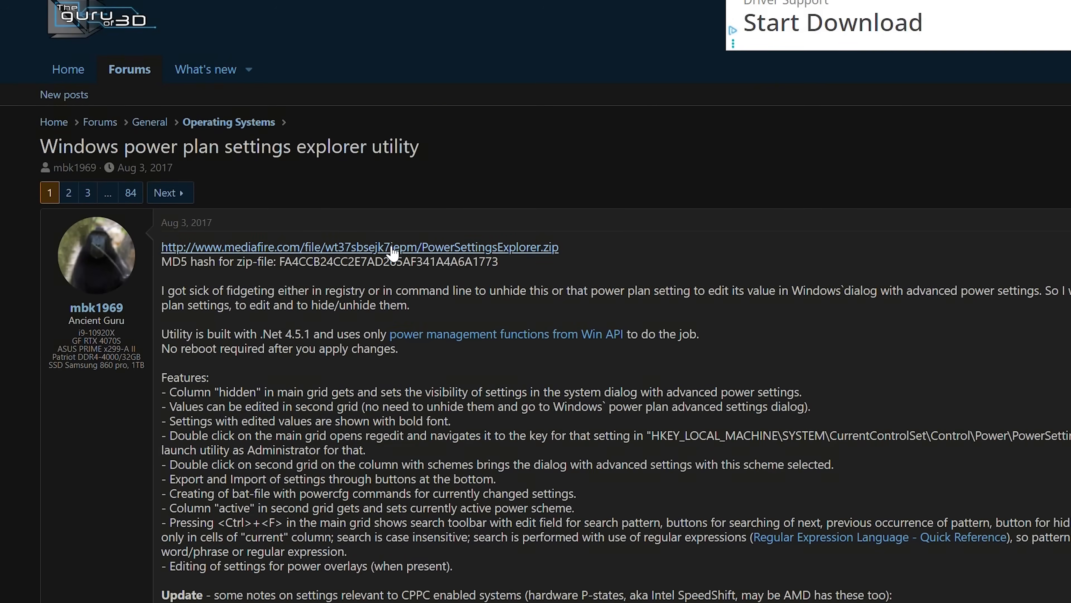
pyautogui.click(359, 246)
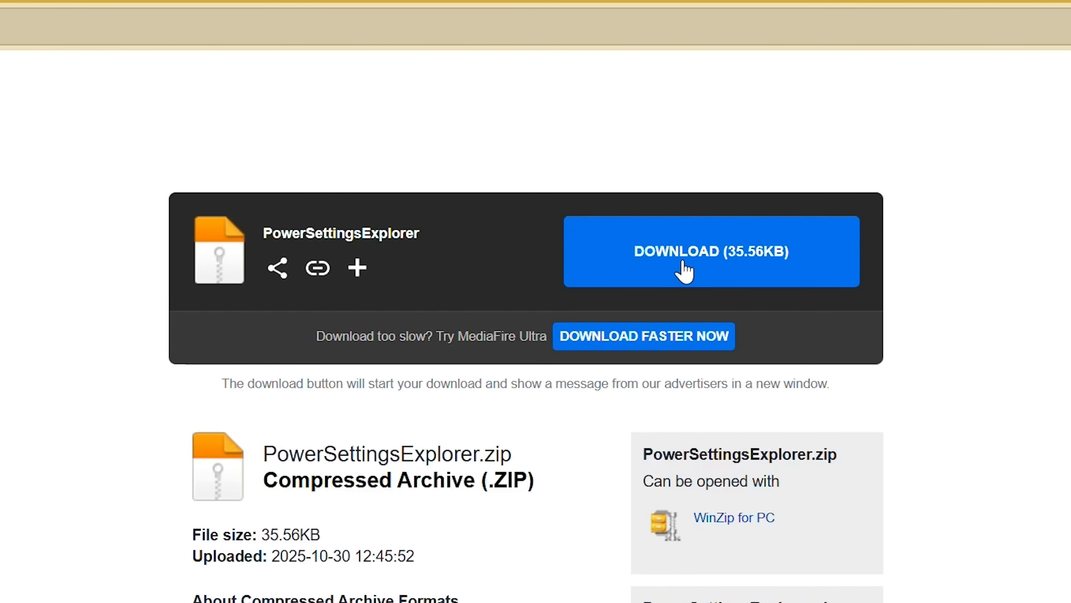
pyautogui.click(710, 251)
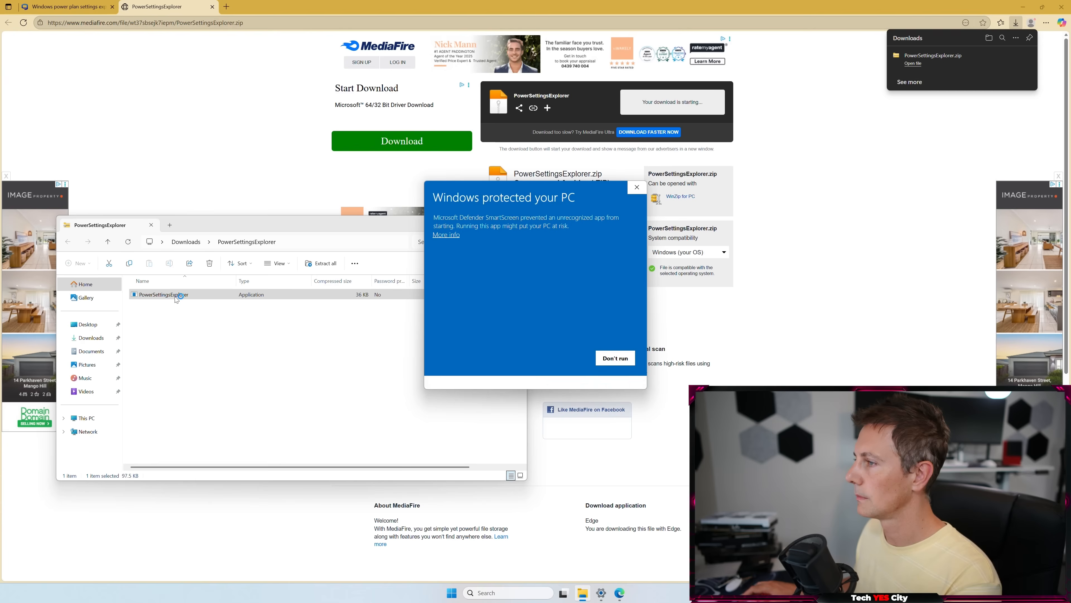
pyautogui.click(445, 234)
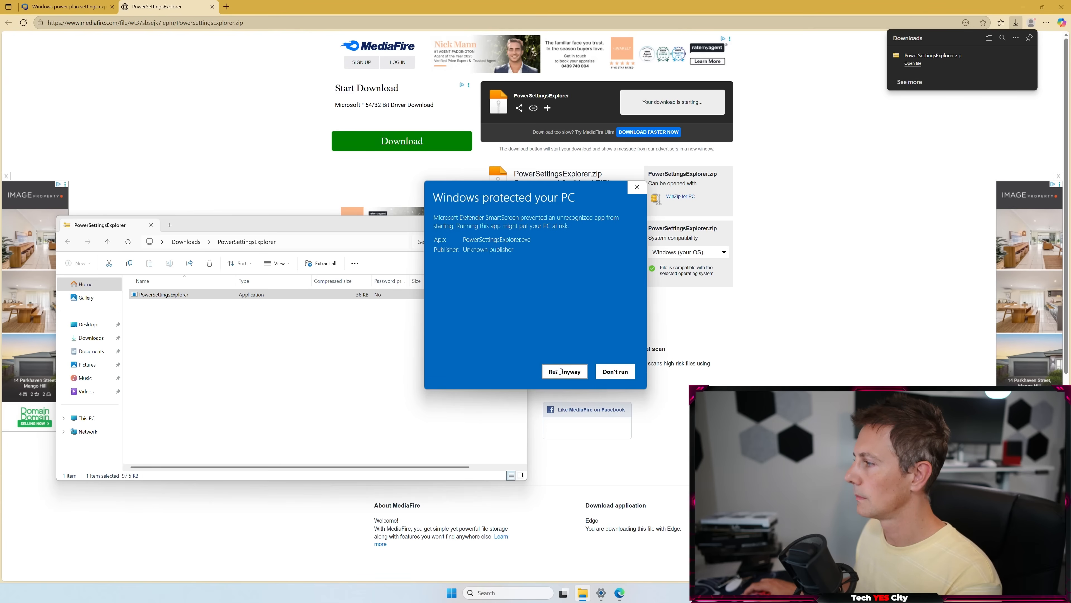
pyautogui.click(563, 371)
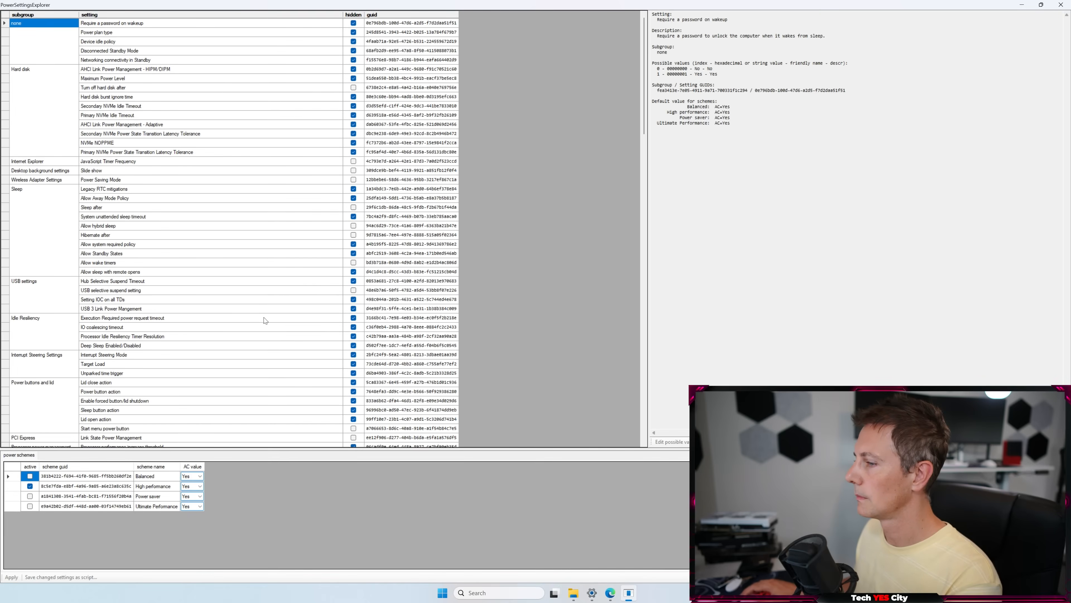
# - Uncheck 'hidden' for Processor idle time check and Processor performance time check interval
pyautogui.click(86, 486)
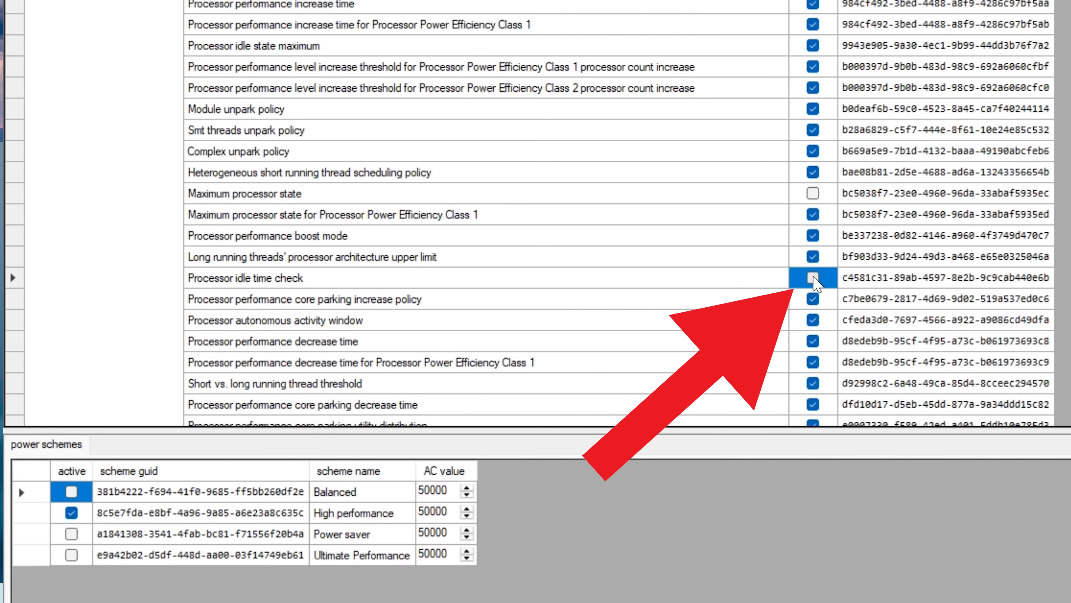
pyautogui.click(813, 278)
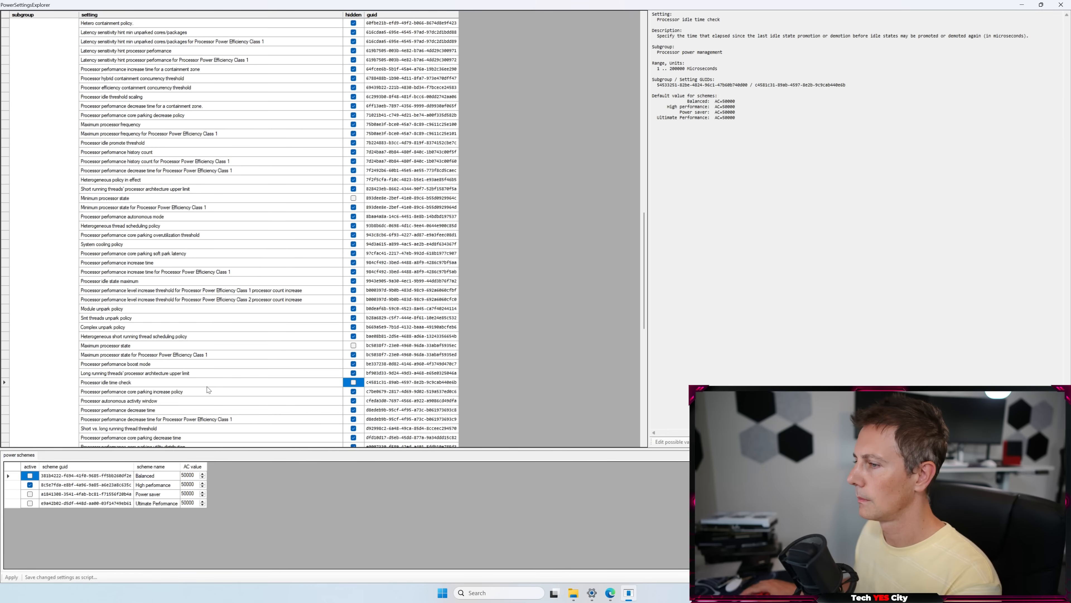
pyautogui.scroll(3)
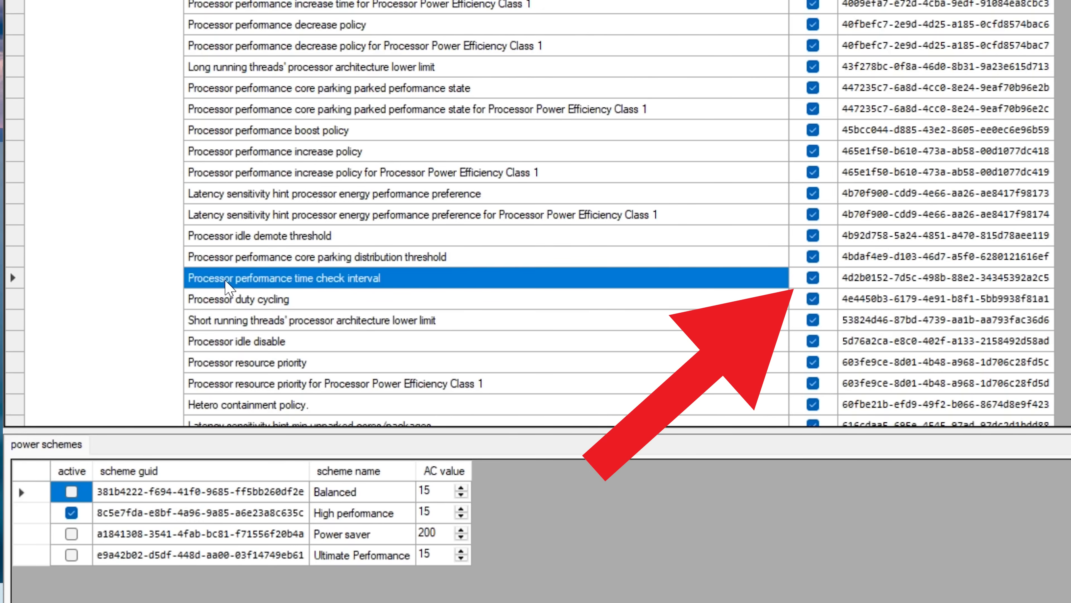
pyautogui.moveTo(731, 283)
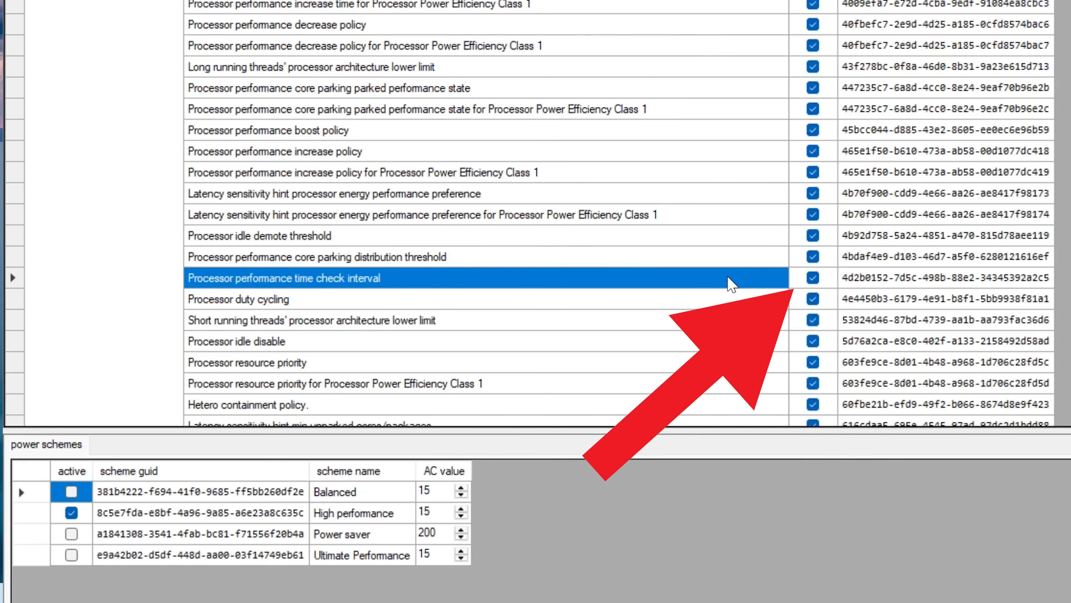
pyautogui.click(813, 277)
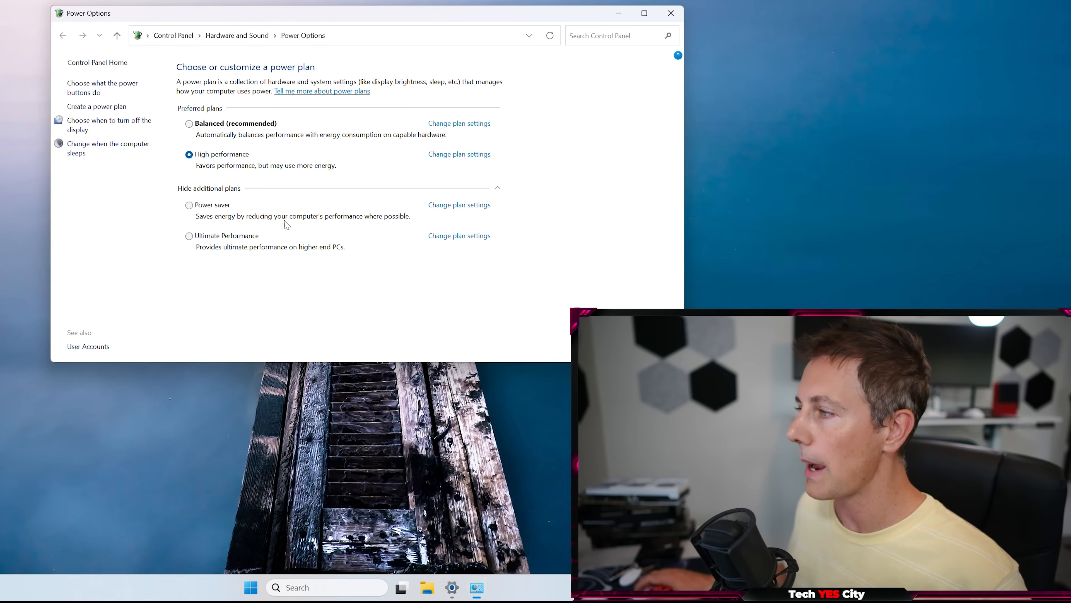
# - Bring up the High performance plan's advanced power settings in Control Panel
pyautogui.click(459, 154)
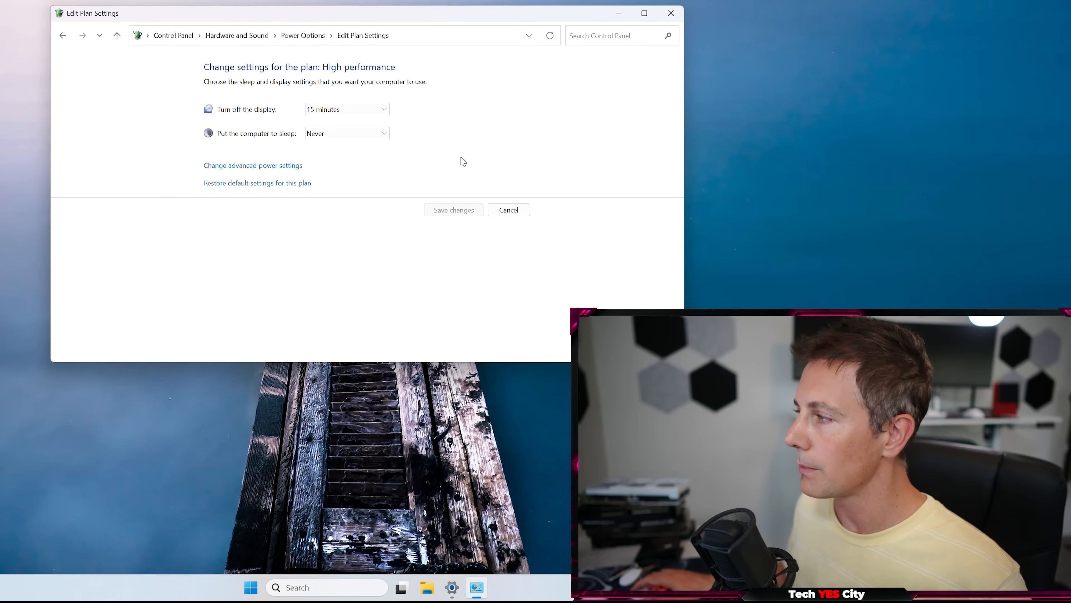
pyautogui.moveTo(236, 165)
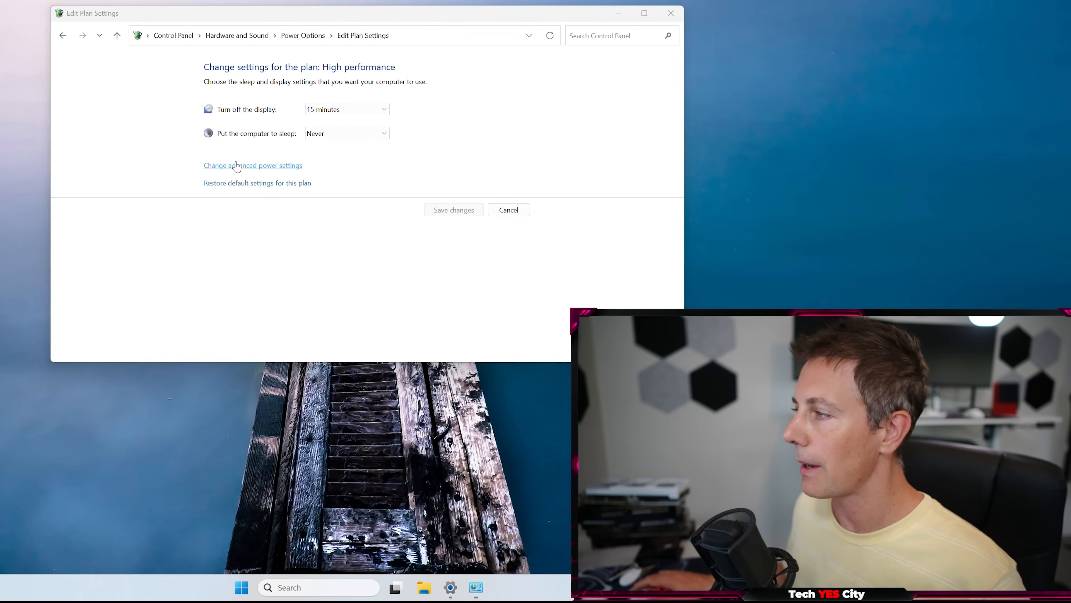
pyautogui.click(253, 165)
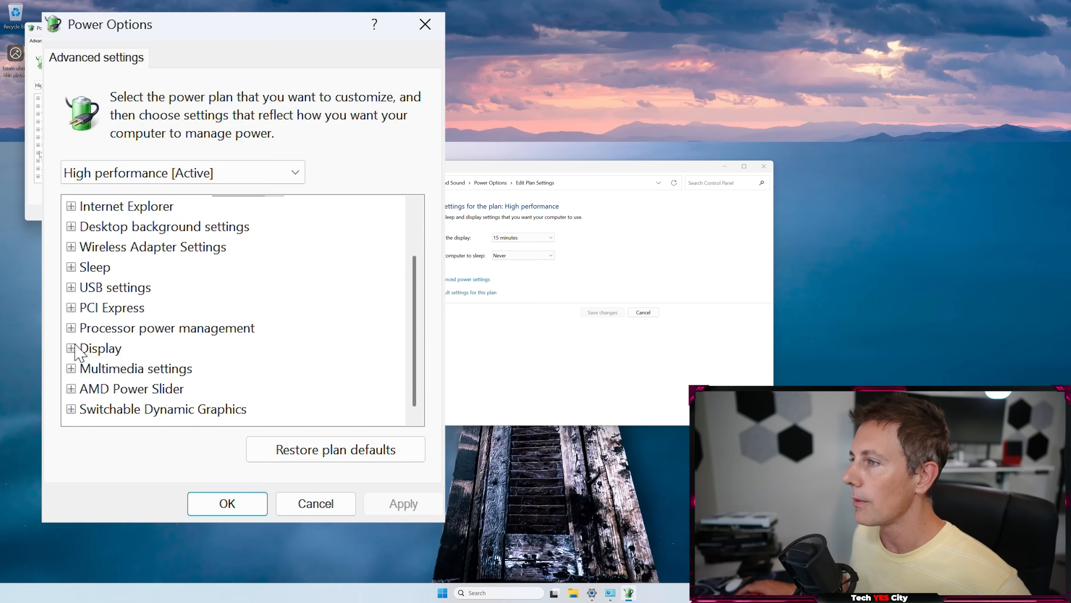
# - Under Processor power management set Processor performance time check interval to 5000 ms
pyautogui.click(71, 327)
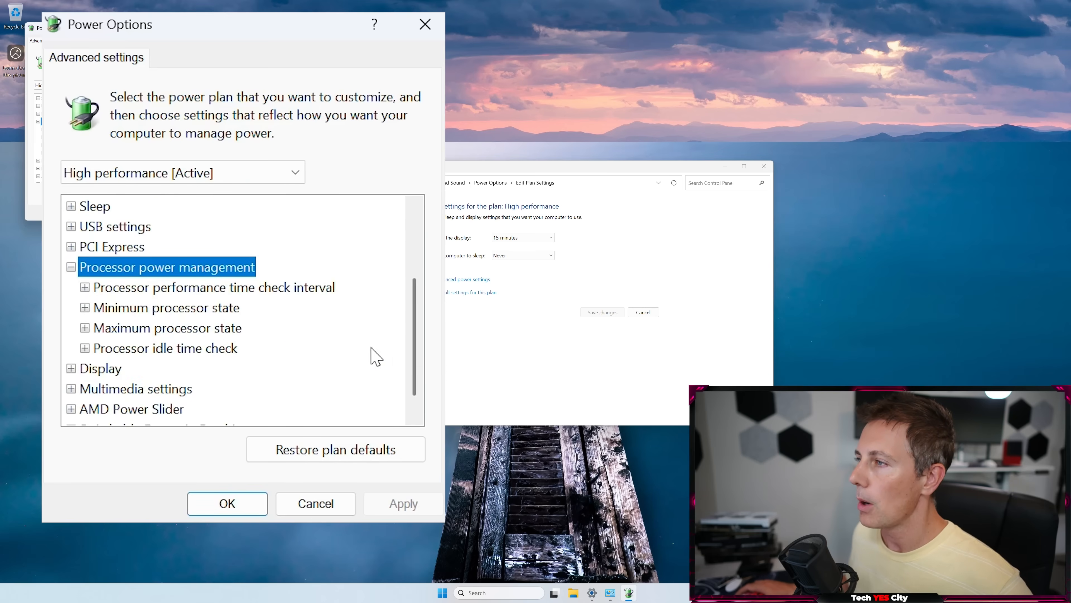
pyautogui.moveTo(92, 297)
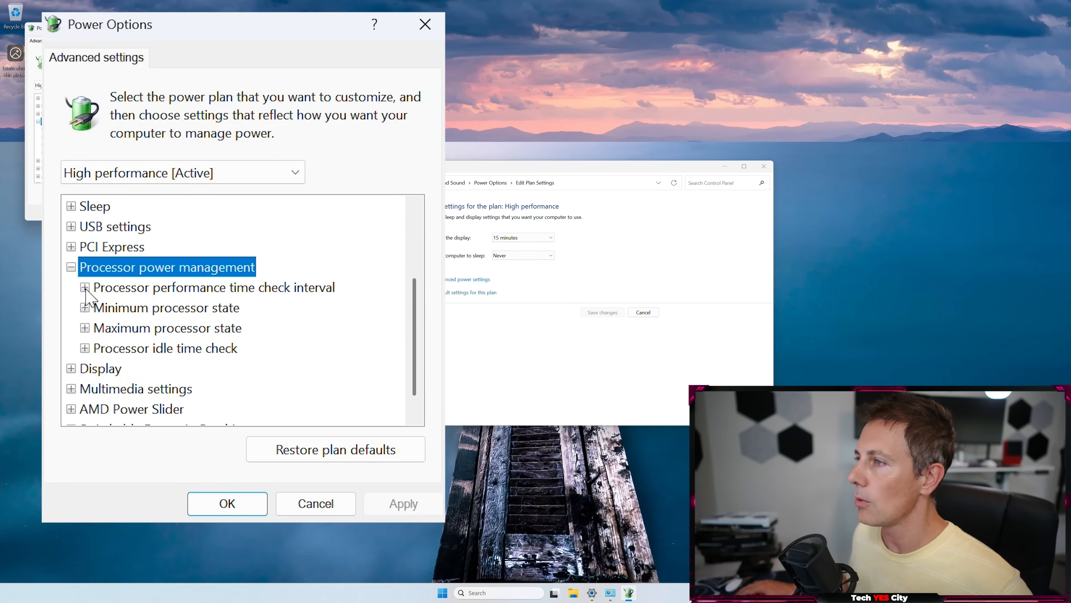
pyautogui.click(85, 287)
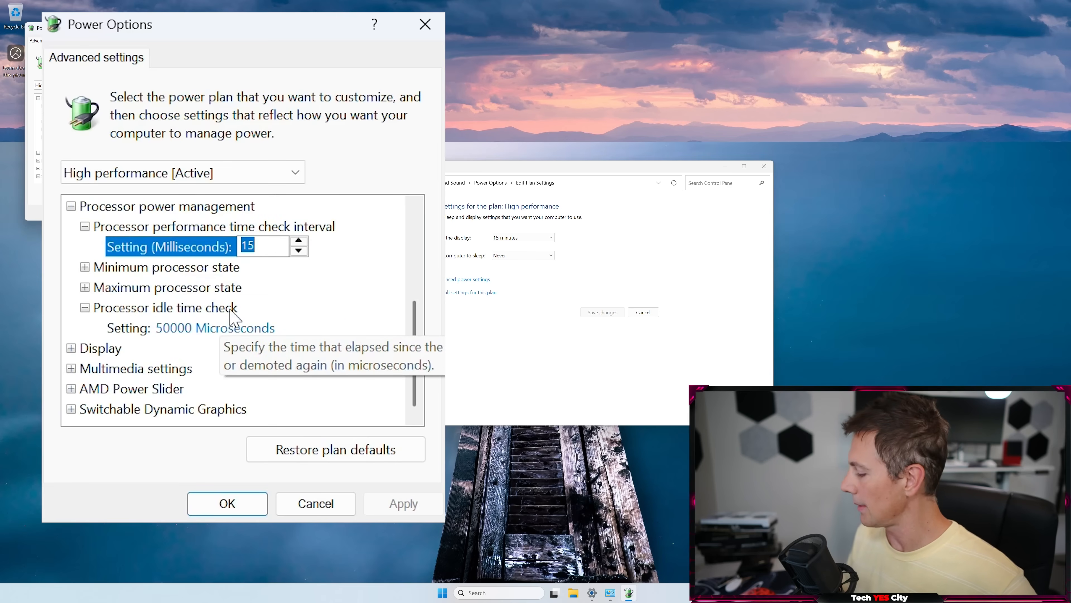
pyautogui.write('999999')
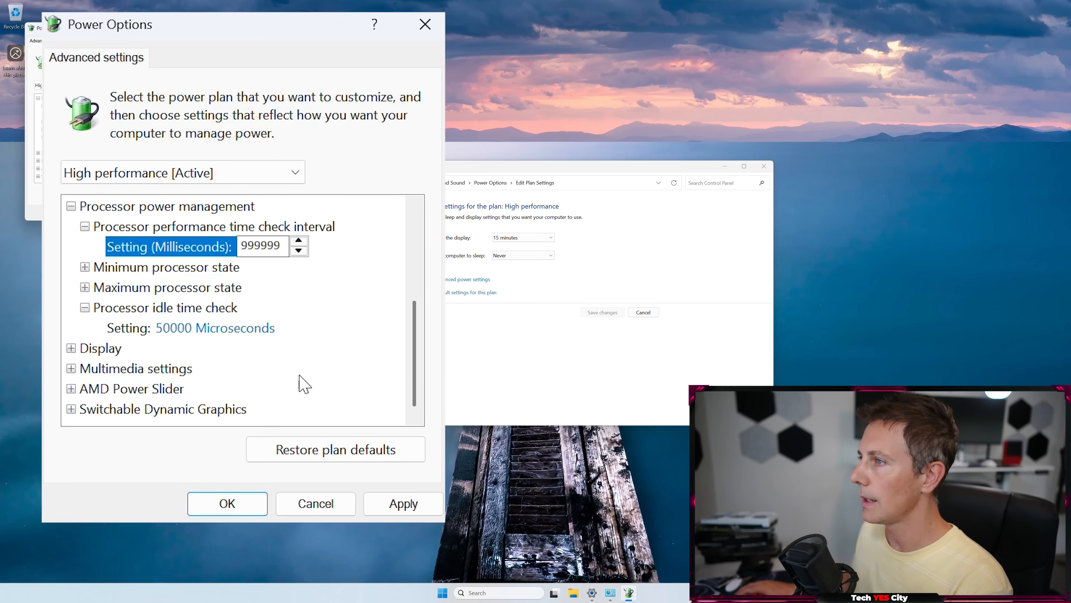
pyautogui.write('15')
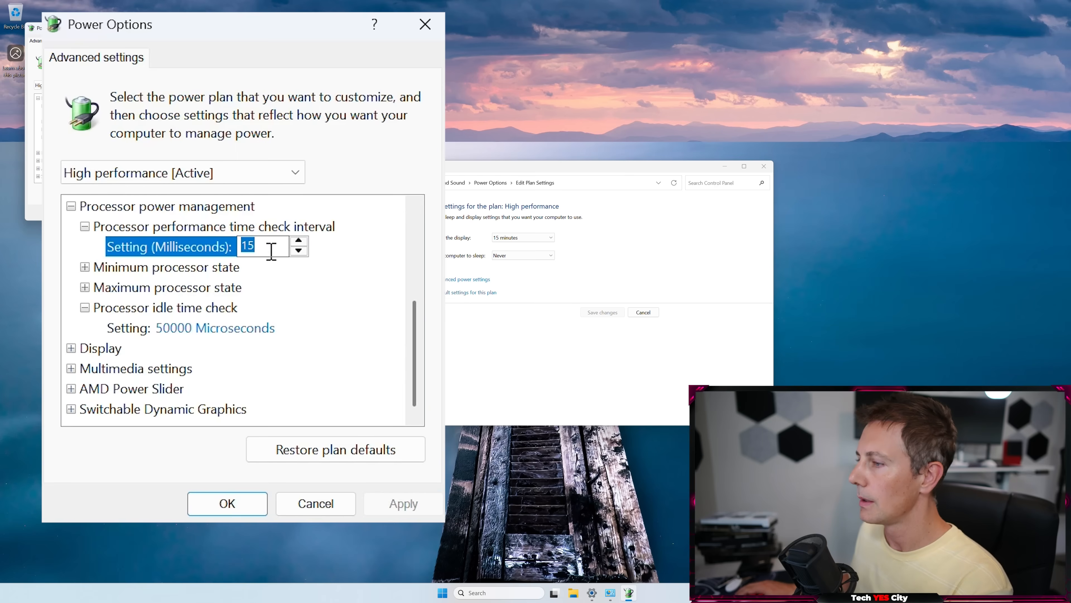
pyautogui.write('5000')
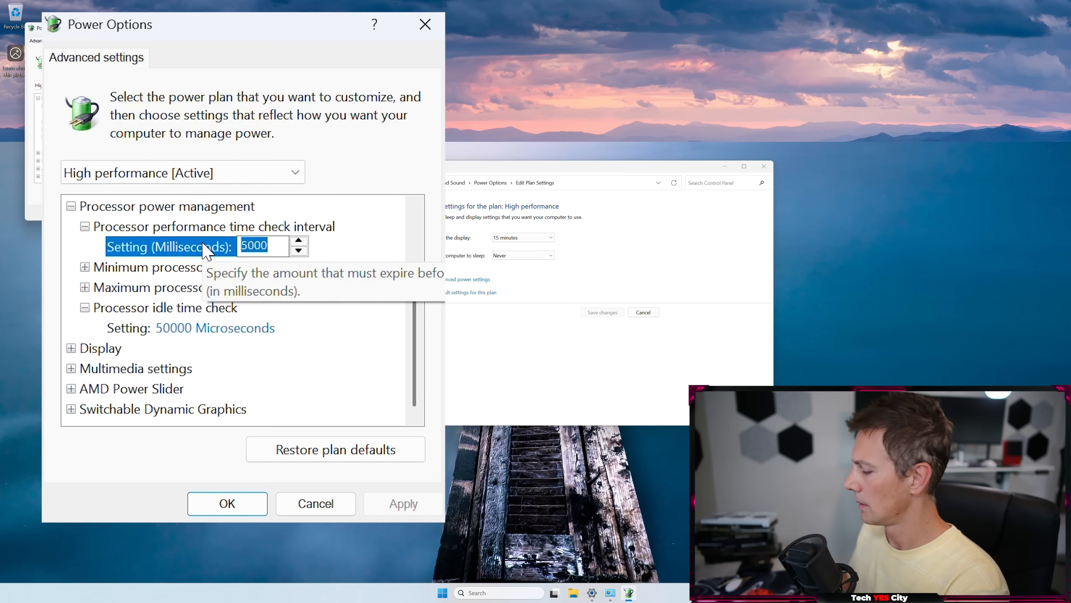
pyautogui.click(298, 241)
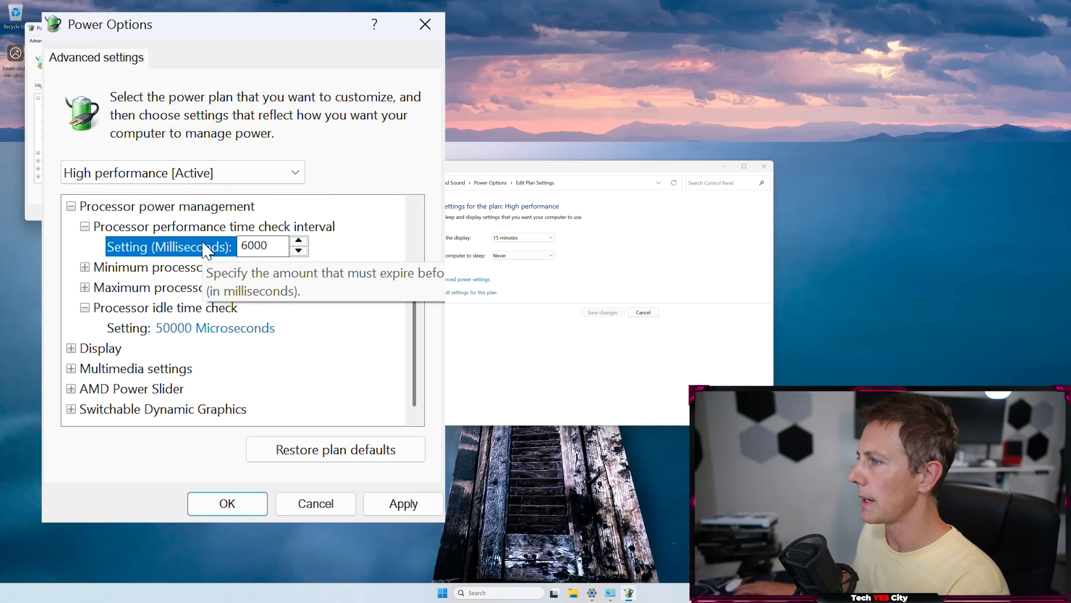
pyautogui.click(299, 252)
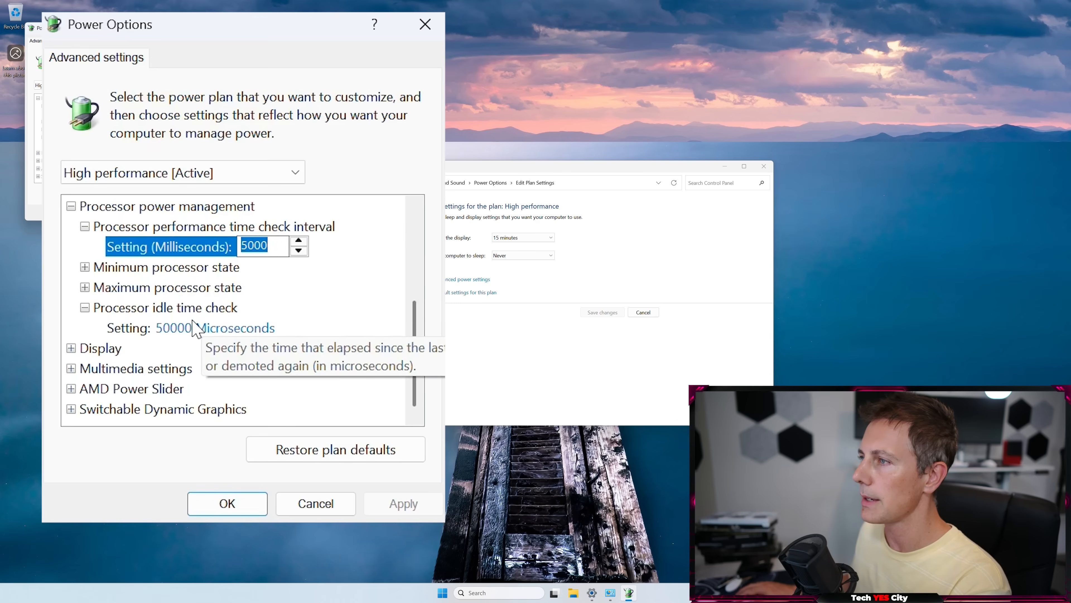
# - Set Processor idle time check to 100000 µs, apply and close advanced settings with OK
pyautogui.click(173, 327)
pyautogui.write('100000')
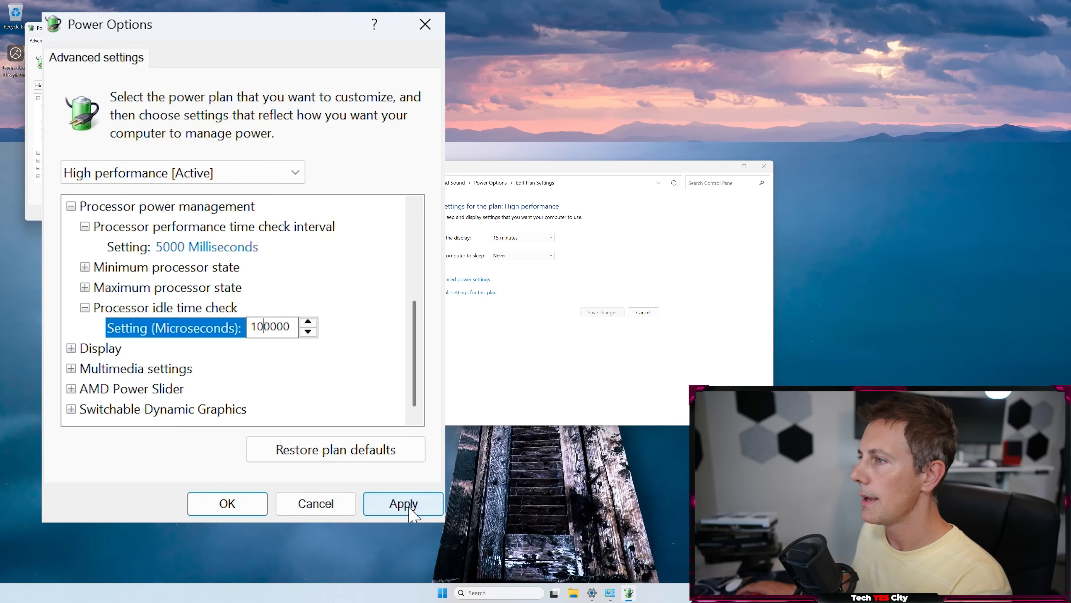
pyautogui.click(402, 503)
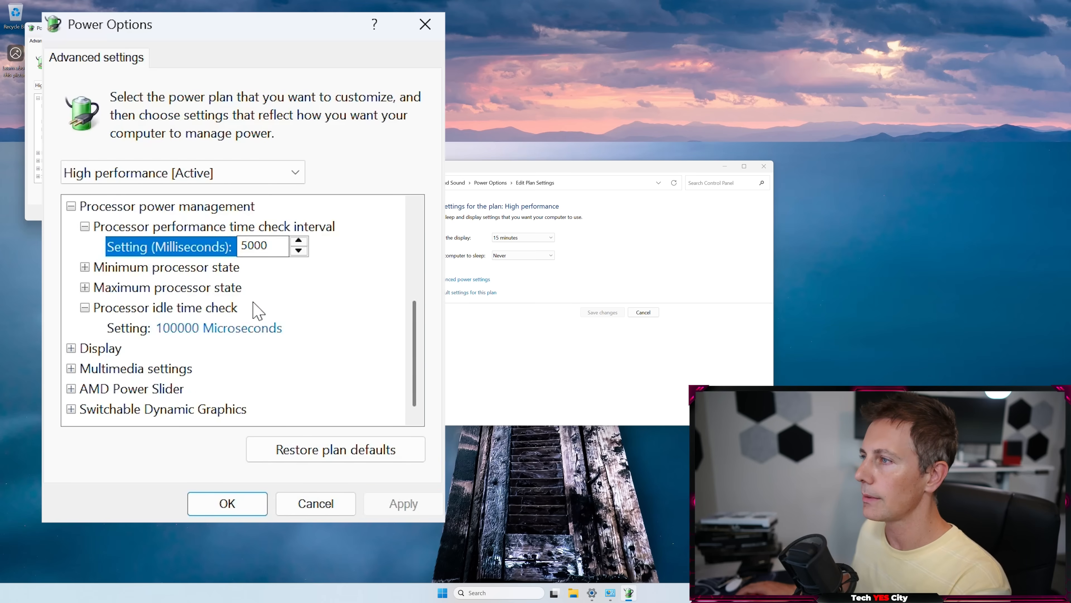
pyautogui.moveTo(198, 246)
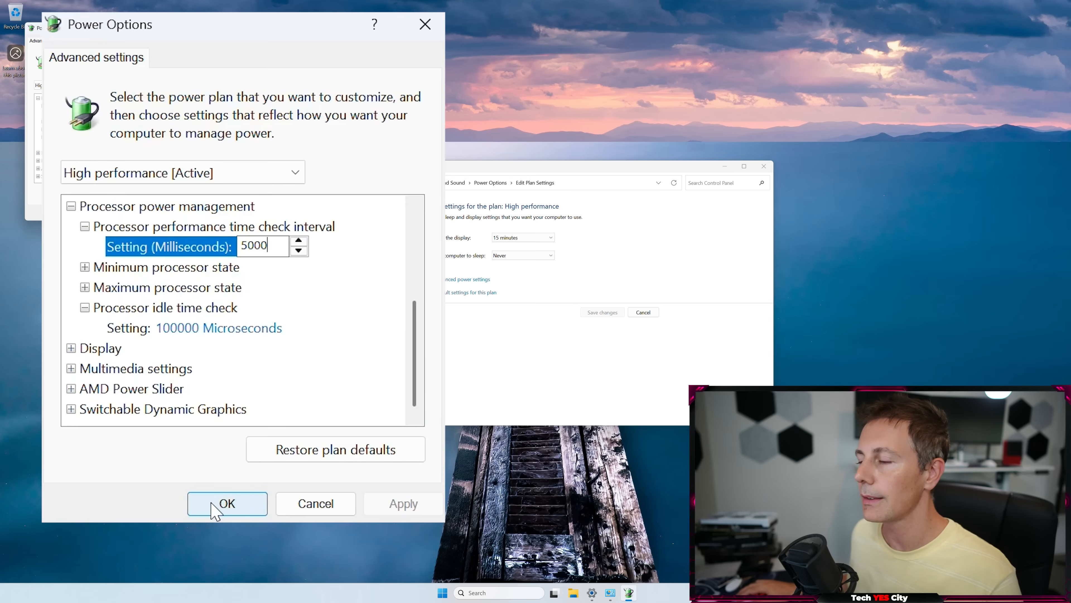
pyautogui.click(227, 503)
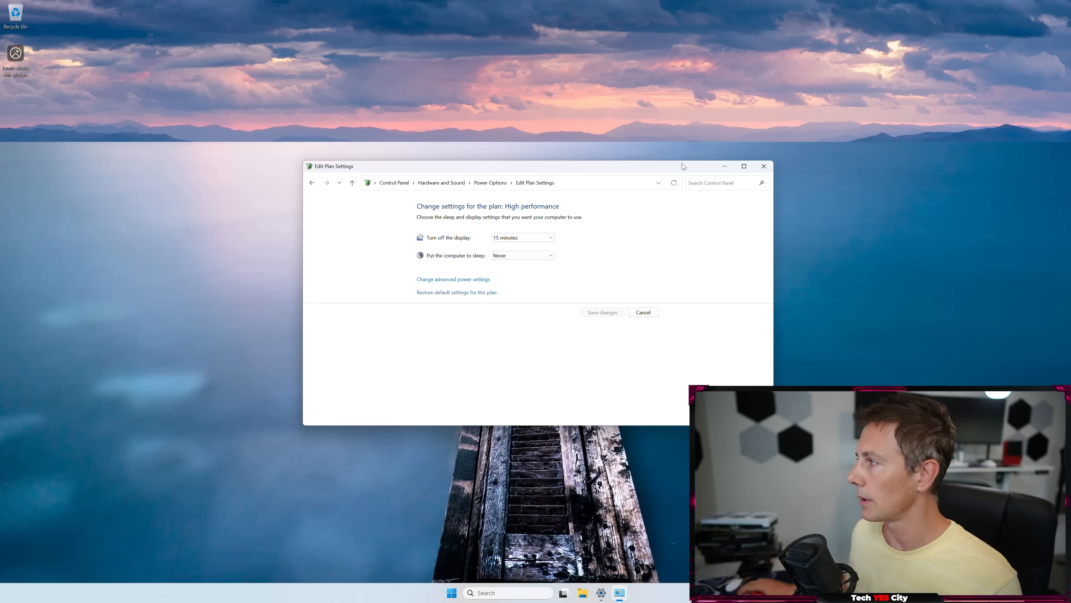
# - Close the Edit Plan Settings window with its X button
pyautogui.click(763, 166)
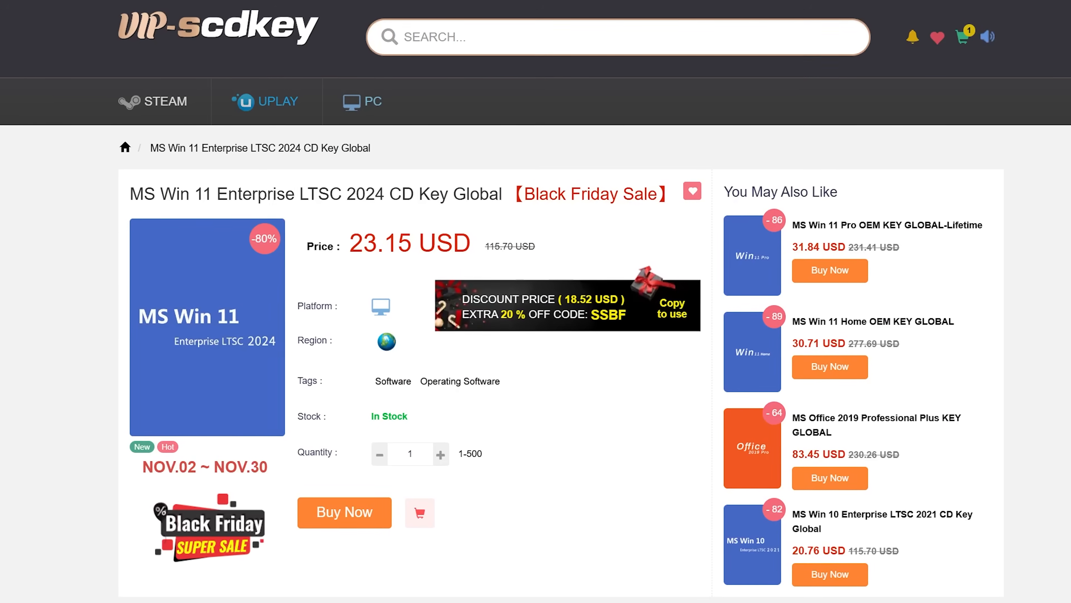
pyautogui.scroll(3)
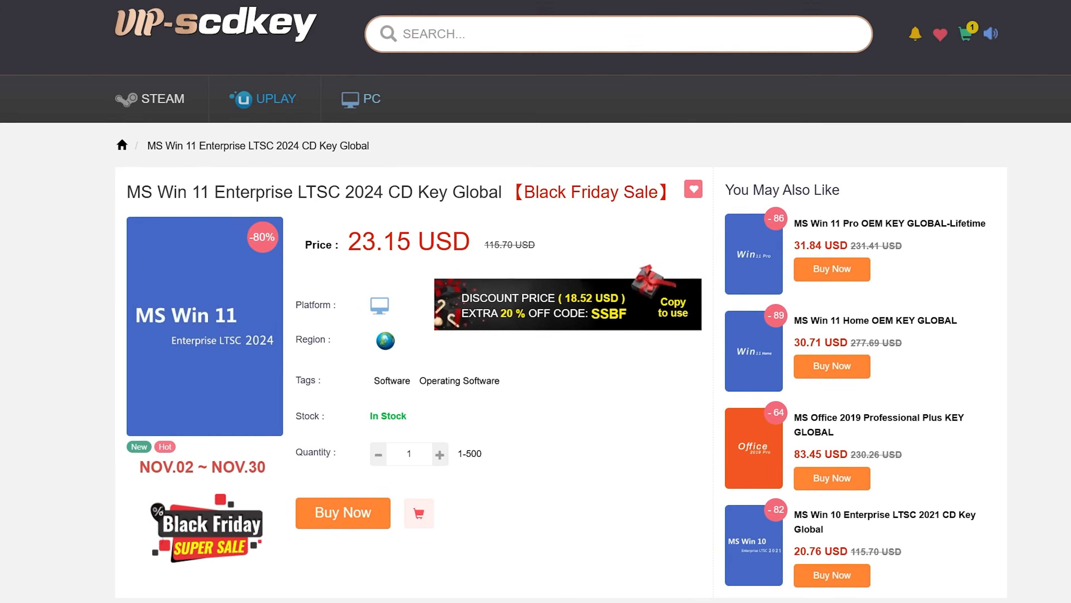
# - Buy Now on the Win 11 Enterprise LTSC 2024 key, apply promotion code BFTYC and proceed to payment
pyautogui.click(342, 512)
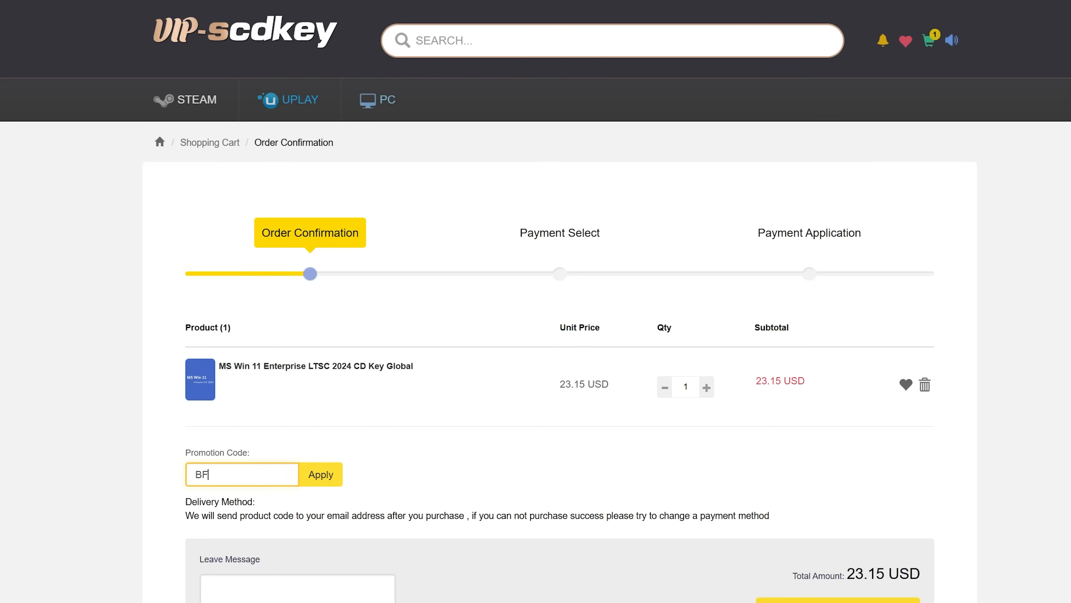
pyautogui.write('TYC')
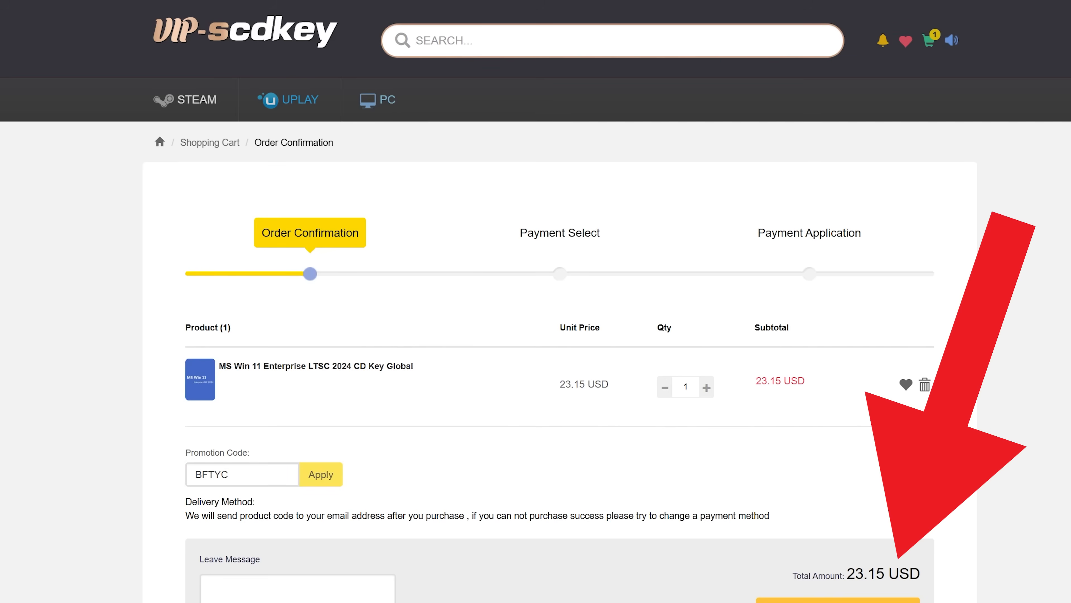
pyautogui.click(320, 474)
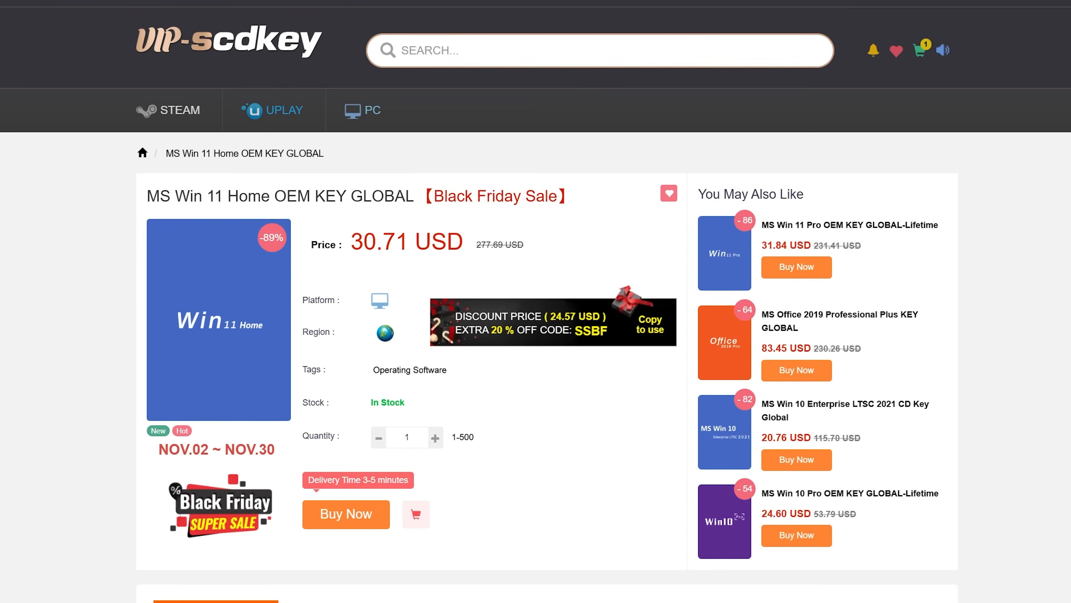
pyautogui.click(346, 514)
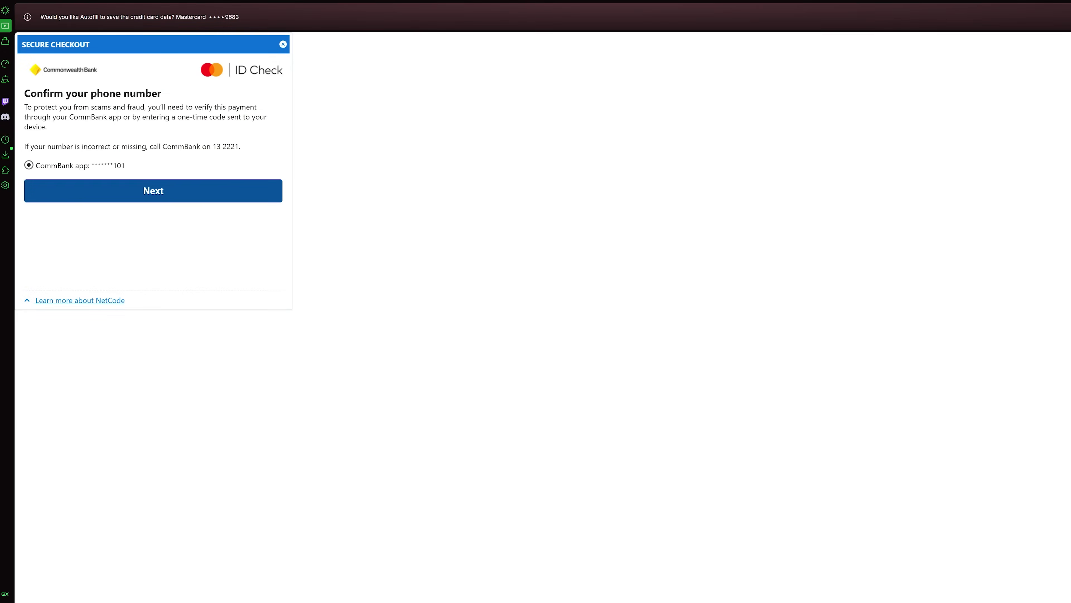
# - Complete the bank verification, acknowledge payment success and go to the order in User Center
pyautogui.click(153, 191)
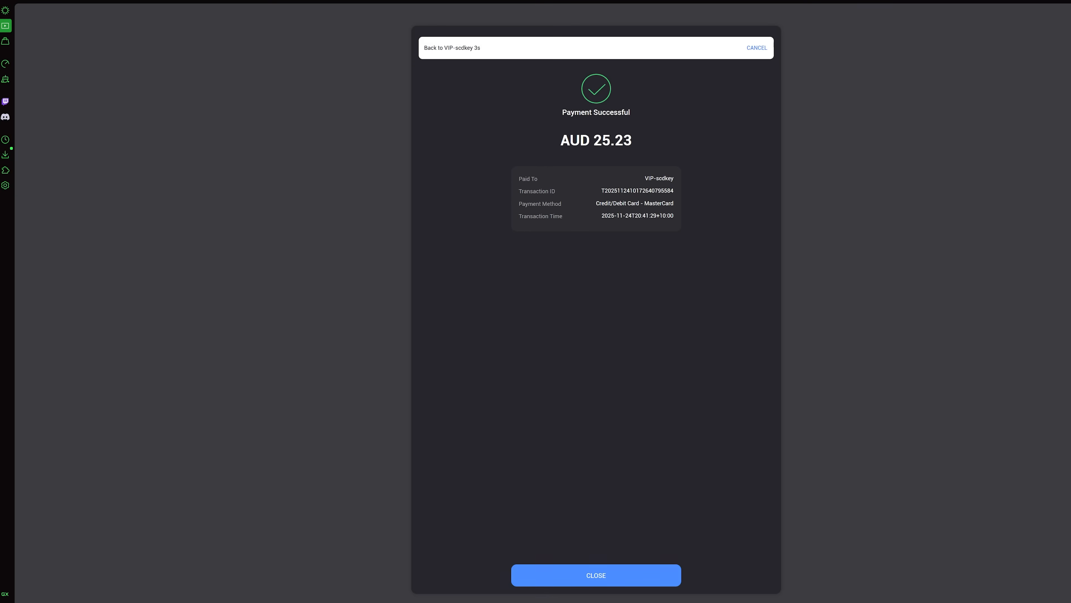
pyautogui.click(595, 574)
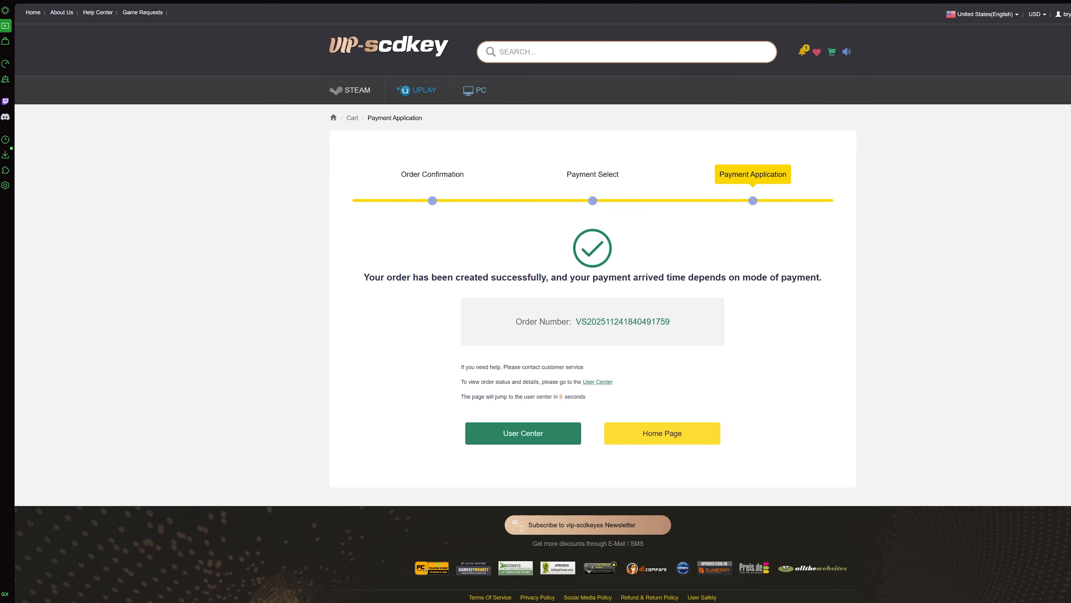
pyautogui.click(523, 433)
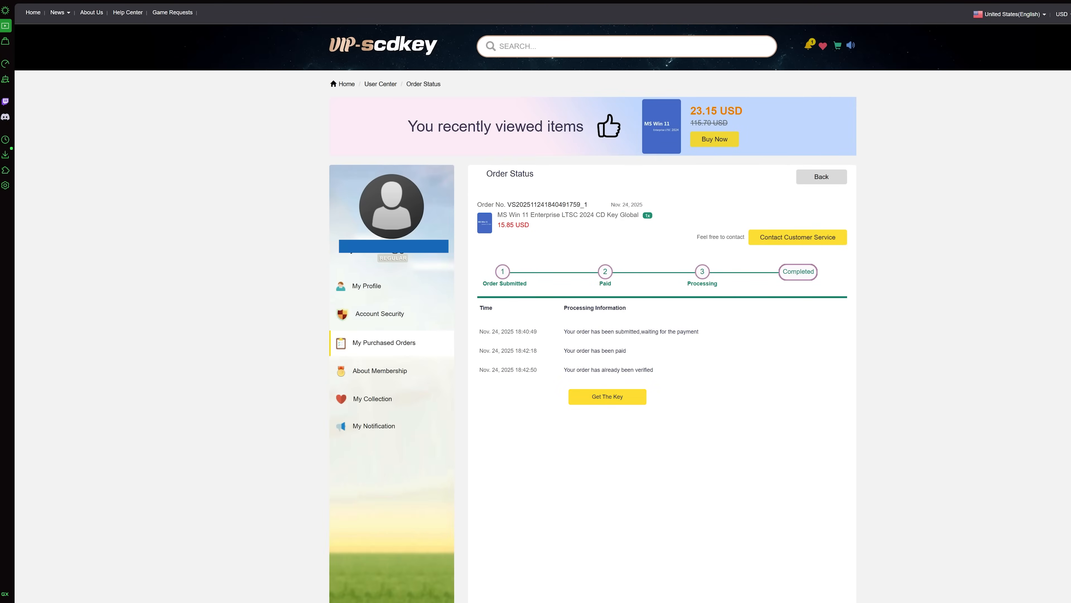
# - Reveal the purchased LTSC product key and select the code for copying
pyautogui.click(606, 396)
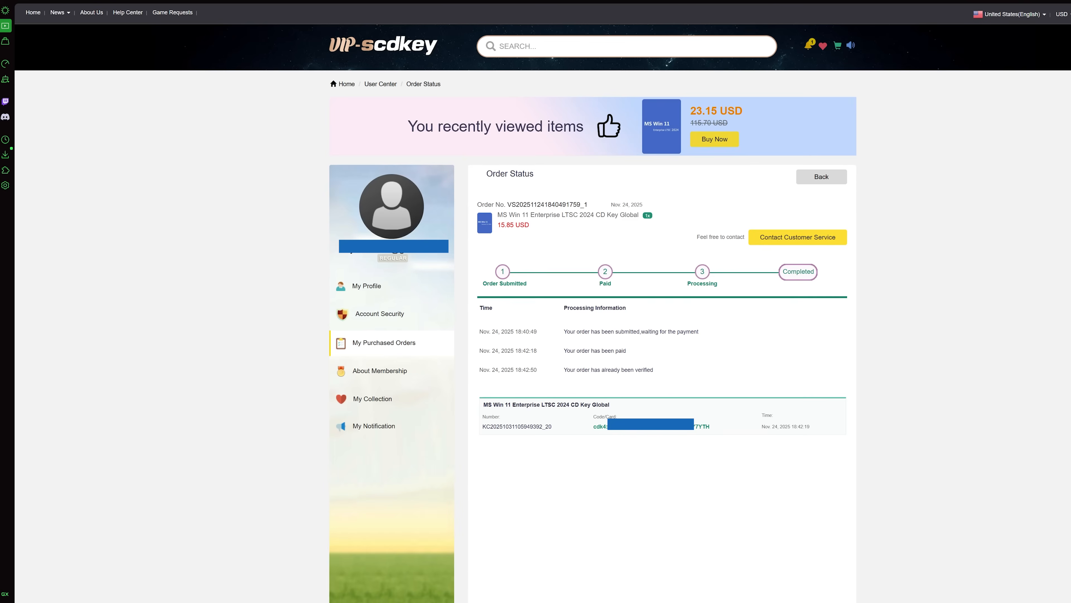
pyautogui.doubleClick(656, 425)
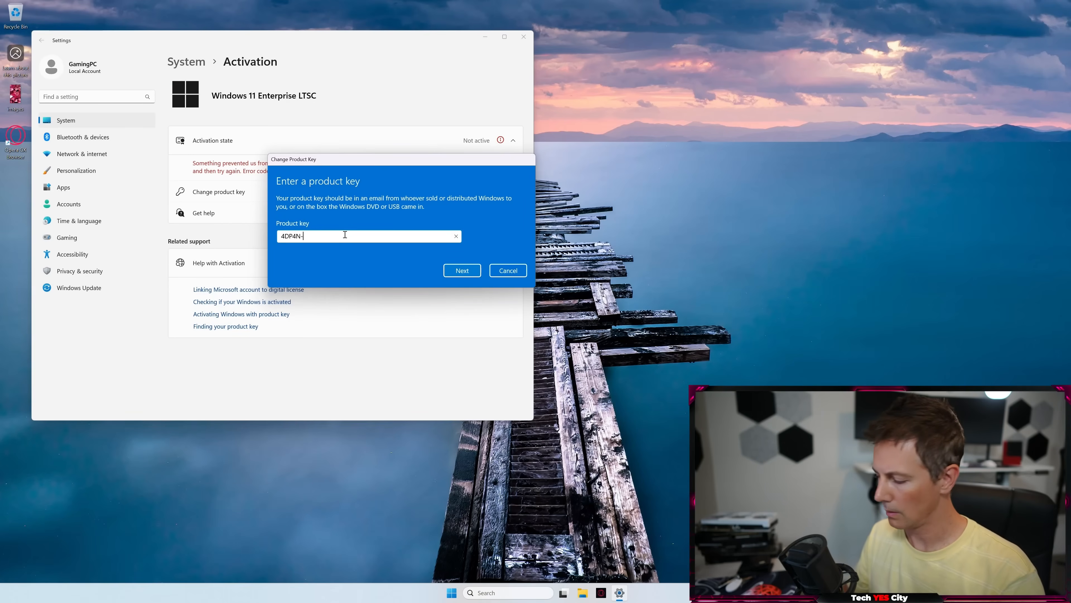
# - Enter the purchased product key in Settings' Change product key box and submit it
pyautogui.write('WD')
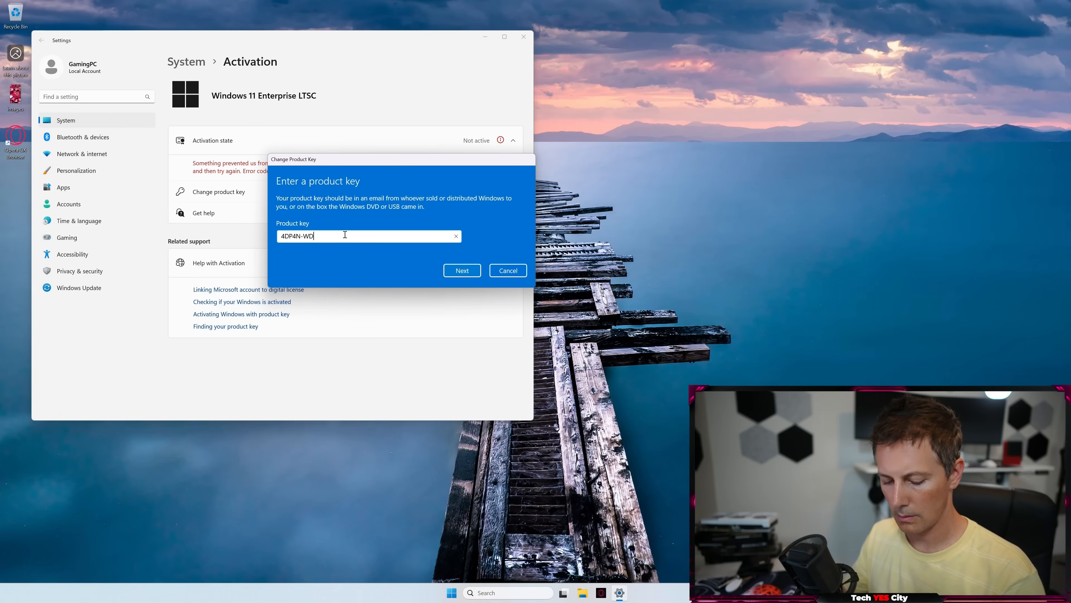
pyautogui.write('HM')
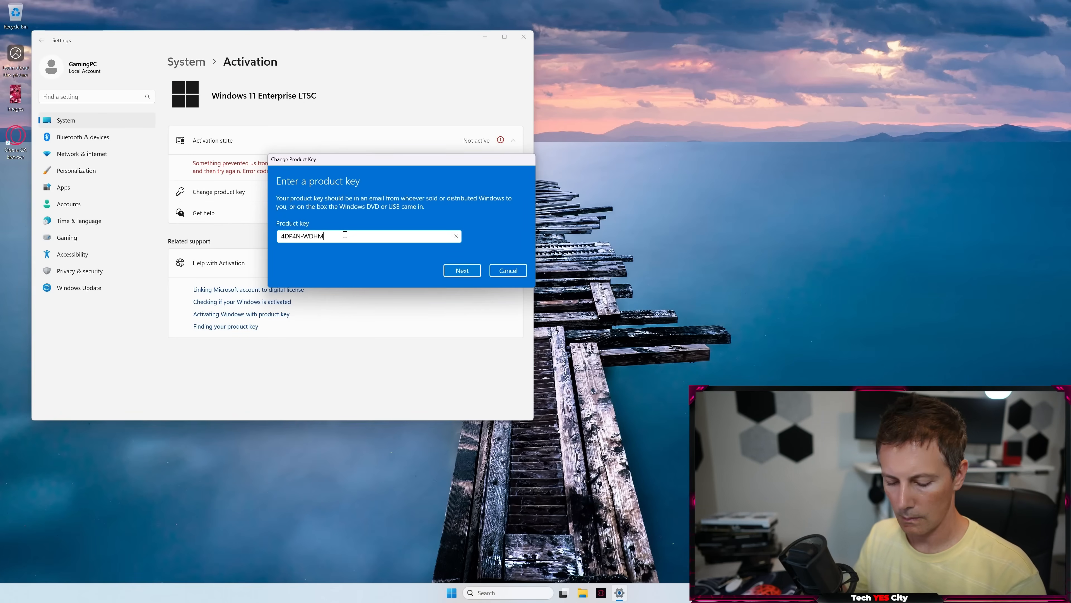
pyautogui.write('9-X')
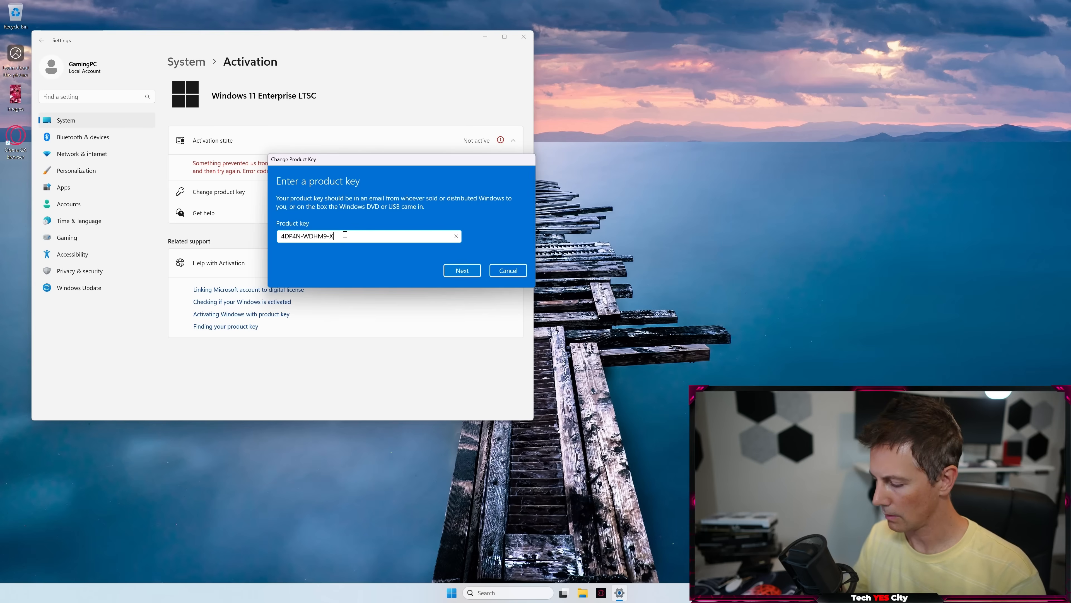
pyautogui.click(462, 270)
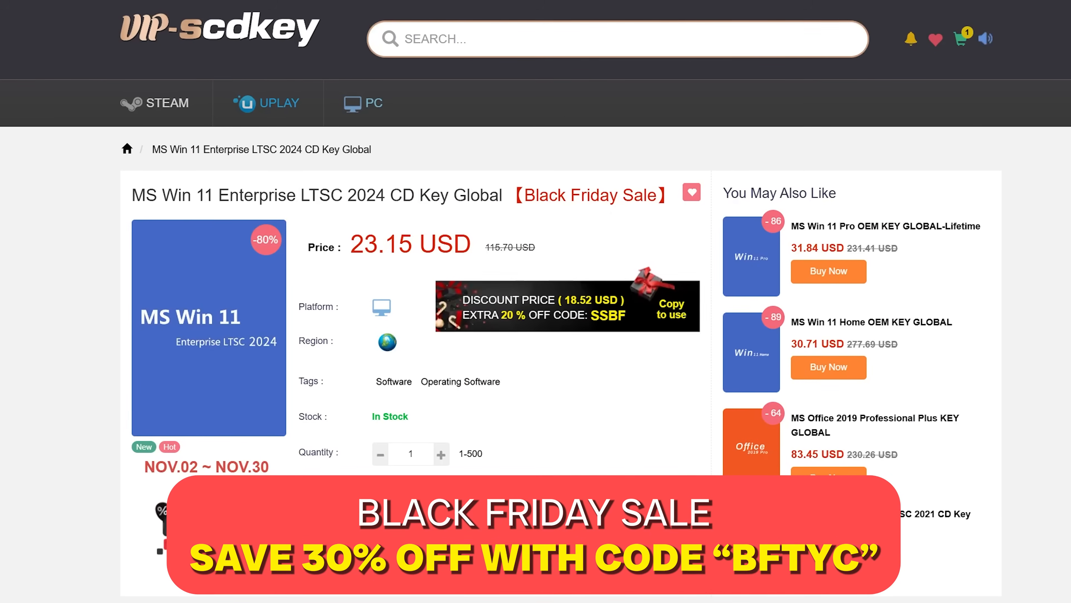
# - Enter promotion code BFTYC on the order confirmation page and apply it
pyautogui.scroll(3)
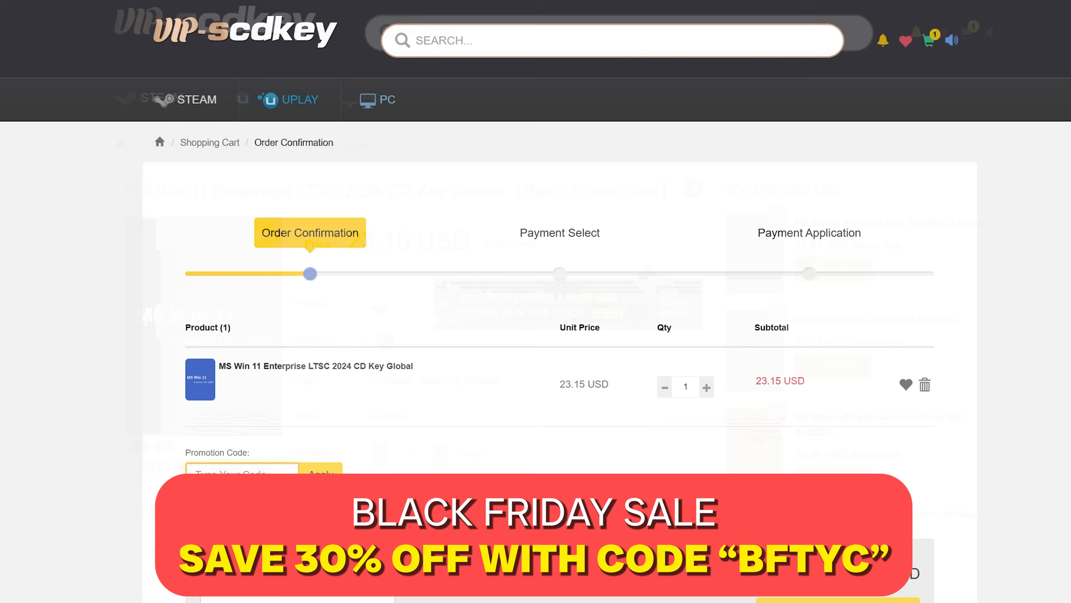
pyautogui.write('BFT')
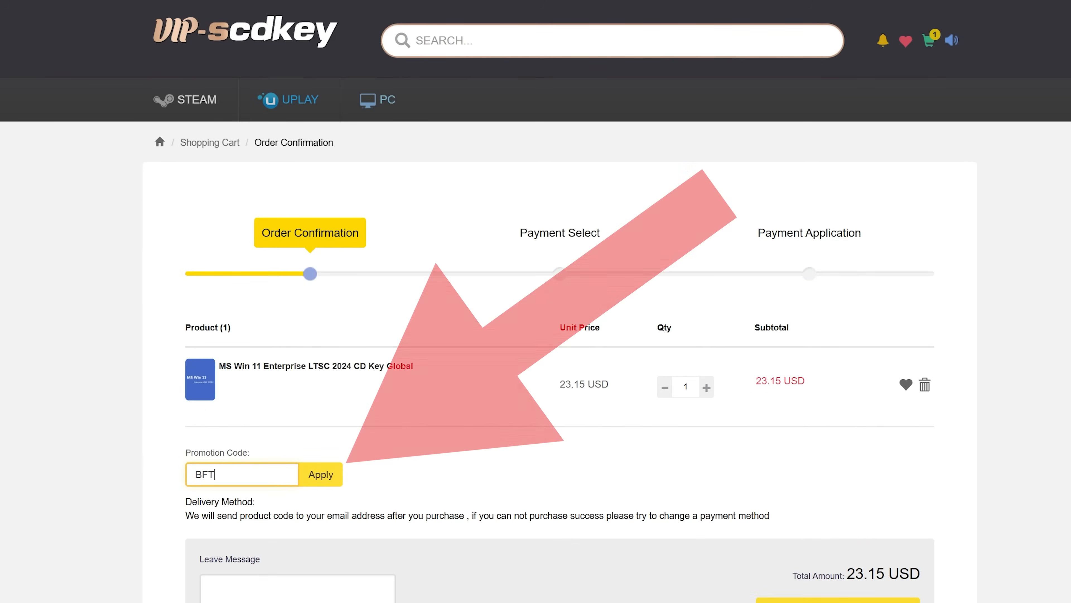
pyautogui.write('YC')
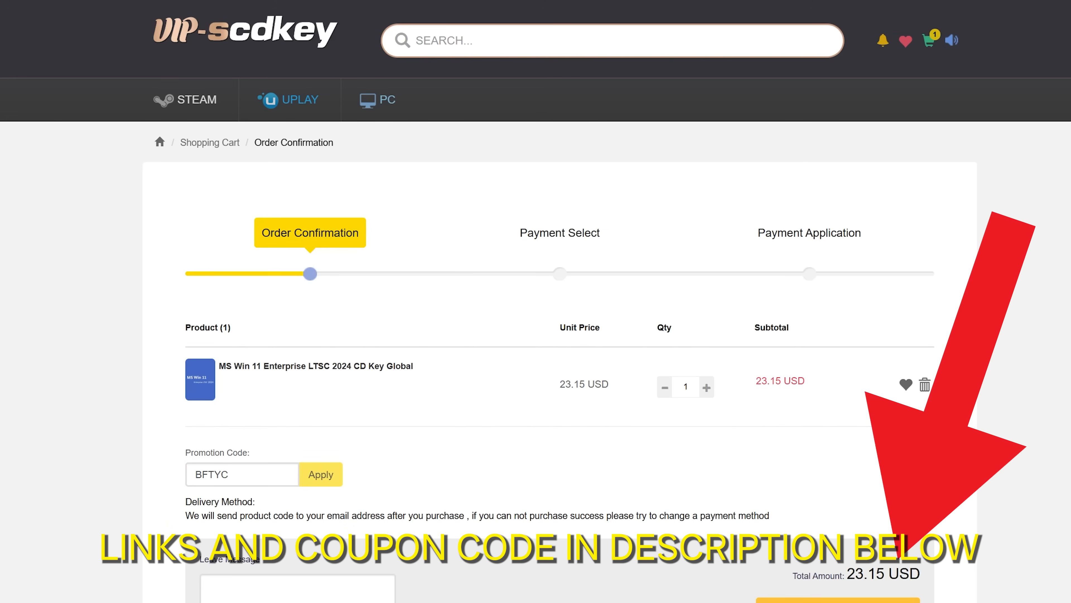
pyautogui.click(320, 474)
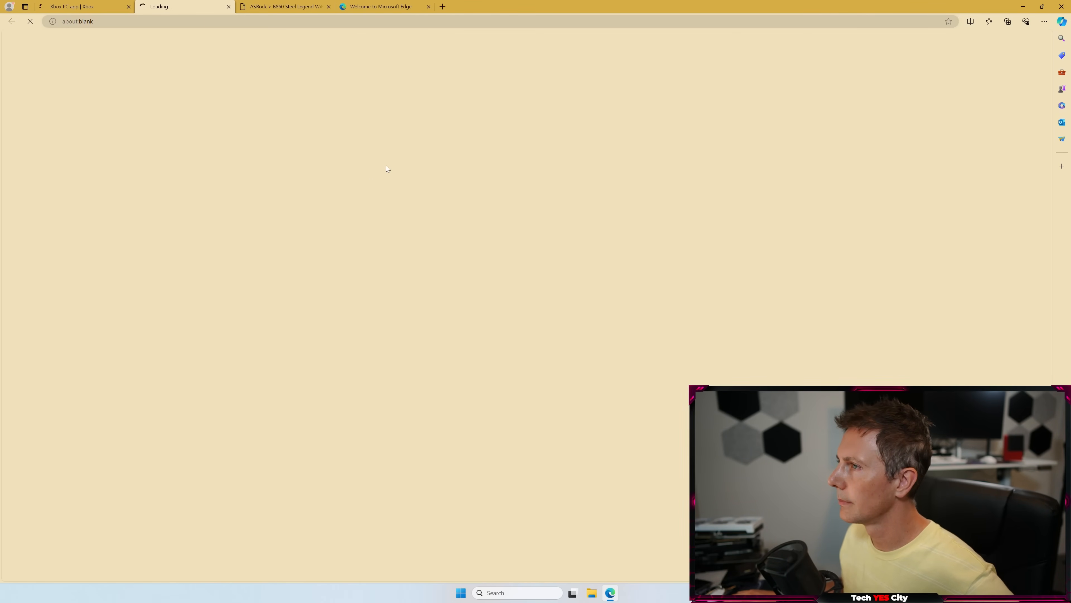
# - Run the downloaded Xbox installer and launch the freshly installed Xbox app
pyautogui.click(219, 246)
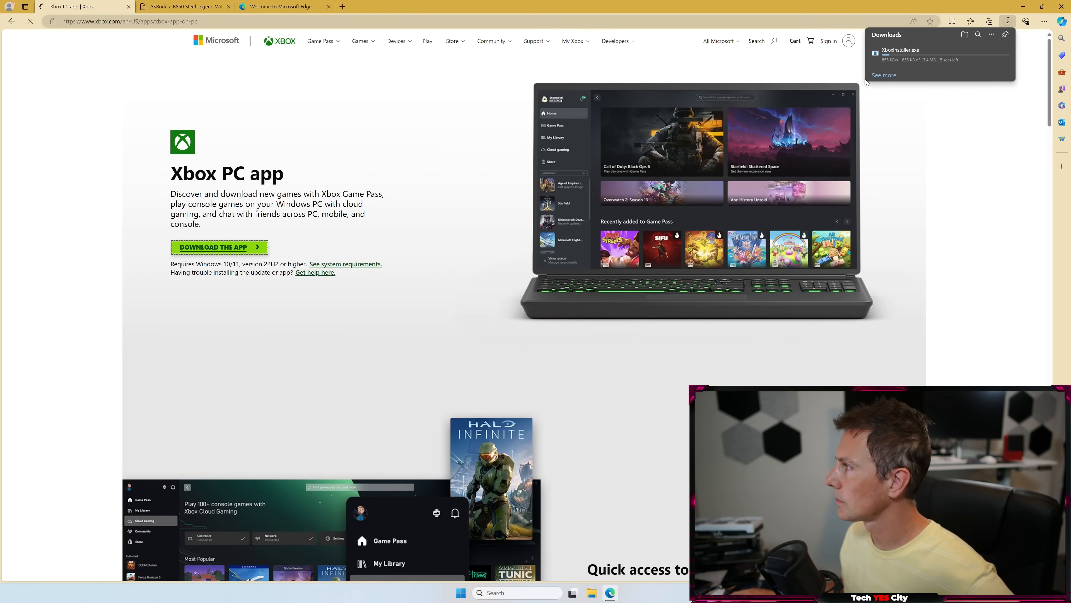
pyautogui.moveTo(752, 108)
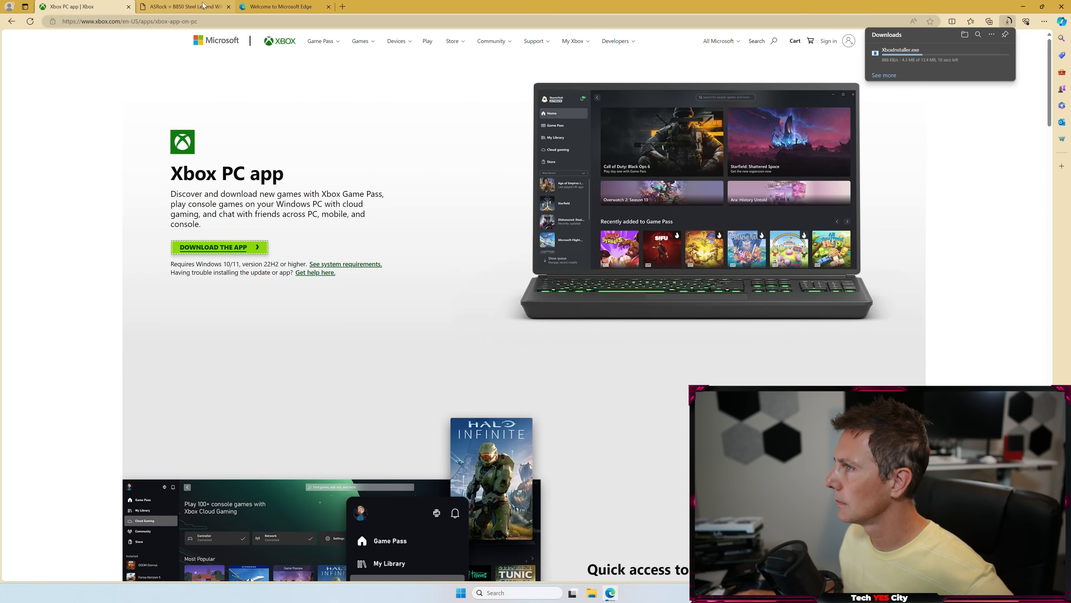
pyautogui.moveTo(280, 7)
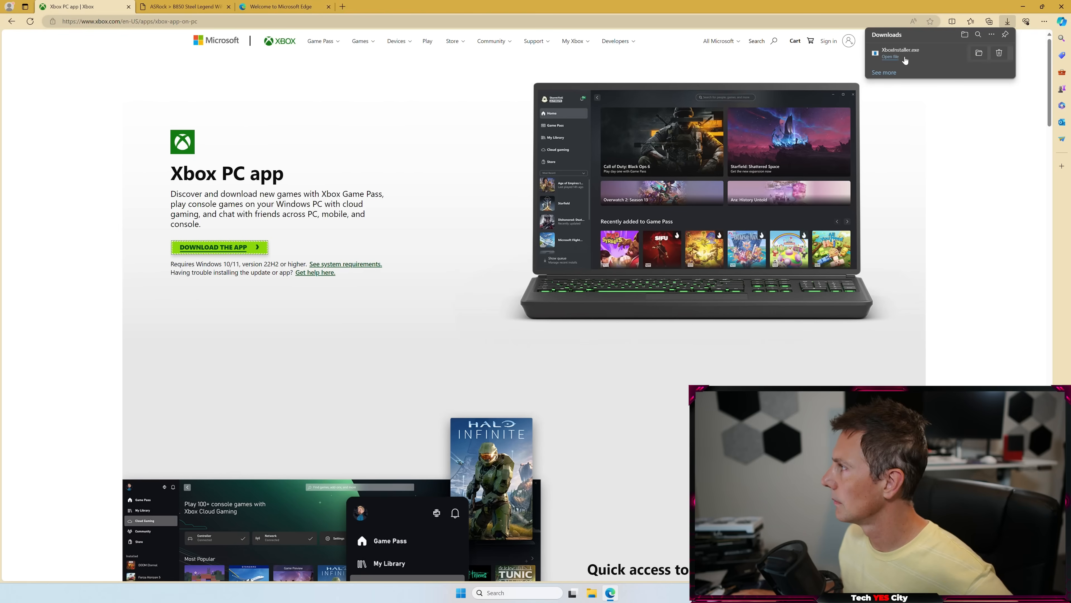
pyautogui.moveTo(447, 225)
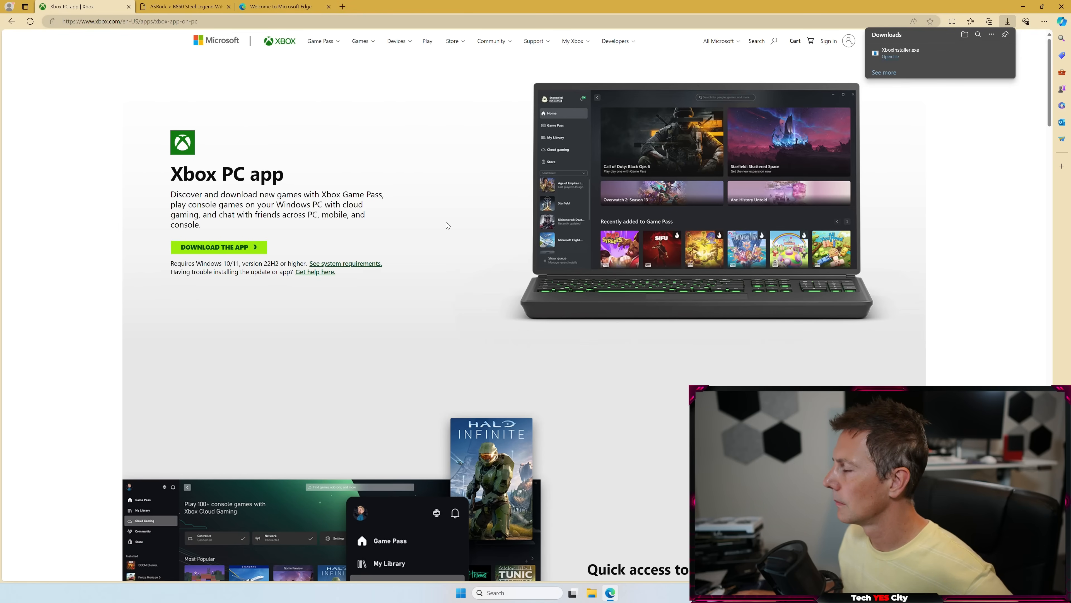
pyautogui.click(890, 57)
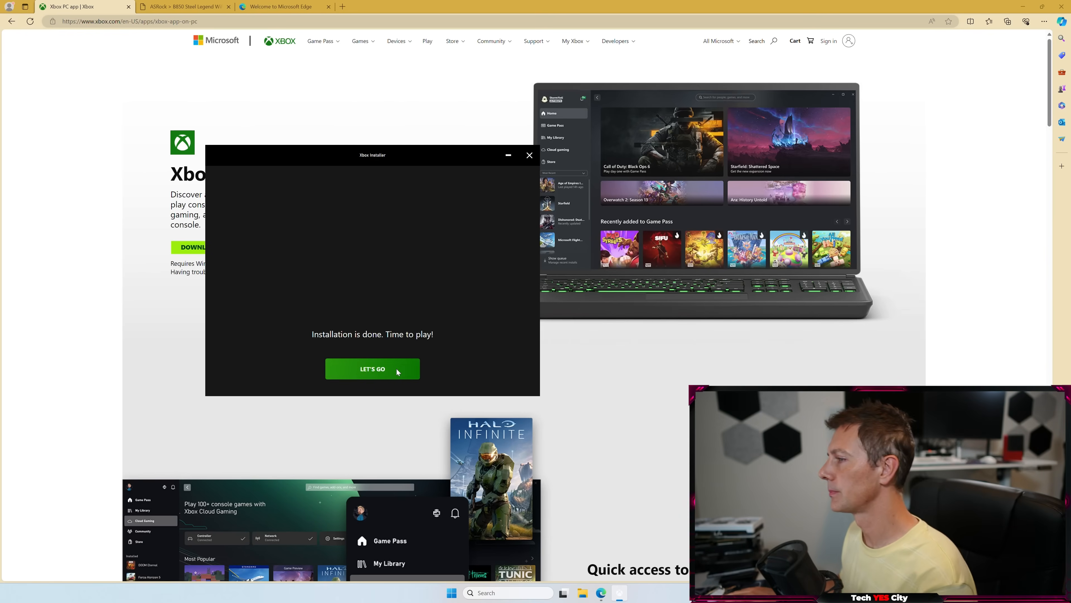
pyautogui.click(372, 369)
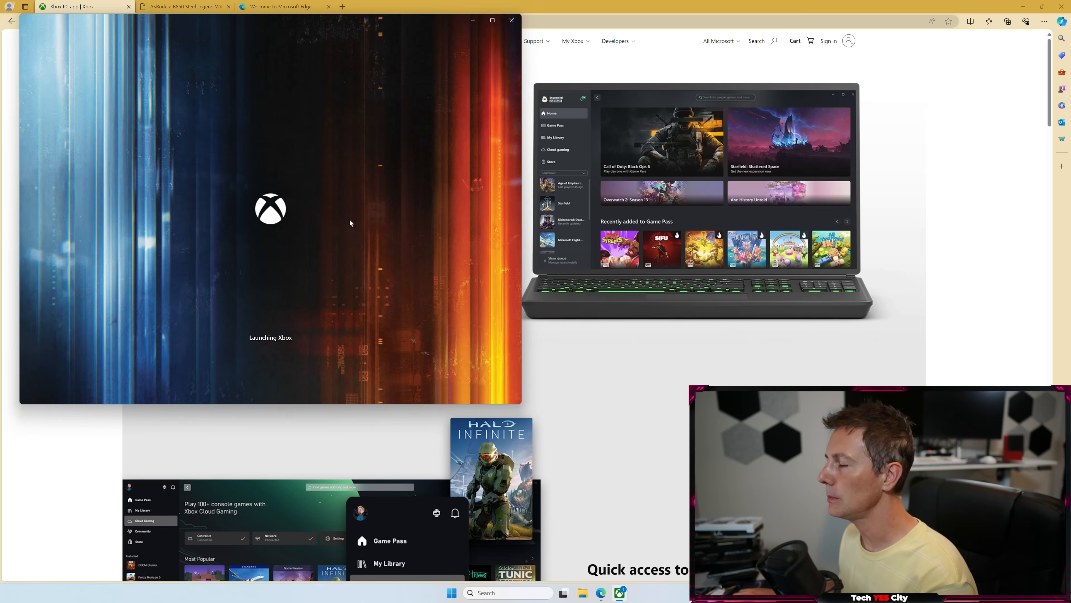
pyautogui.moveTo(302, 114)
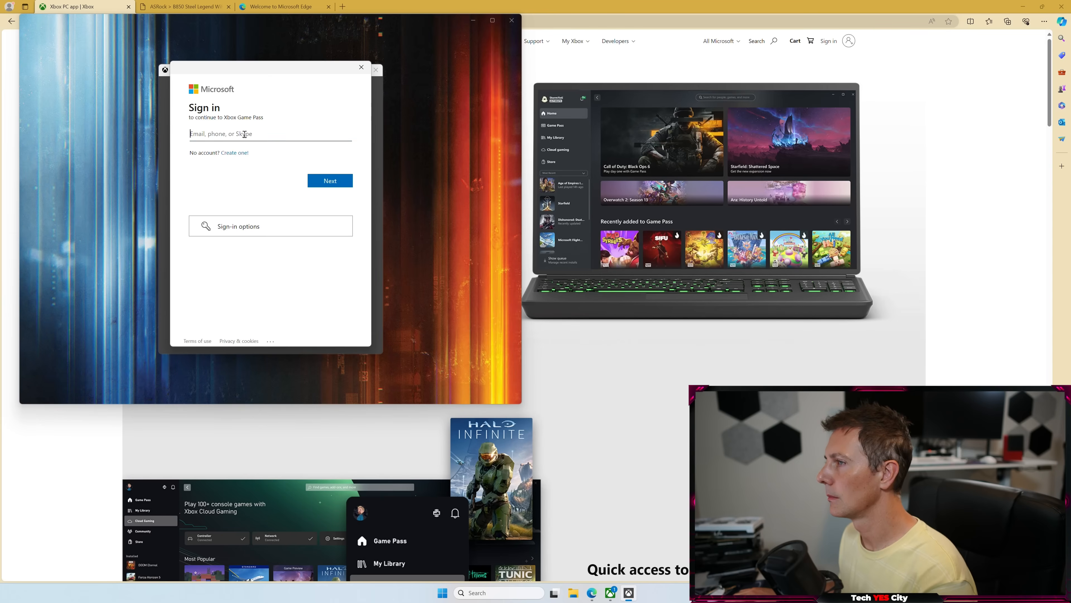
# - Attempt sign-in, dismiss the locked-account error and browse the app without signing in
pyautogui.write('imtryingtologinbut')
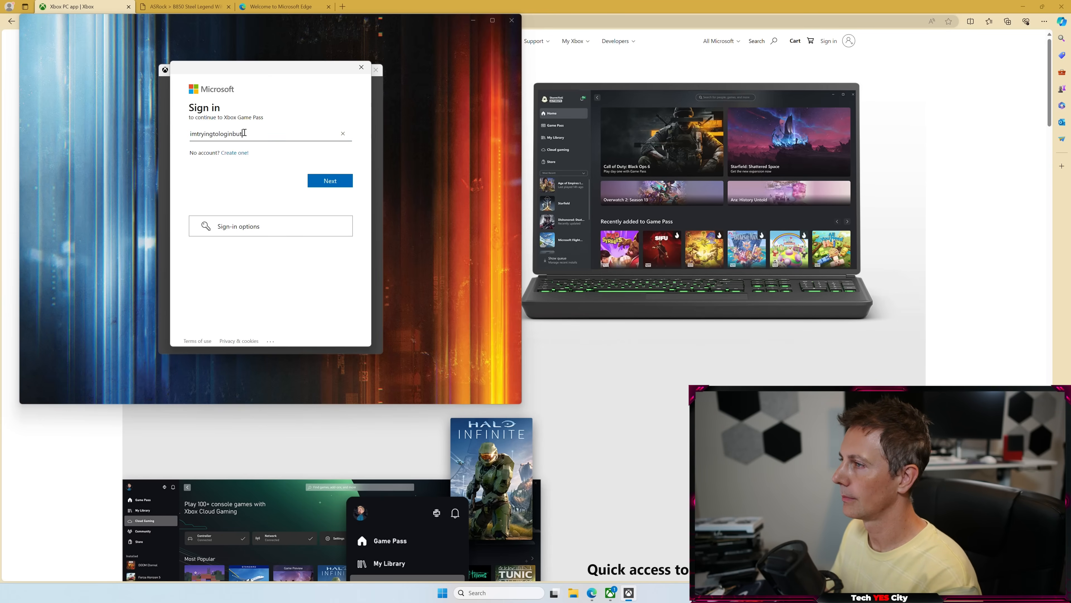
pyautogui.click(330, 180)
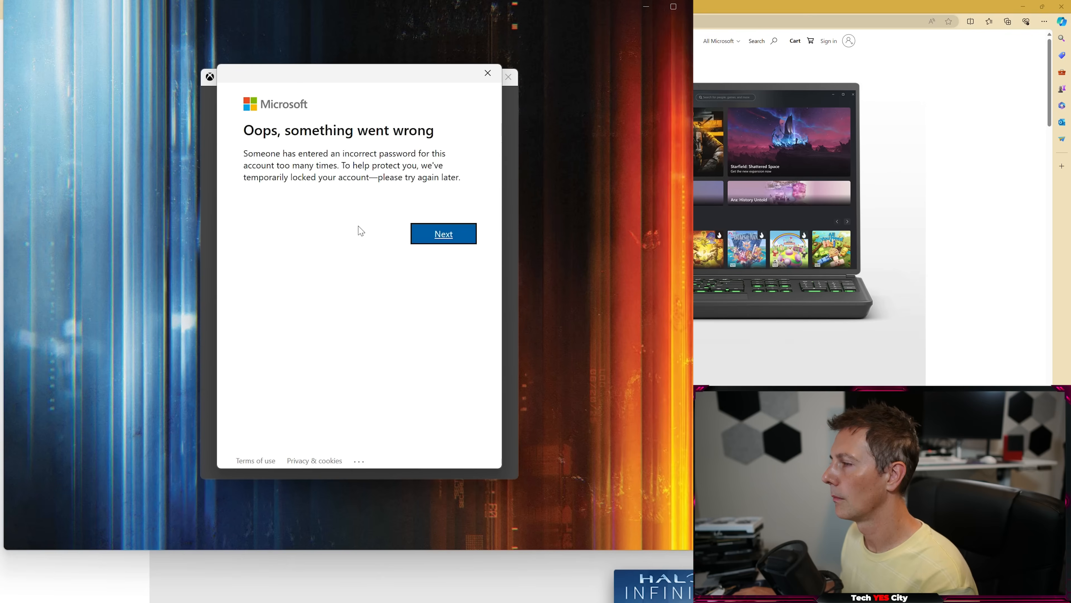
pyautogui.click(443, 234)
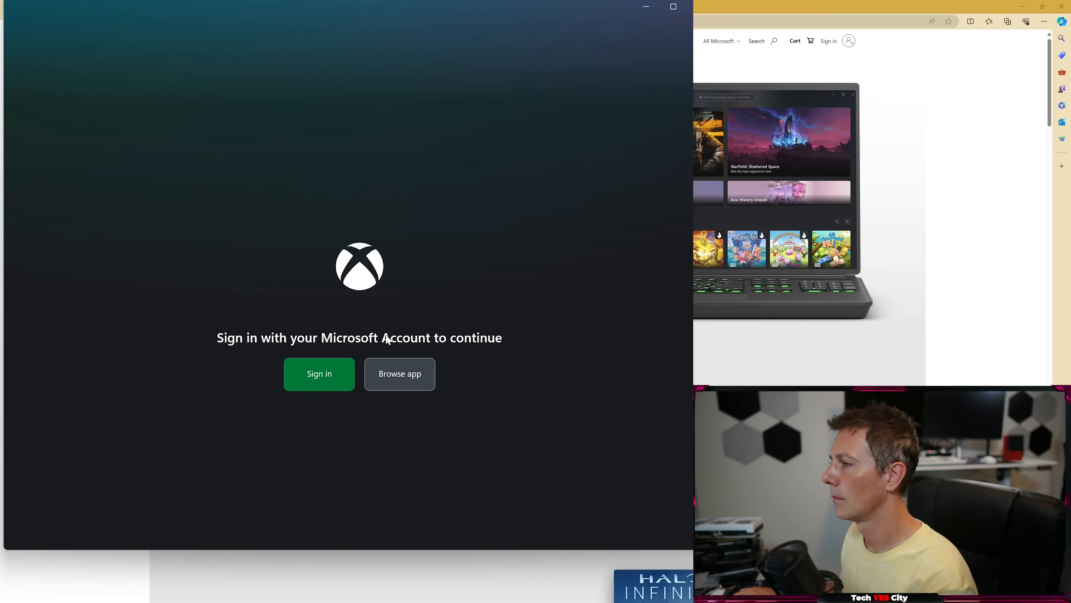
pyautogui.moveTo(393, 384)
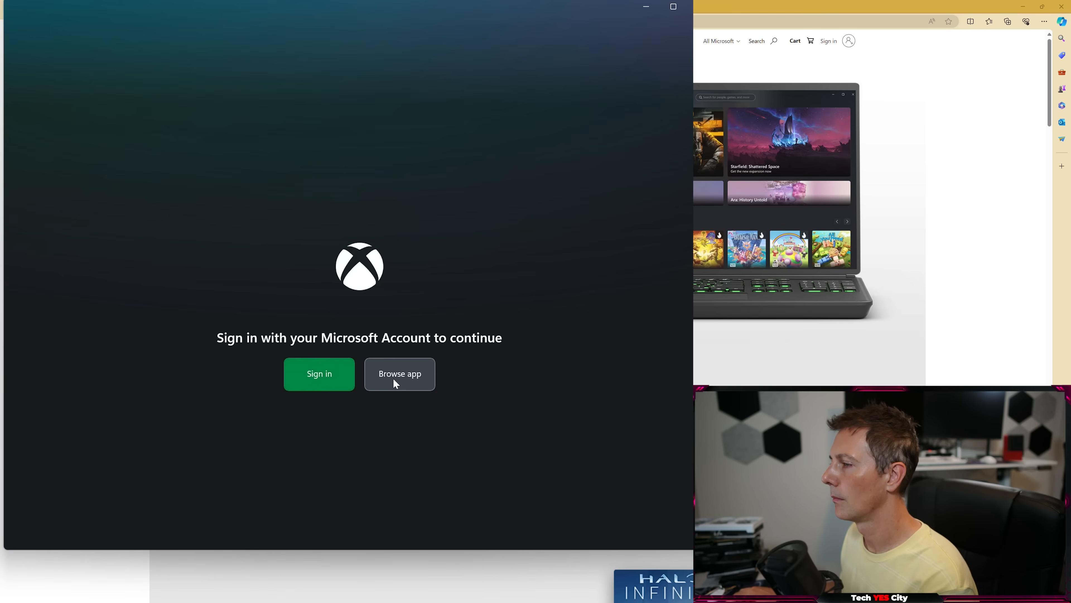
pyautogui.click(400, 374)
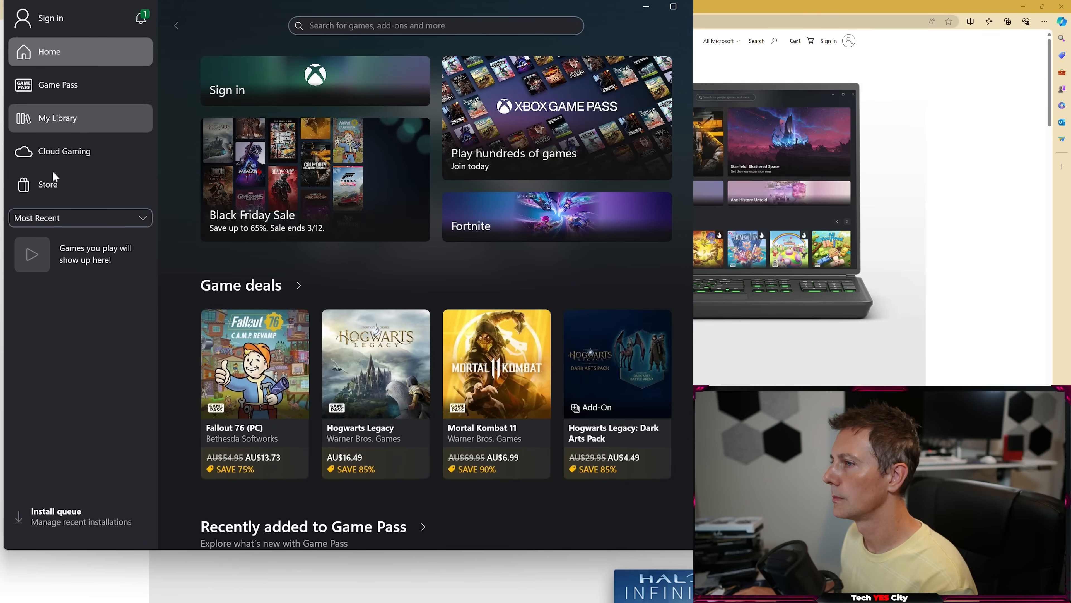
pyautogui.moveTo(59, 113)
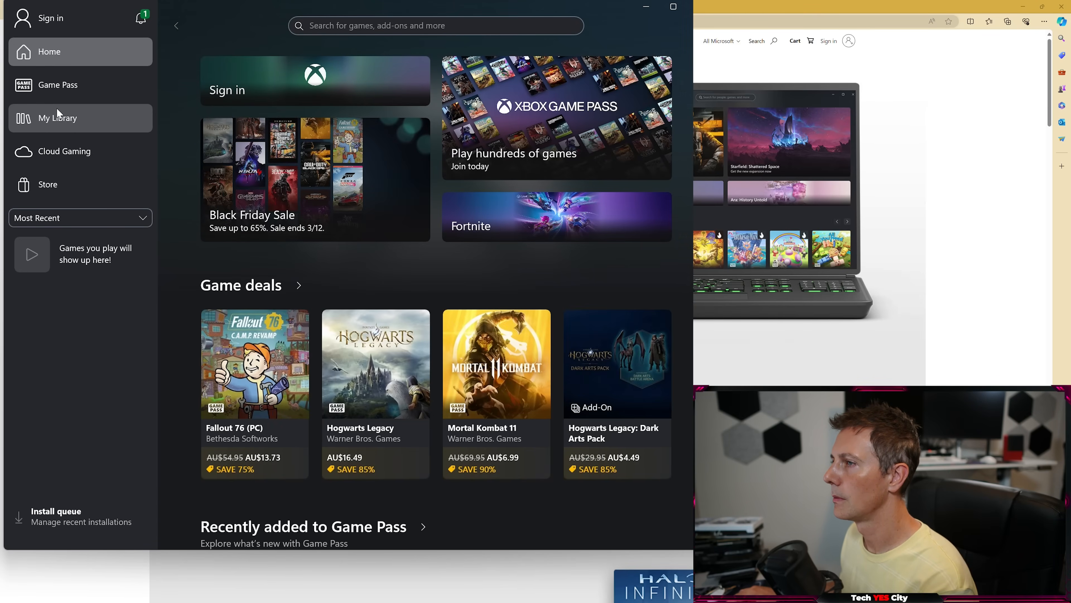
# - From the profile menu's Settings > App dependencies, install the missing Microsoft Store
pyautogui.click(49, 18)
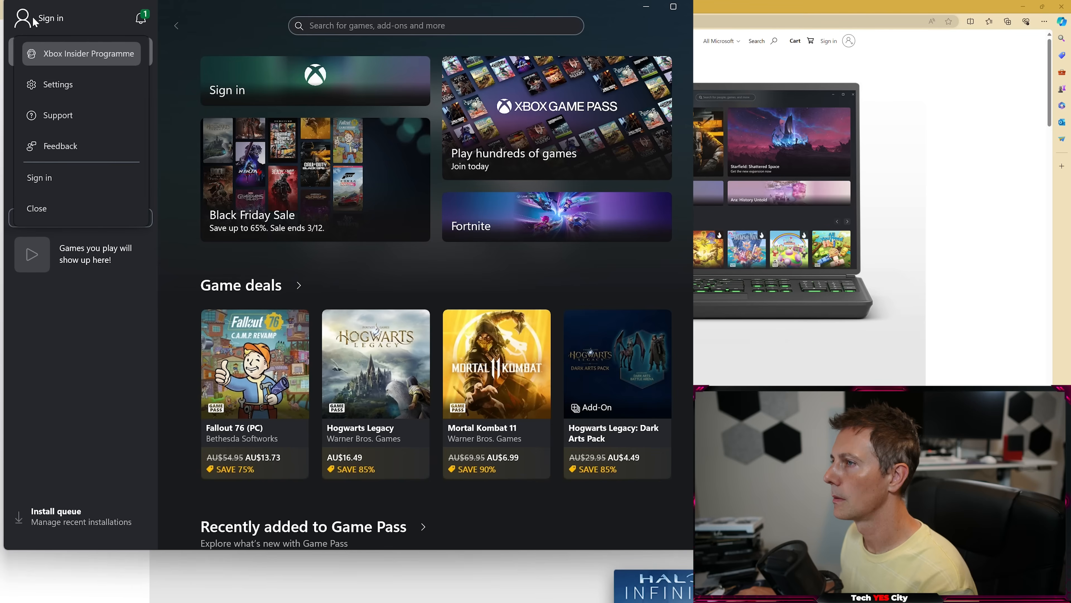
pyautogui.moveTo(80, 85)
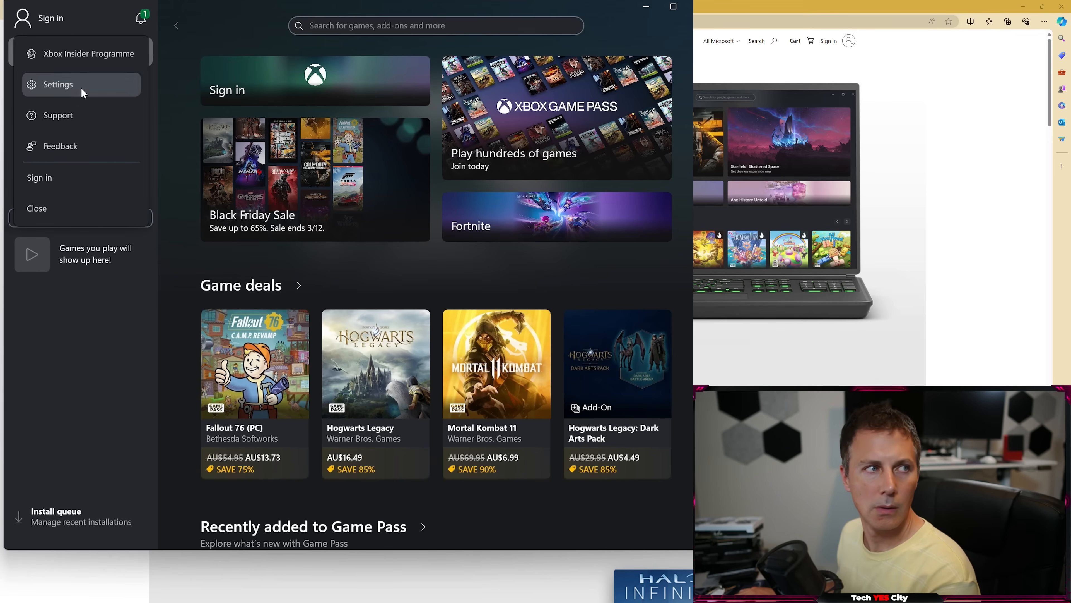
pyautogui.click(58, 85)
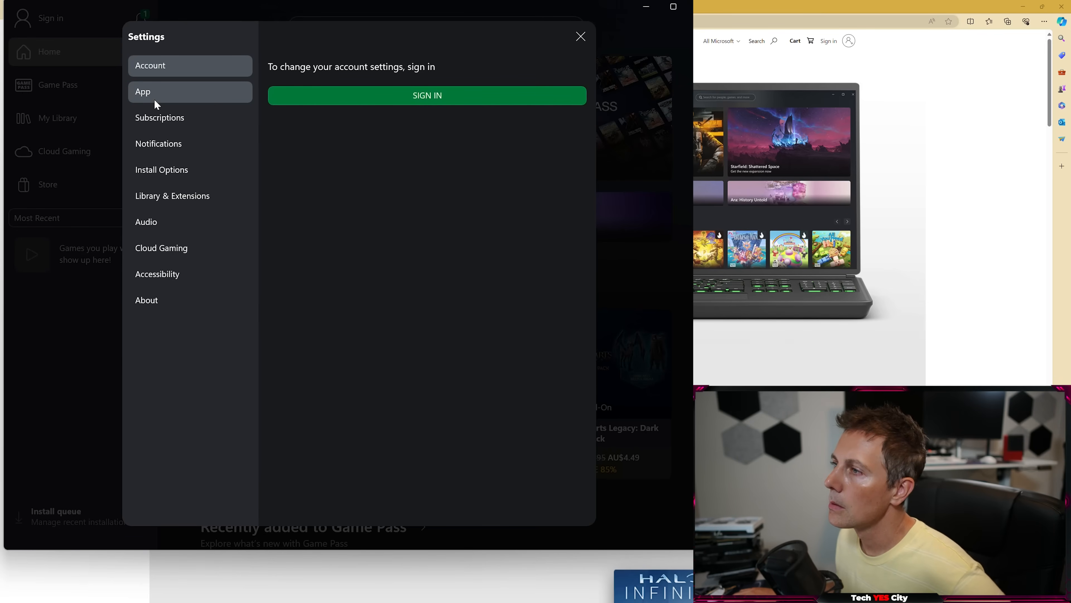
pyautogui.click(142, 91)
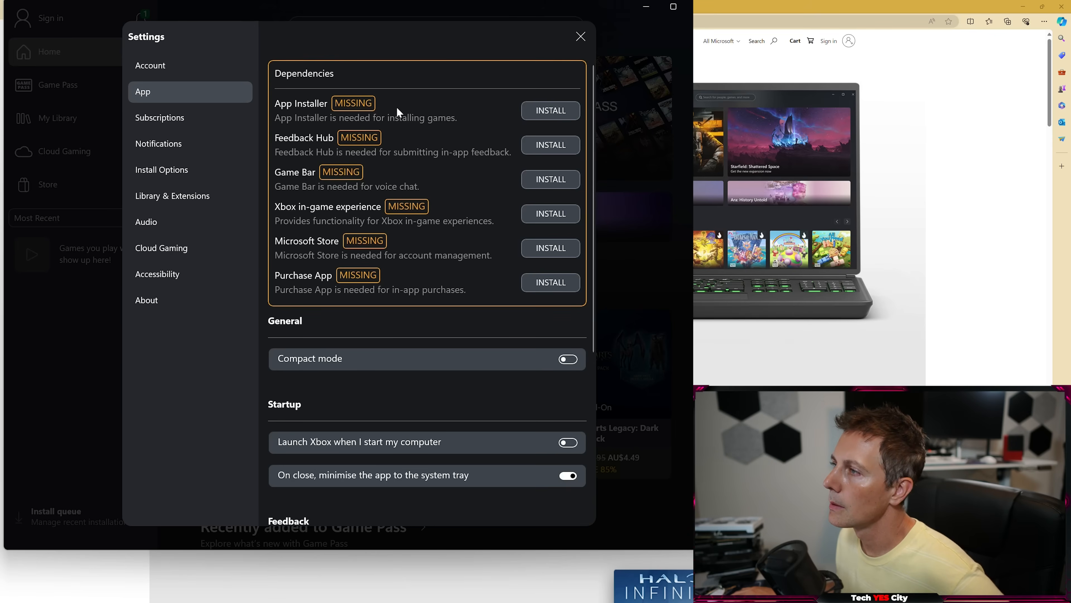
pyautogui.moveTo(305, 248)
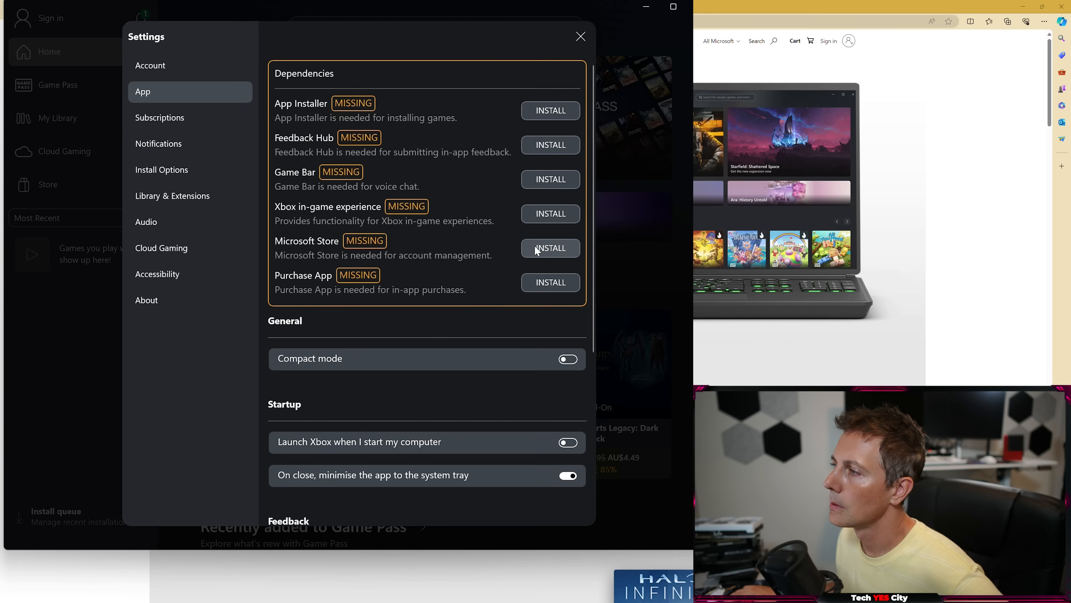
pyautogui.click(550, 247)
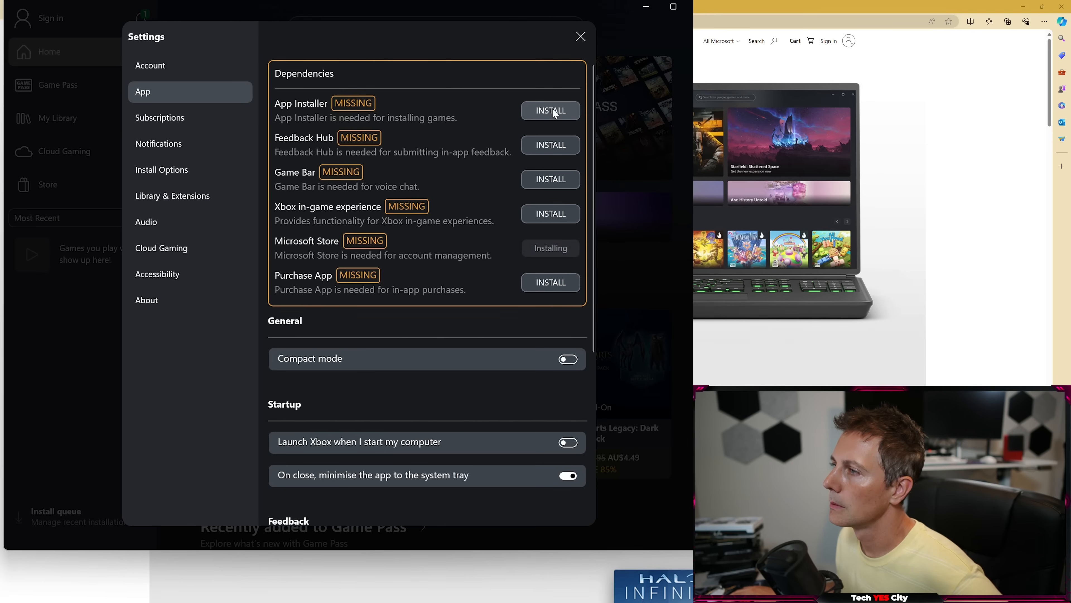
pyautogui.moveTo(550, 179)
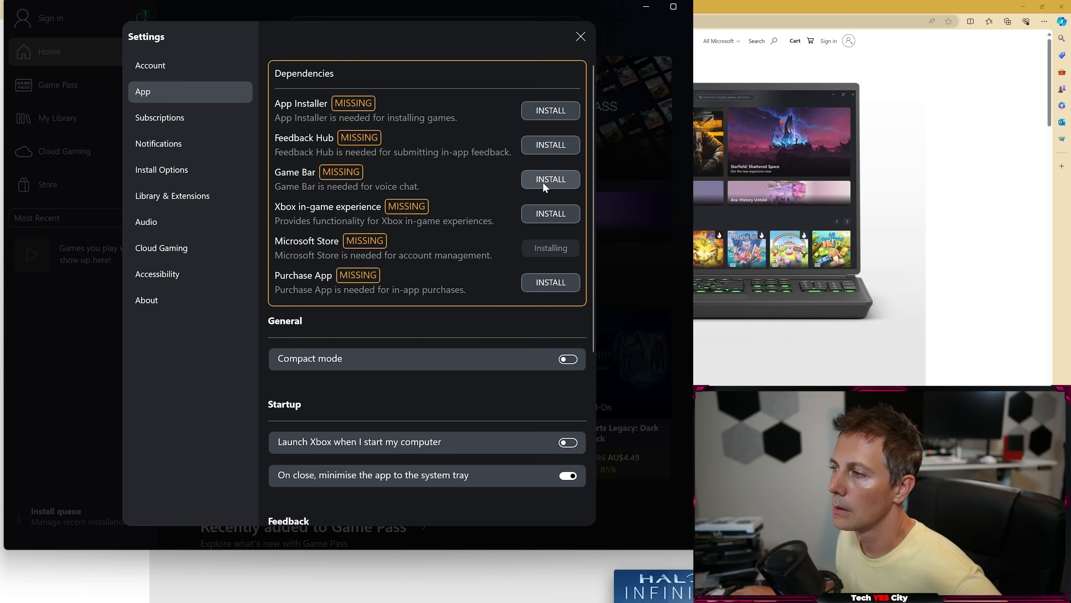
pyautogui.moveTo(380, 273)
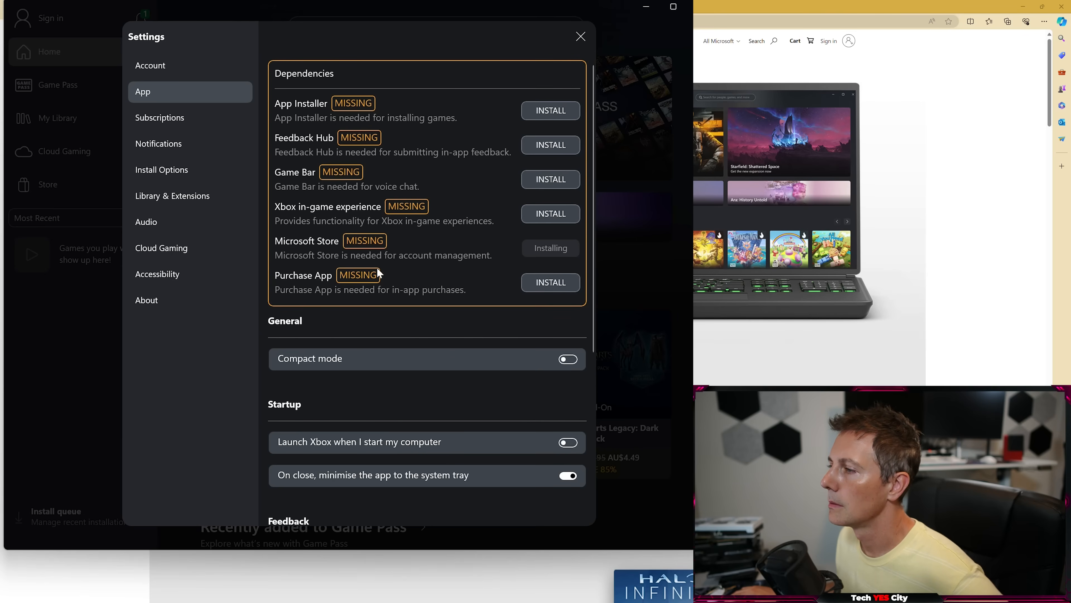
pyautogui.moveTo(572, 248)
pyautogui.write('reg')
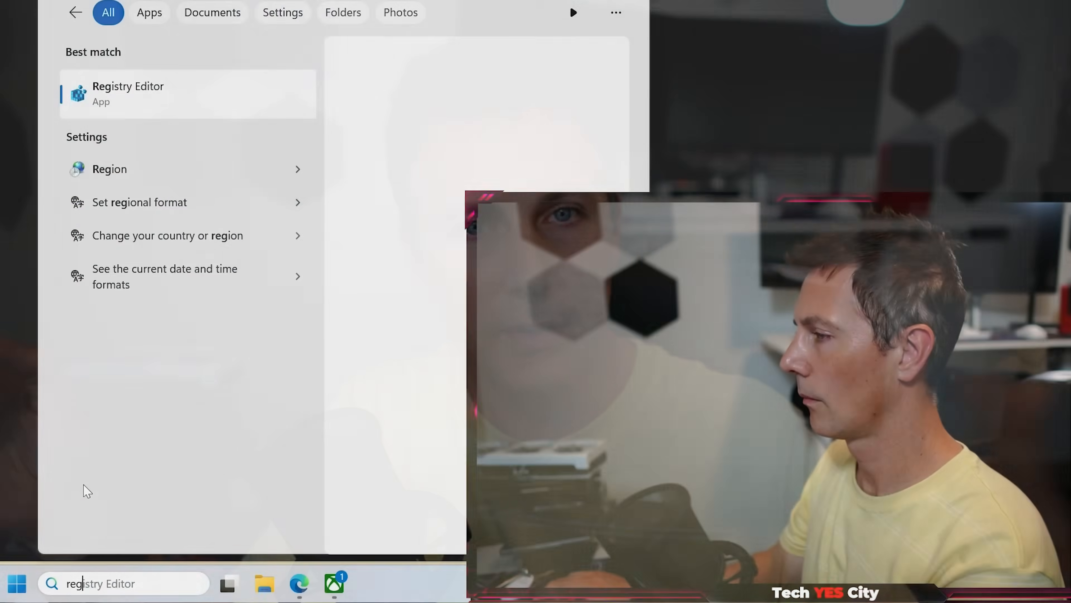
# - Search for regedit, launch Registry Editor and approve the UAC prompt
pyautogui.click(188, 93)
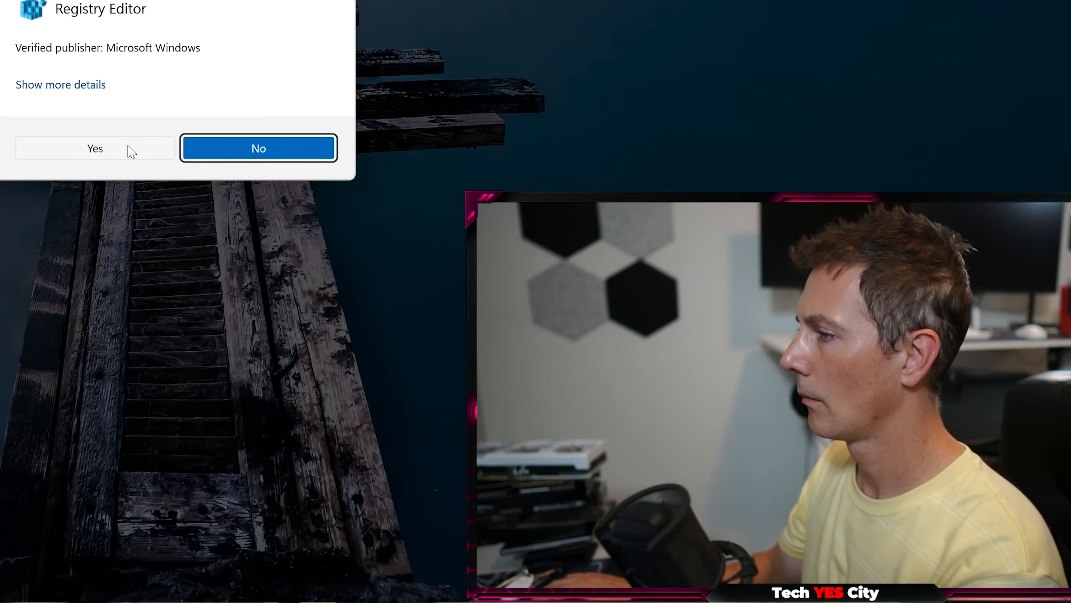
pyautogui.click(94, 148)
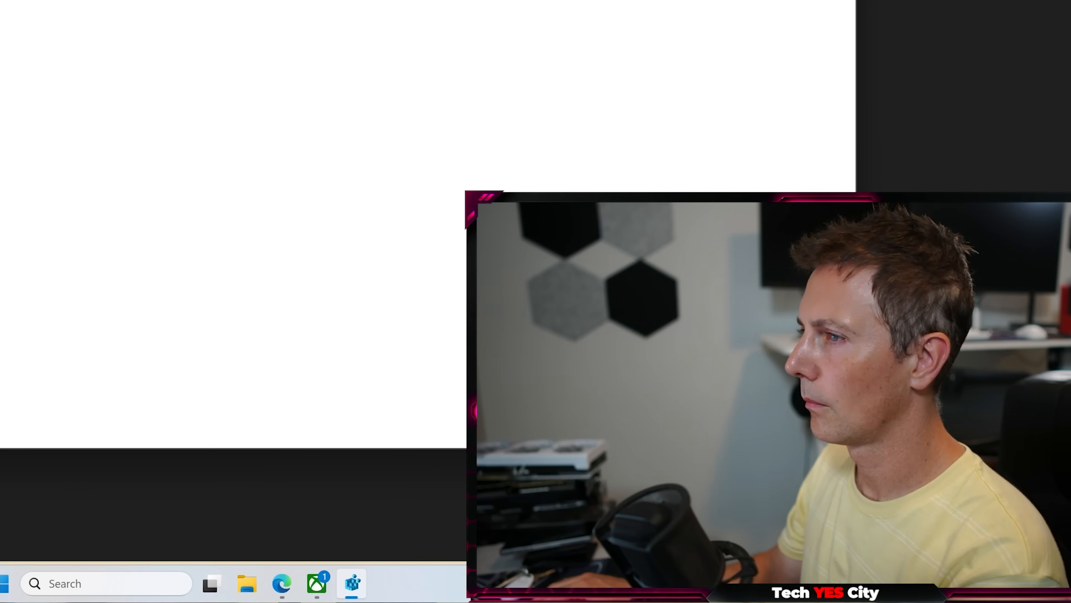
pyautogui.write('regedit')
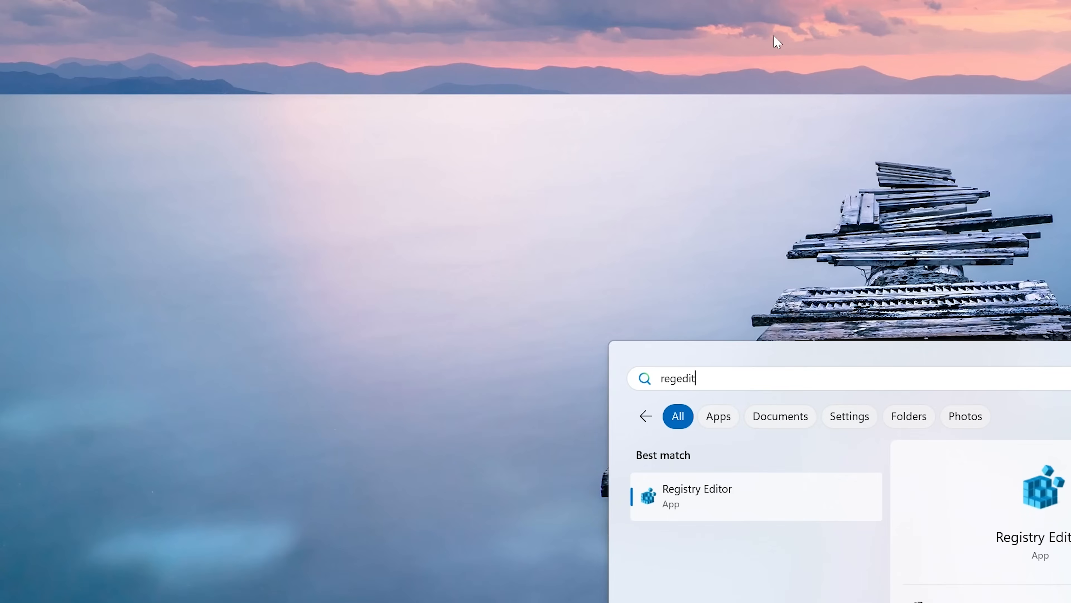
pyautogui.moveTo(731, 499)
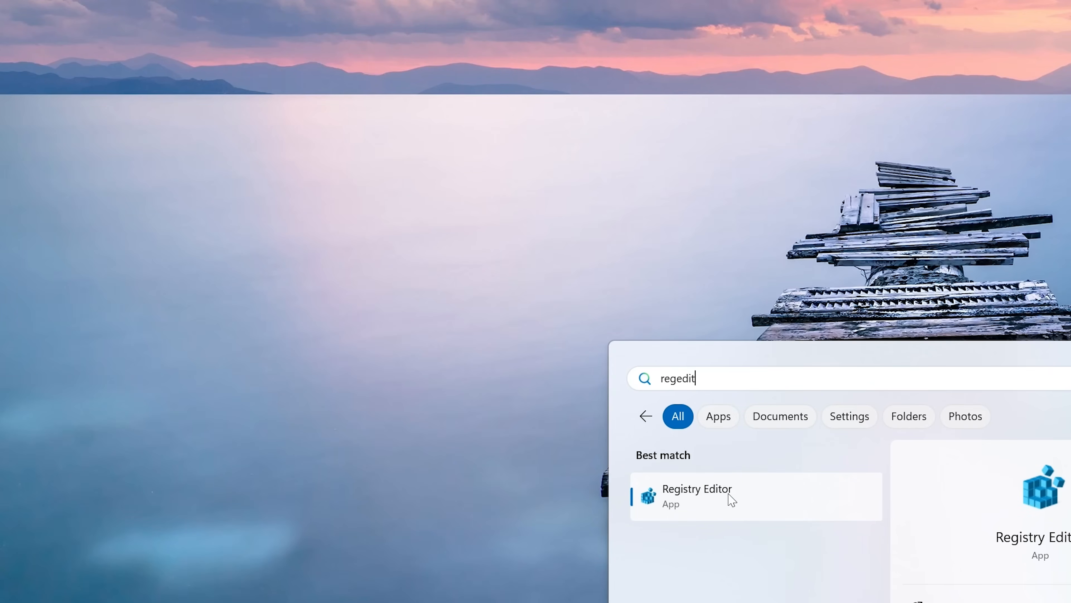
pyautogui.click(697, 495)
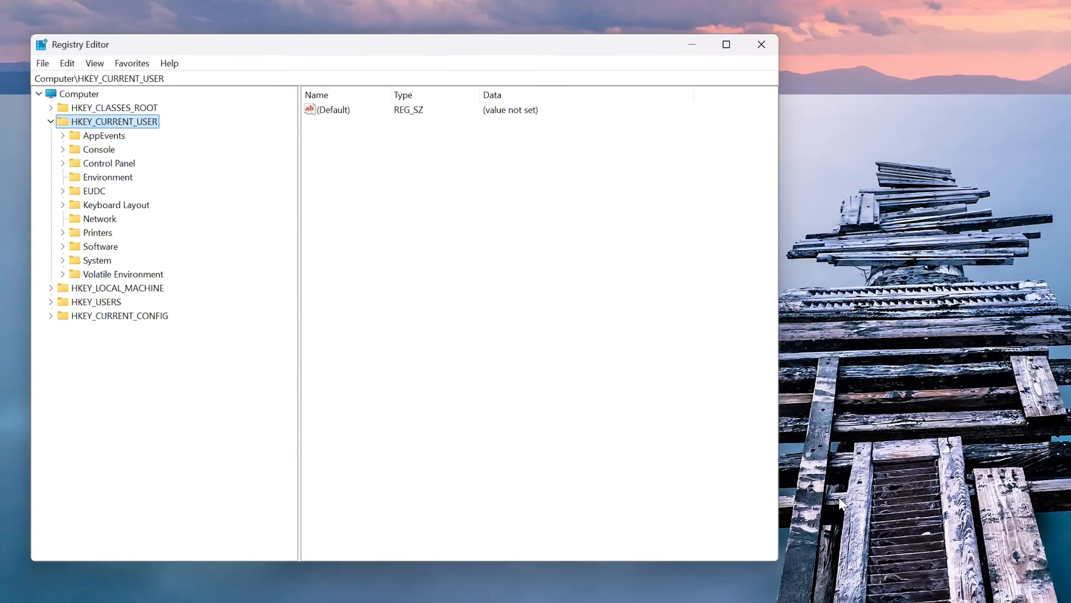
# - Navigate HKEY_LOCAL_MACHINE > SOFTWARE > Microsoft > Windows Photo Viewer > Capabilities to FileAssociations
pyautogui.click(51, 122)
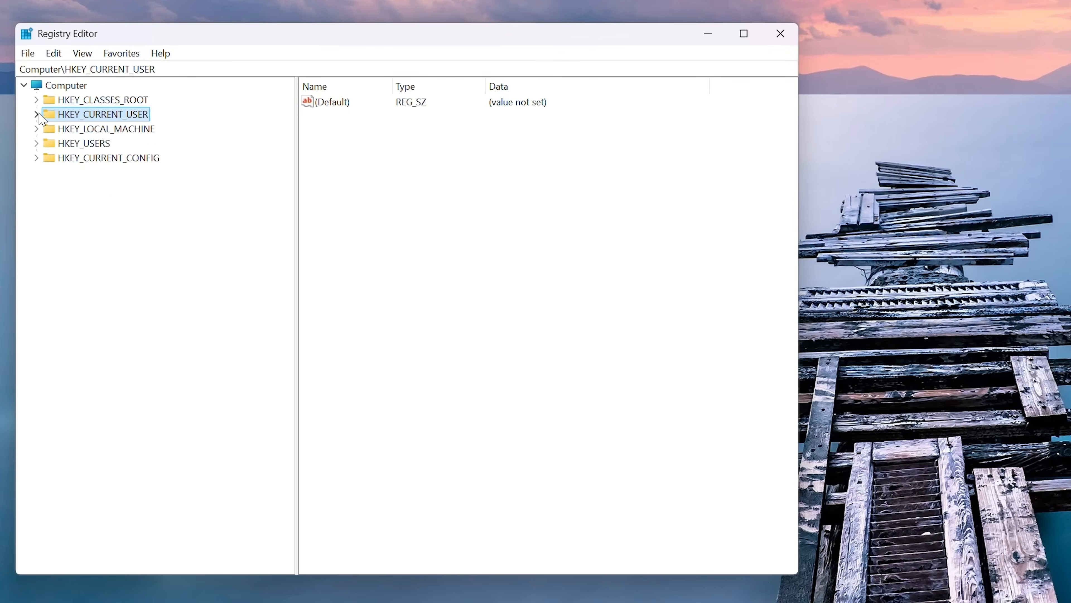
pyautogui.click(106, 129)
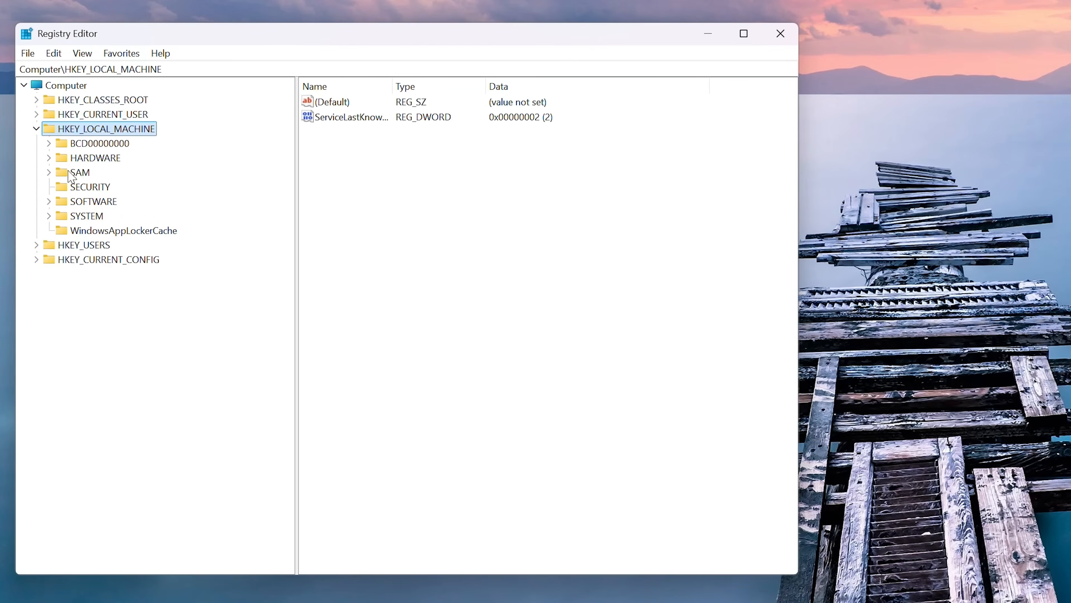
pyautogui.click(49, 201)
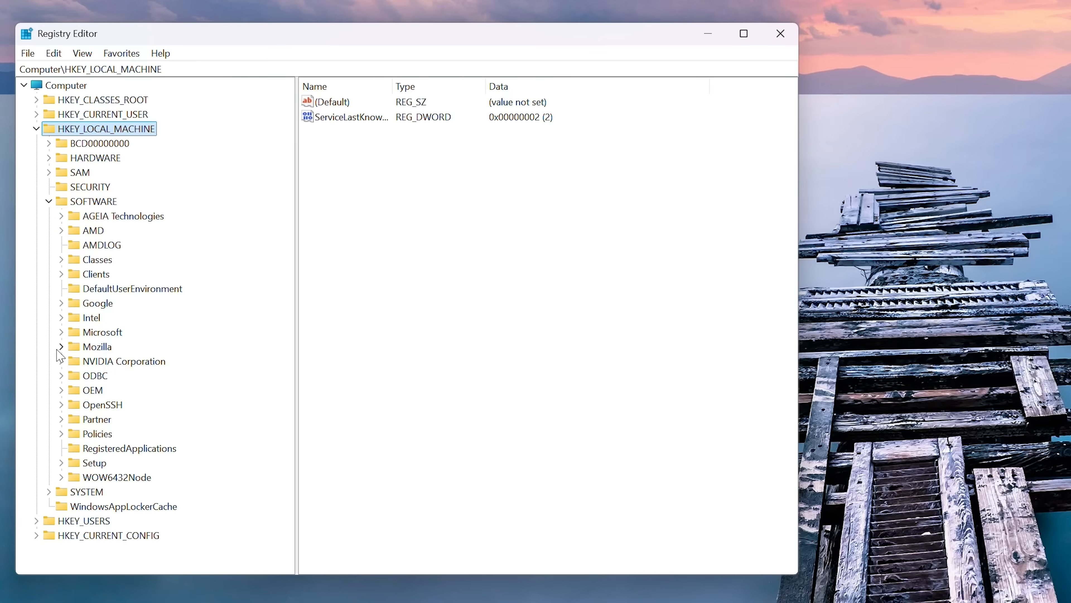
pyautogui.scroll(-3)
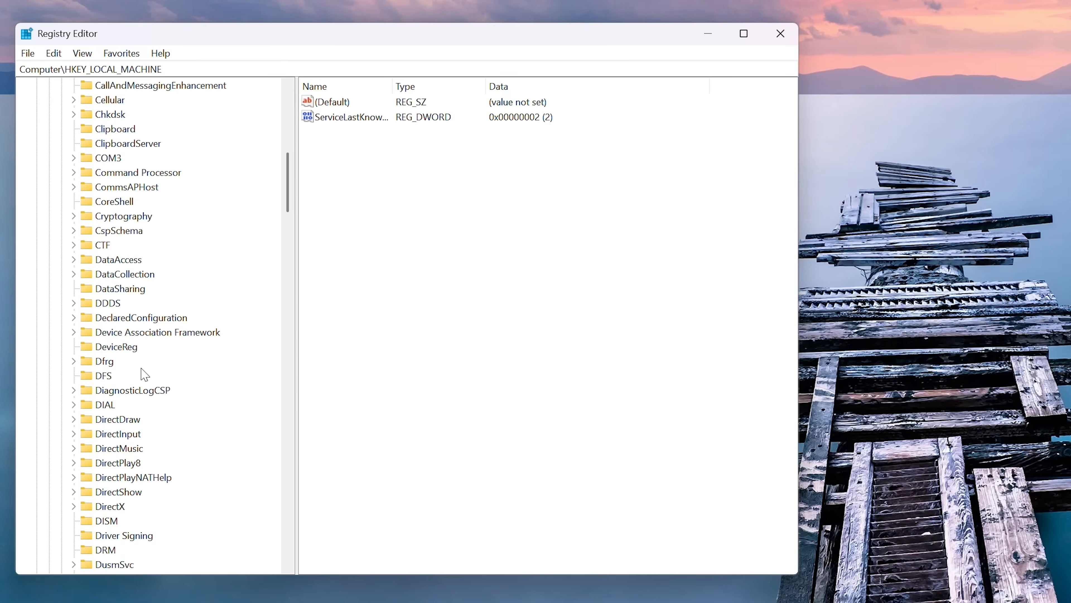
pyautogui.scroll(-3)
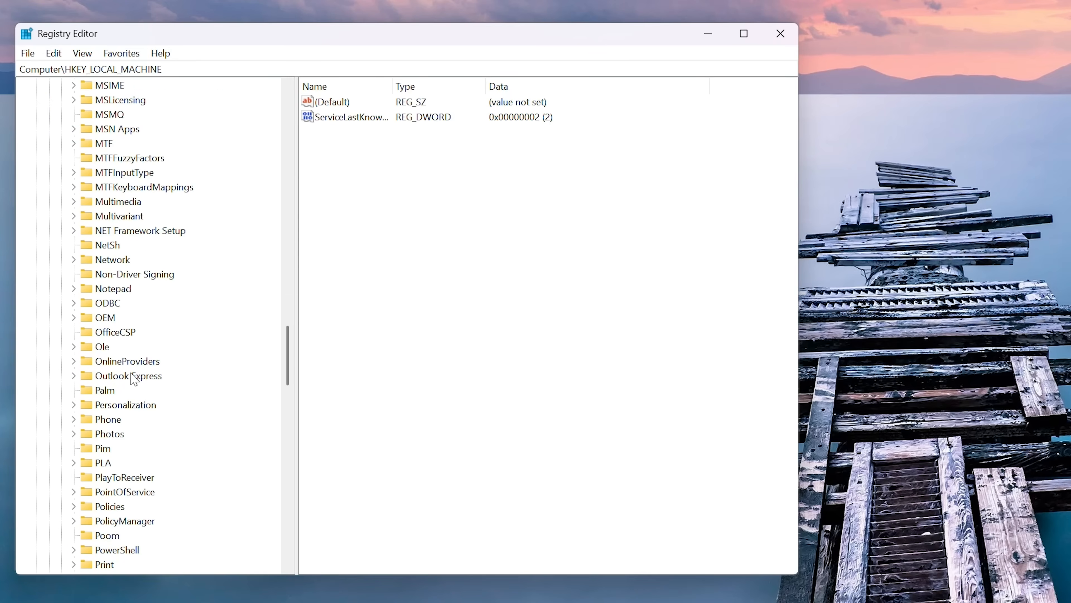
pyautogui.scroll(-3)
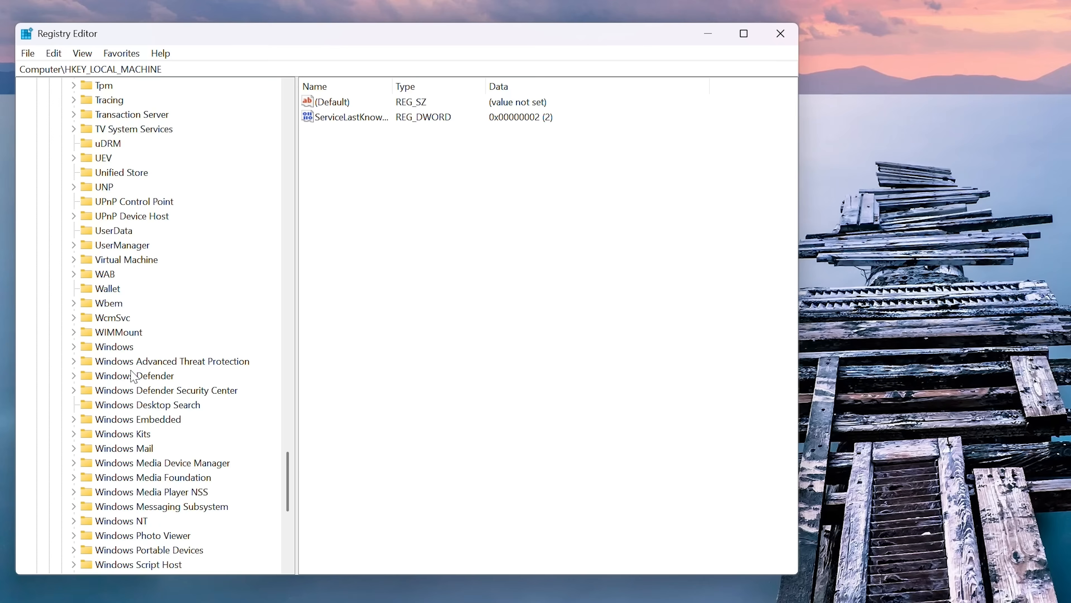
pyautogui.scroll(-3)
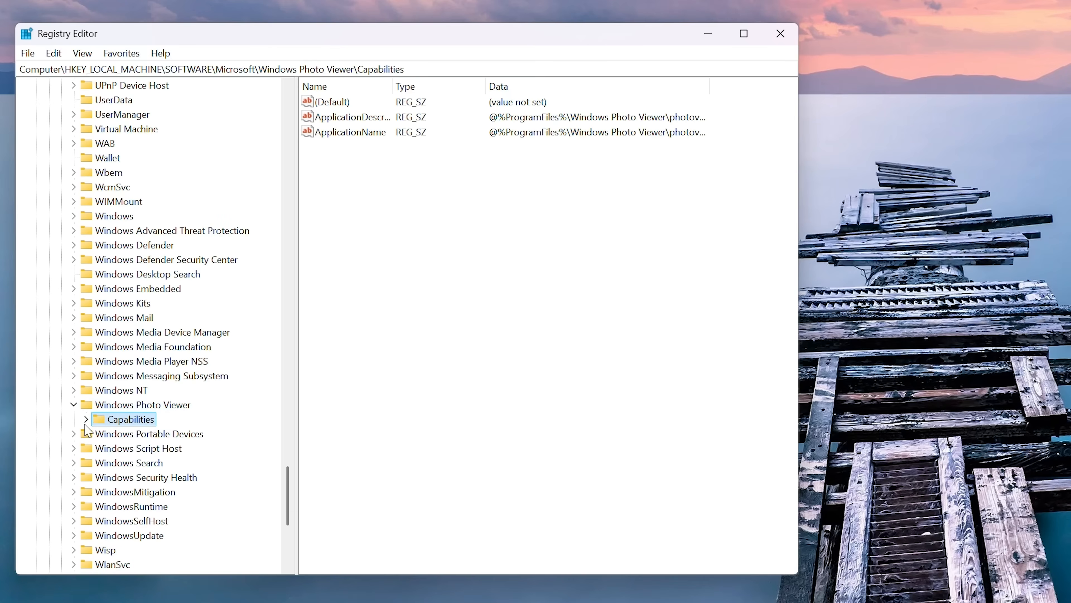
pyautogui.click(77, 419)
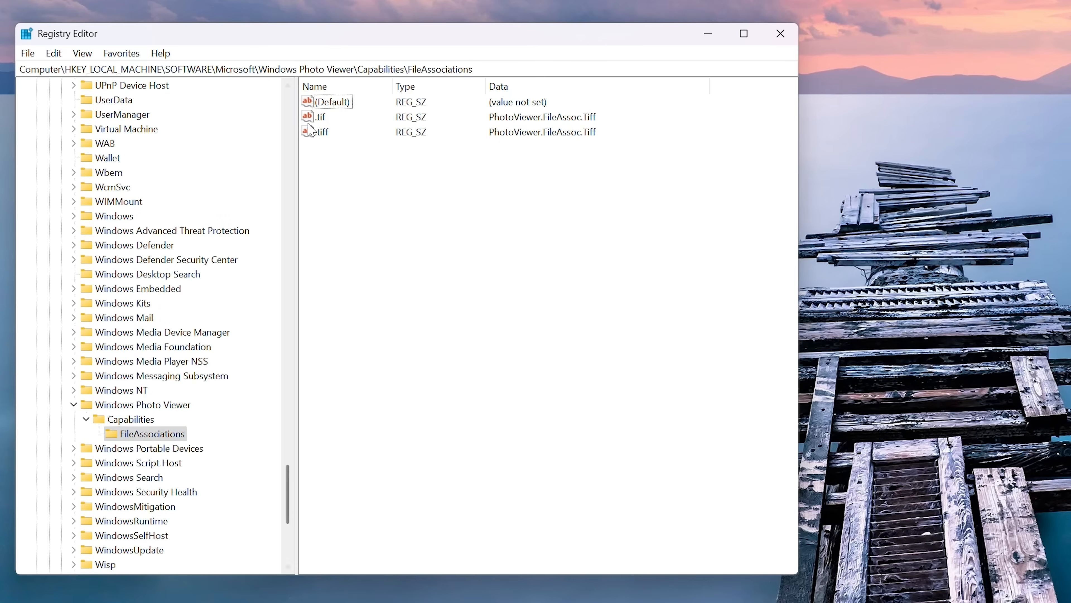
pyautogui.moveTo(326, 123)
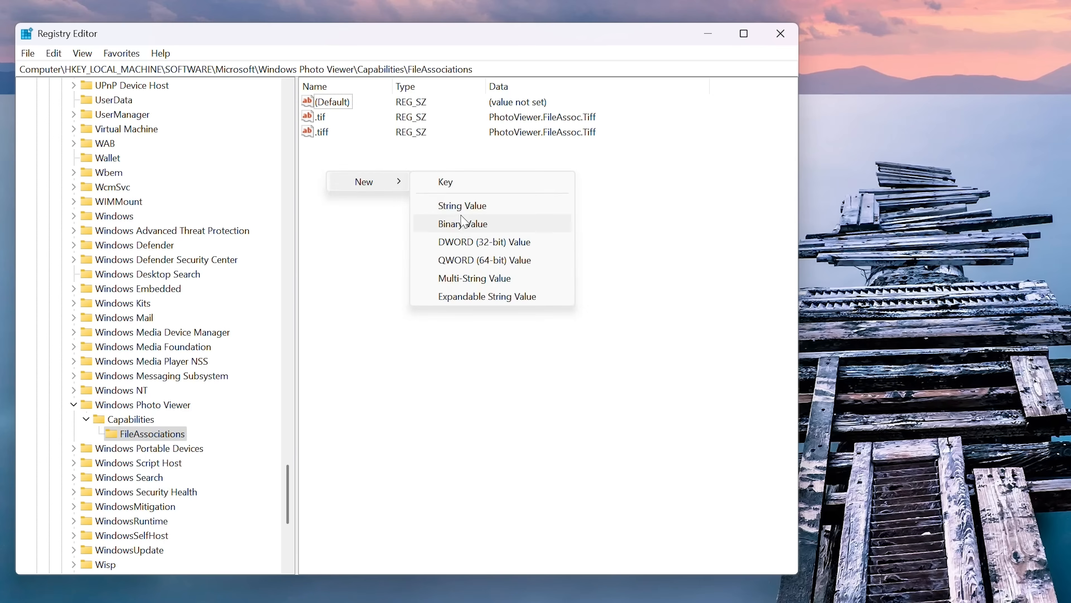
# - Add a .jpeg string value and set its data to PhotoViewer.FileAssoc.Tiff copied from .tiff
pyautogui.click(462, 204)
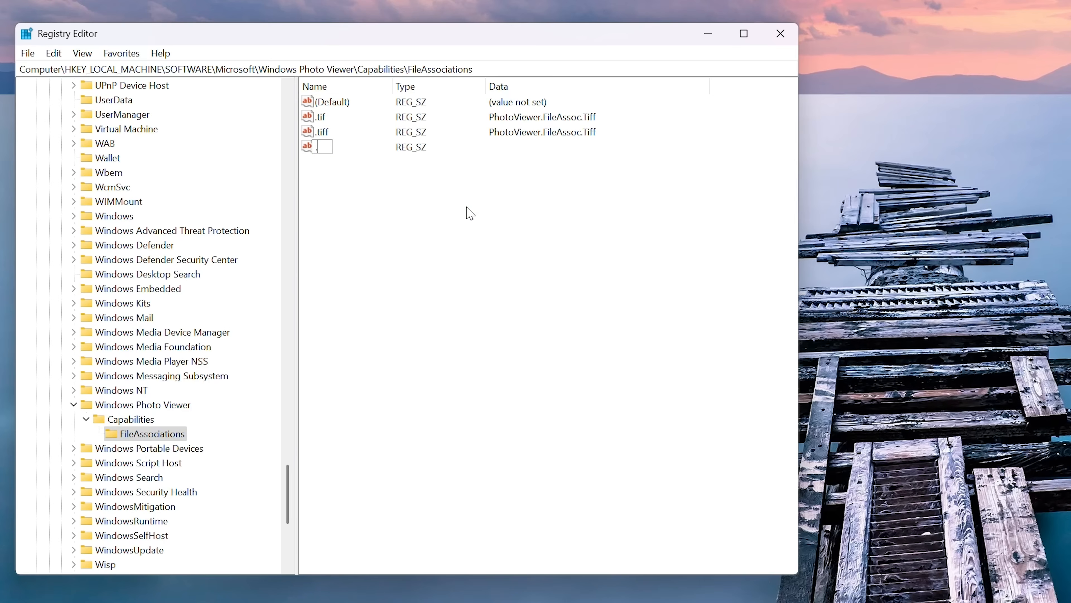
pyautogui.write('.jpeg')
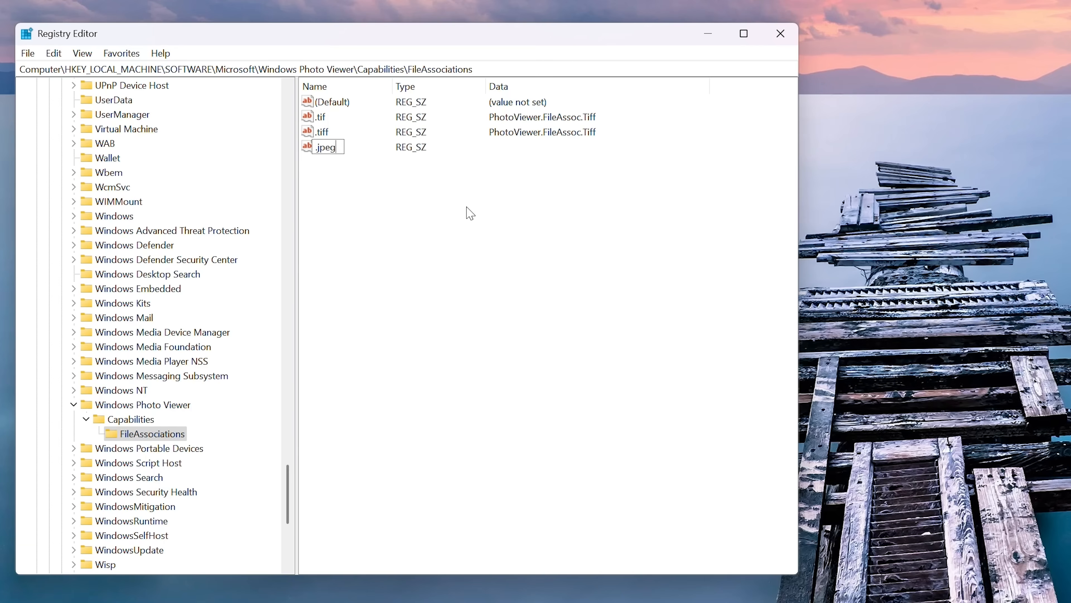
pyautogui.click(325, 147)
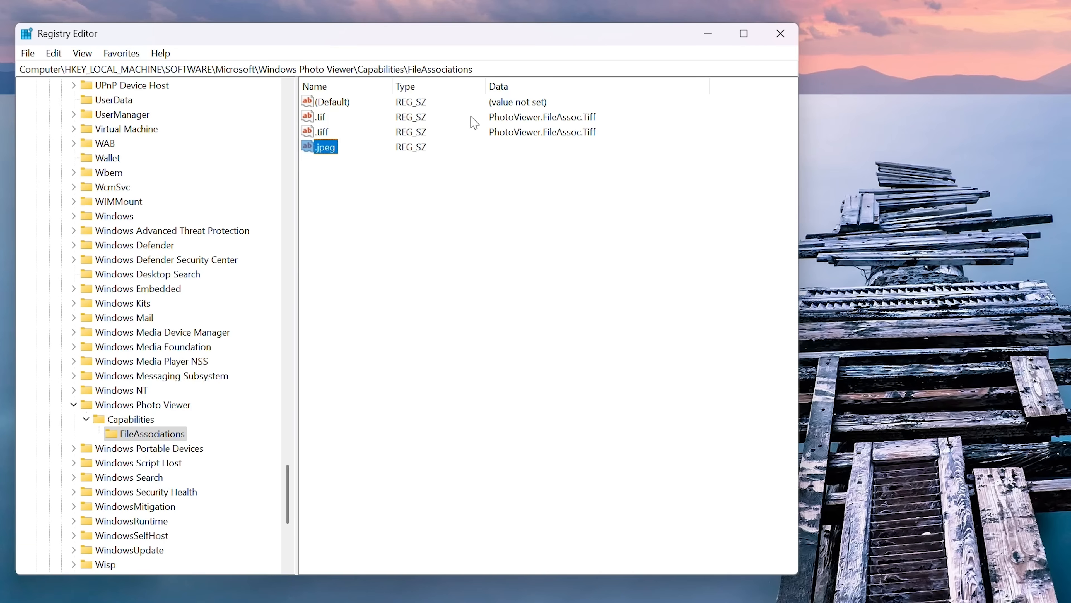
pyautogui.doubleClick(321, 132)
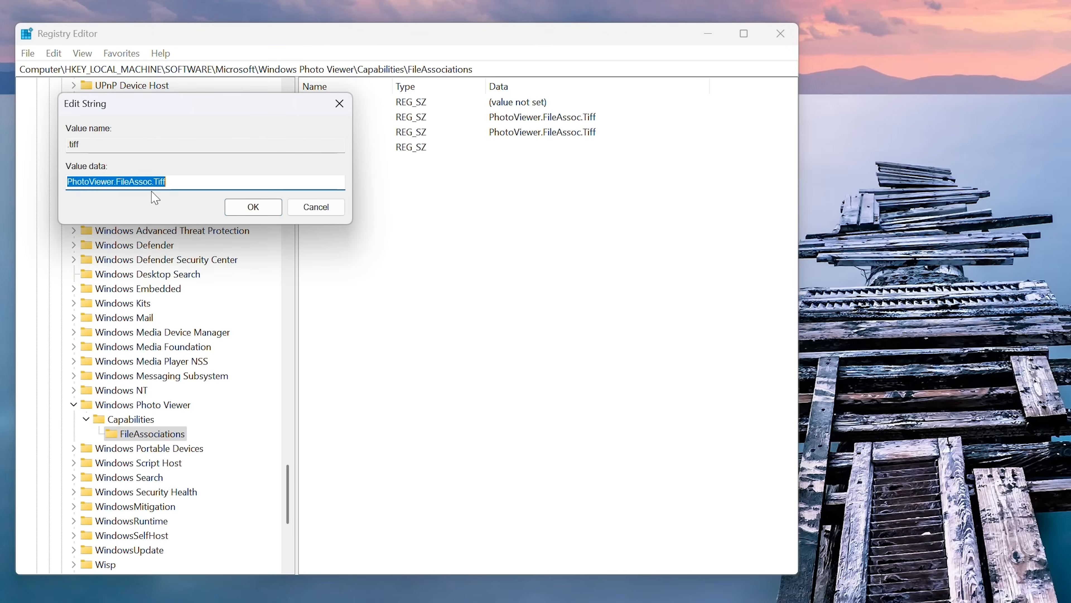
pyautogui.click(252, 206)
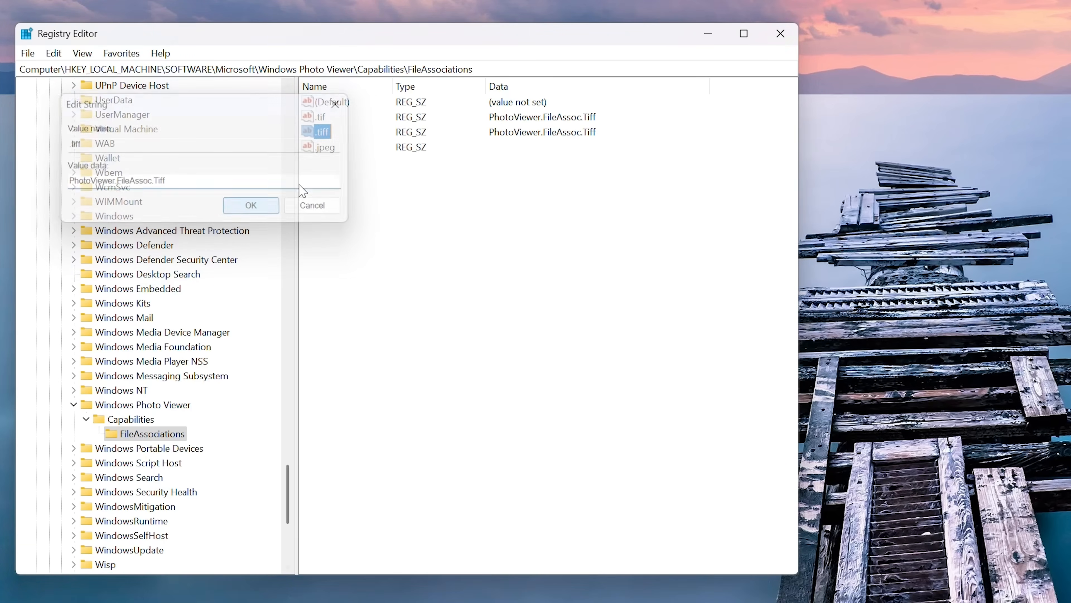
pyautogui.click(250, 204)
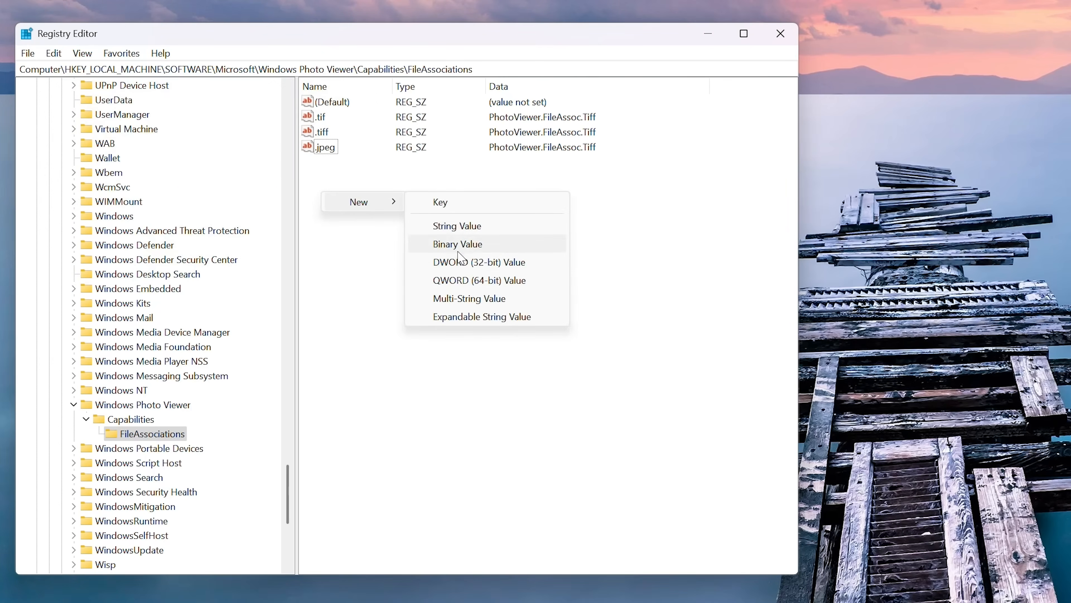
# - Add .jpg and .webp string values holding PhotoViewer.FileAssoc.Tiff
pyautogui.click(457, 225)
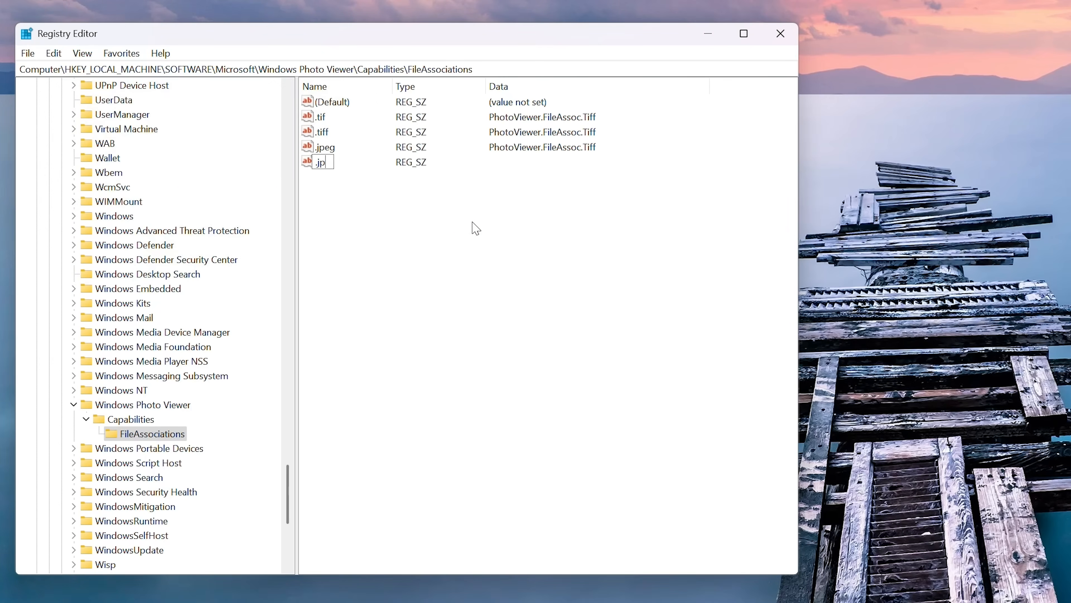
pyautogui.doubleClick(319, 162)
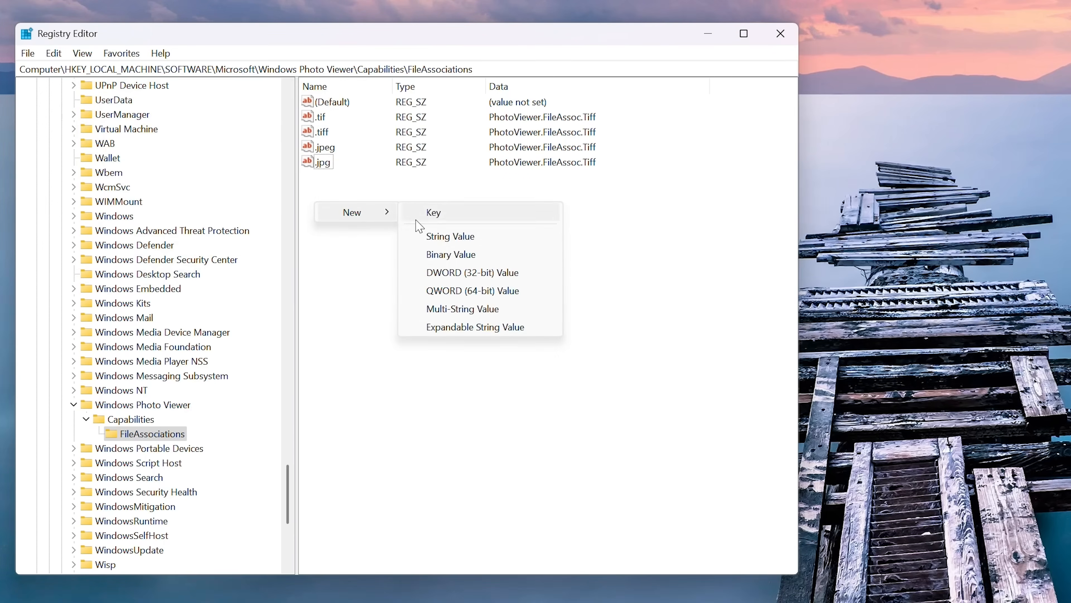
pyautogui.click(450, 235)
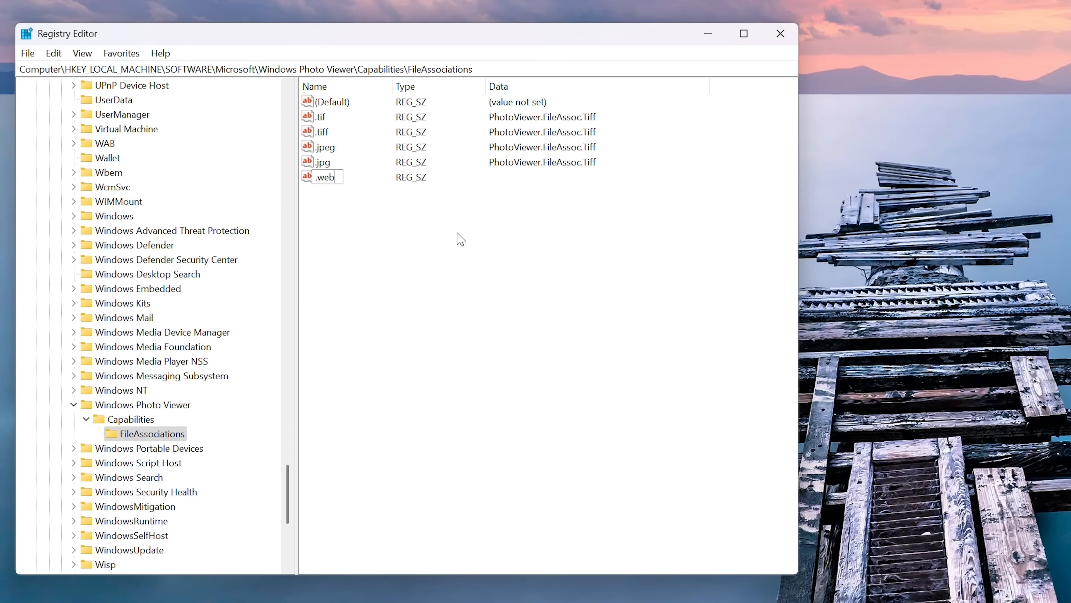
pyautogui.doubleClick(326, 176)
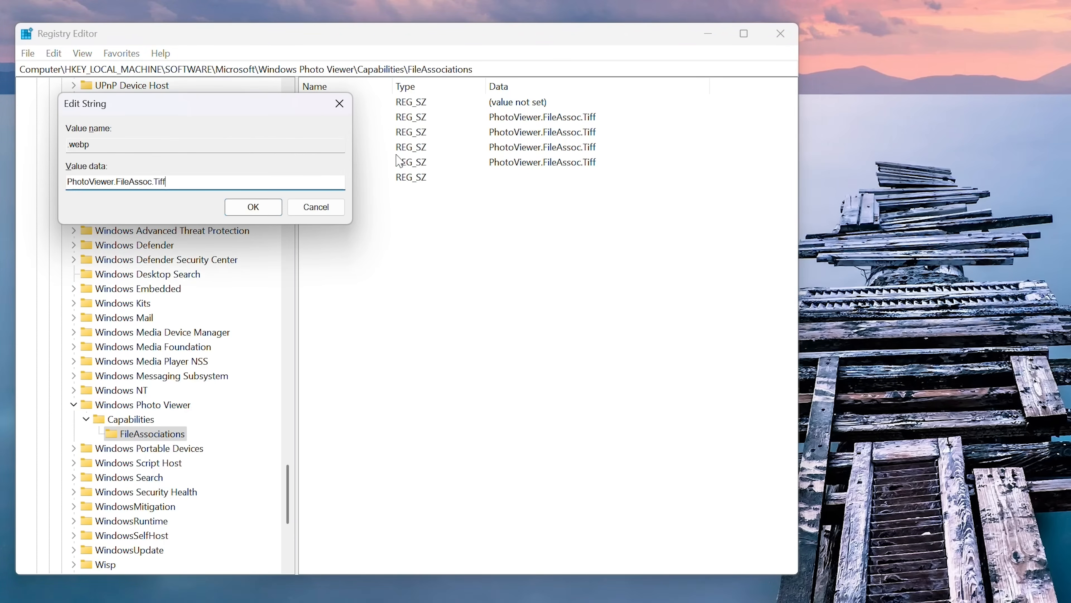
pyautogui.click(253, 207)
pyautogui.write('.png')
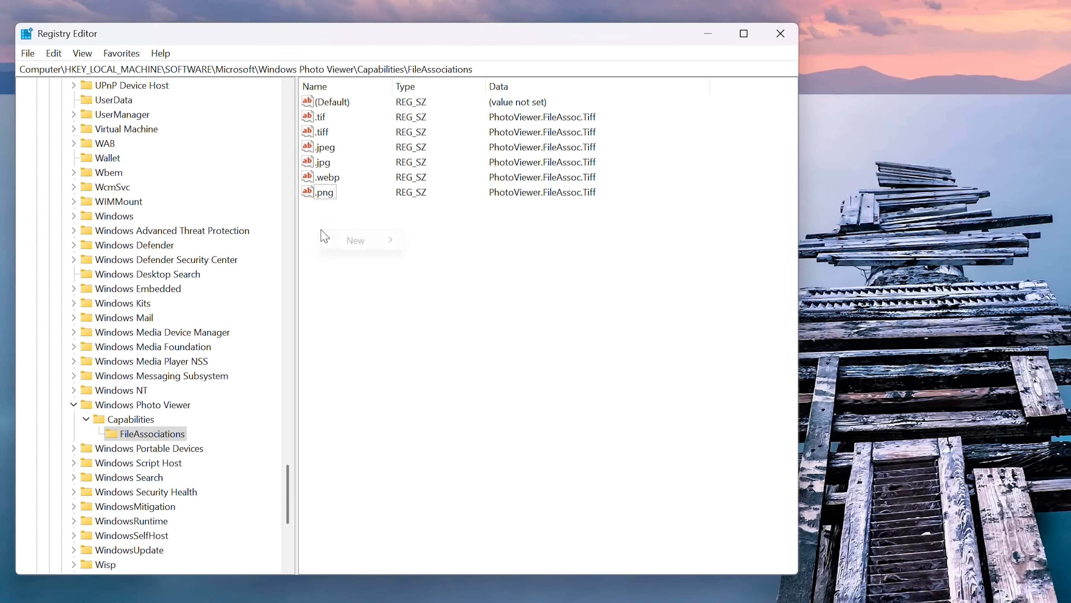
# - Add .bmp and .gif string values holding PhotoViewer.FileAssoc.Tiff and start another value
pyautogui.click(355, 240)
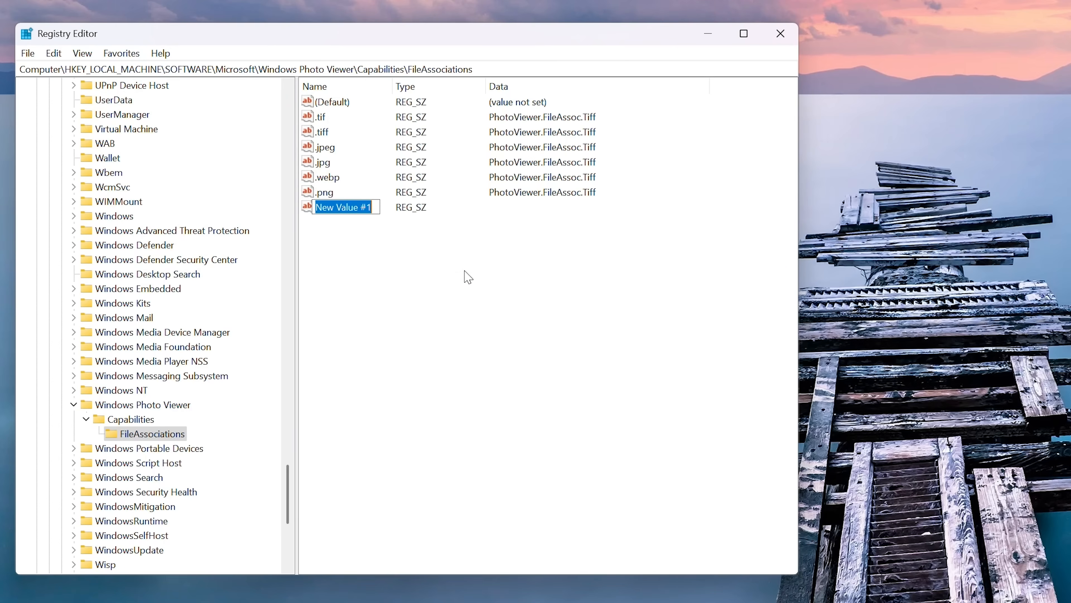
pyautogui.doubleClick(342, 206)
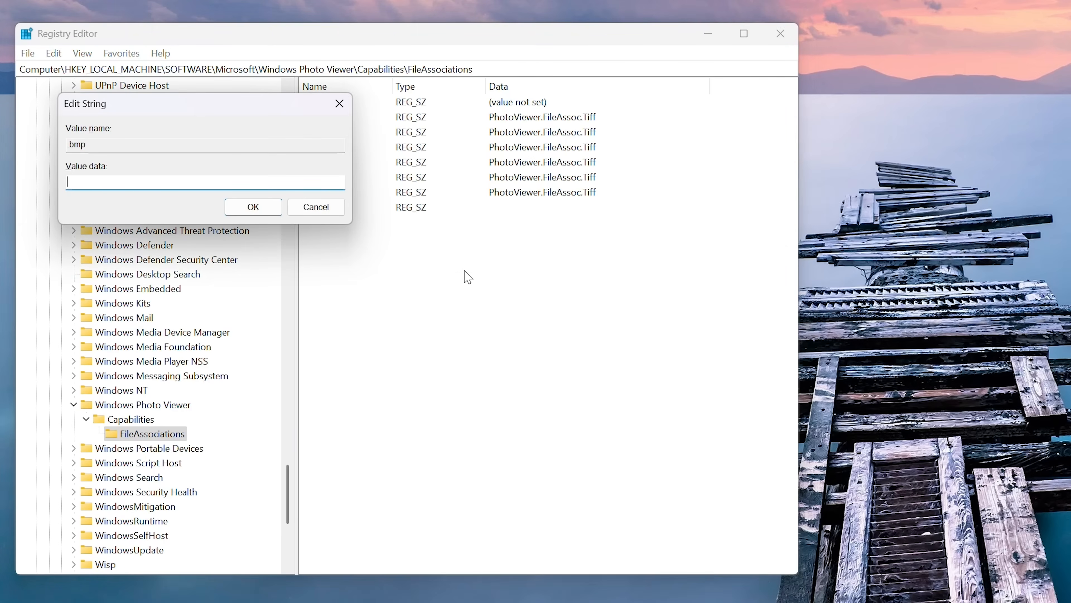
pyautogui.click(252, 207)
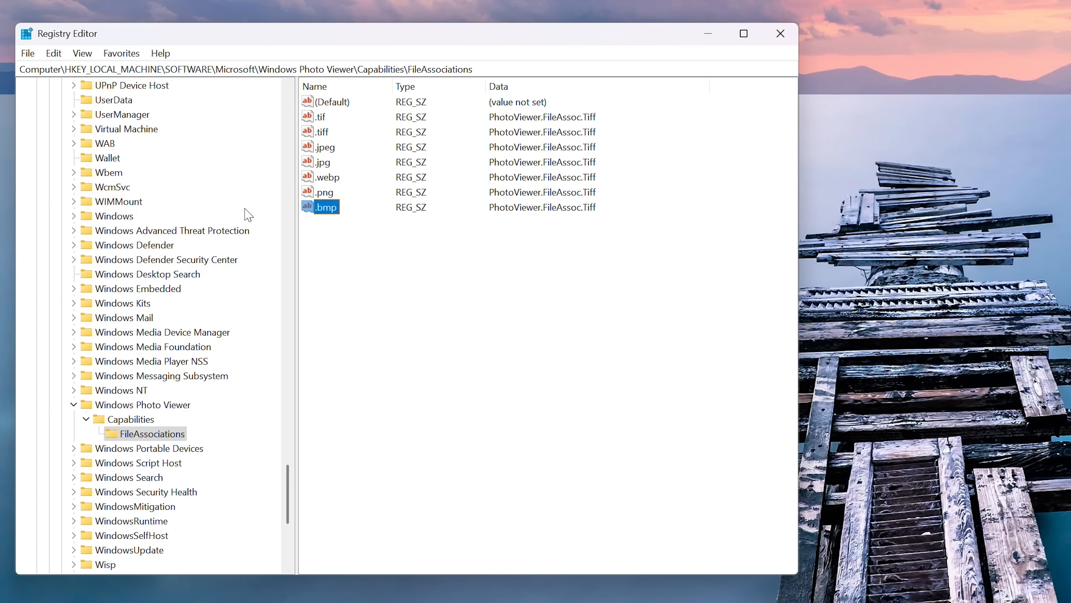
pyautogui.click(374, 317)
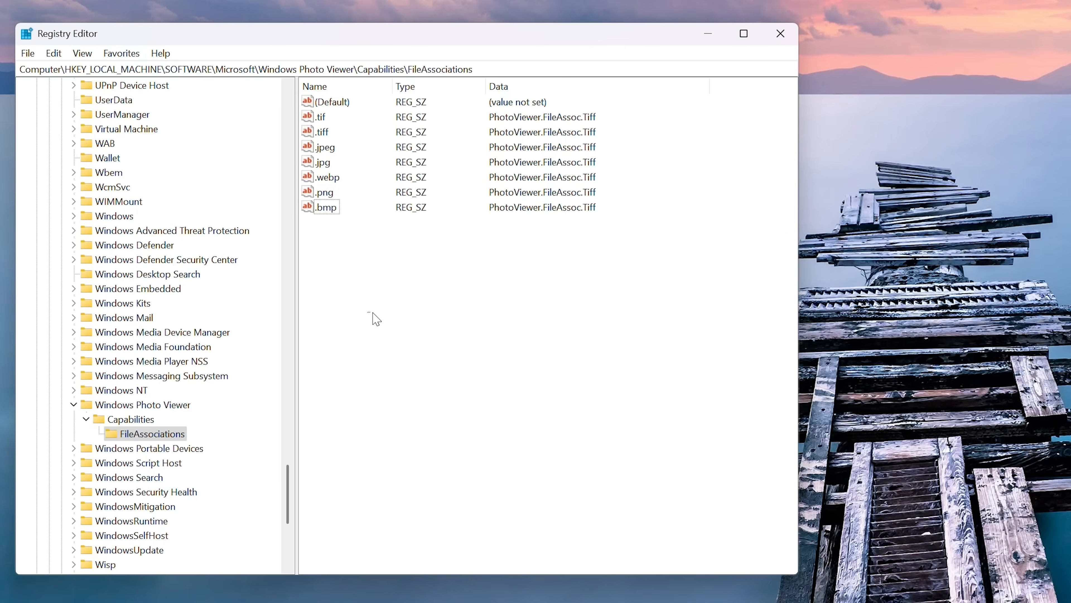
pyautogui.moveTo(462, 321)
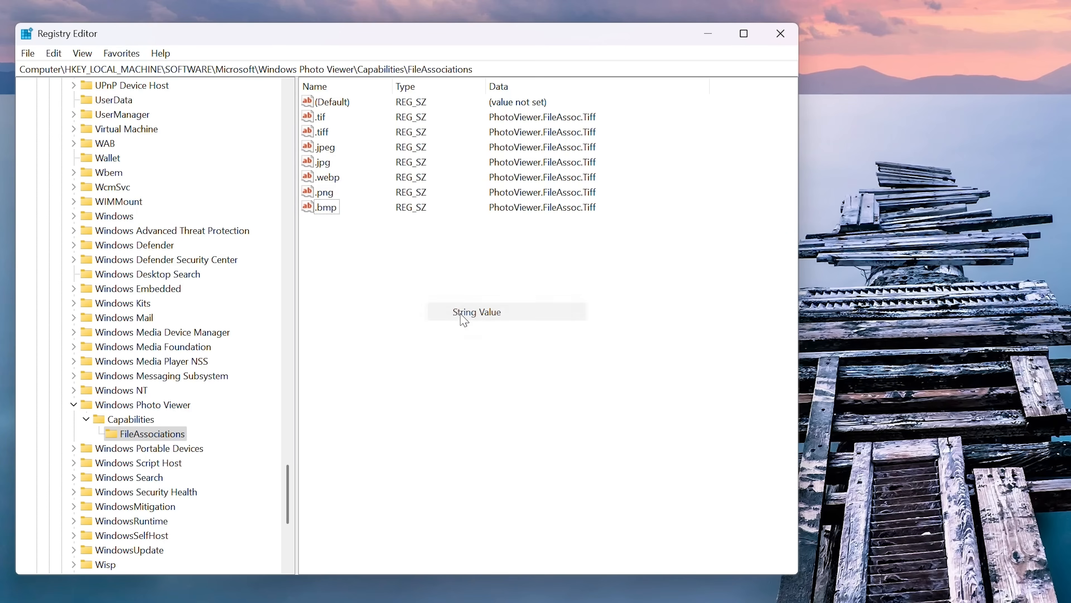
pyautogui.click(475, 311)
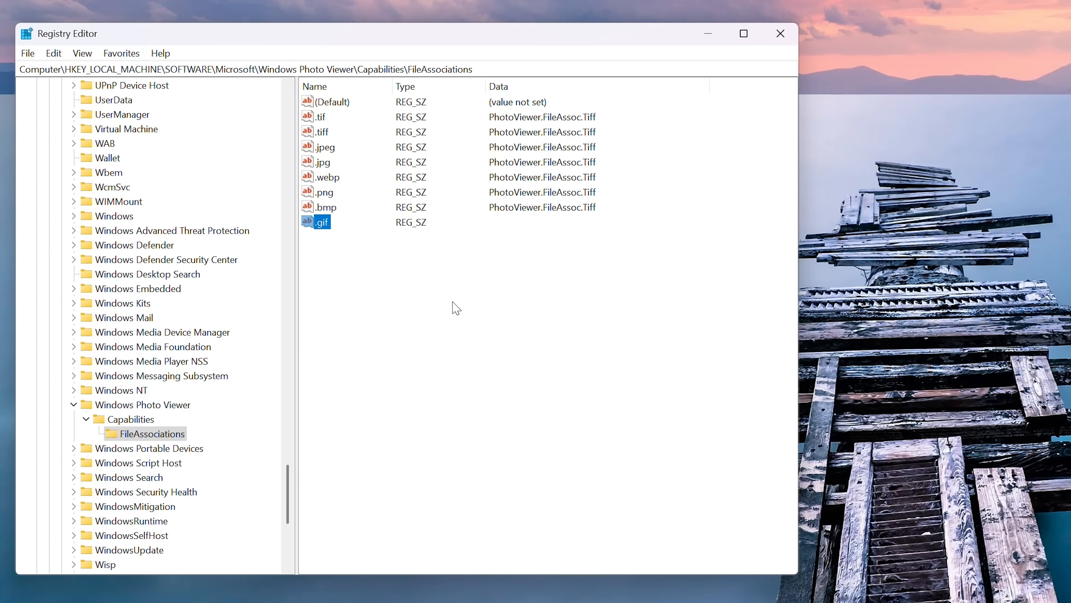
pyautogui.doubleClick(320, 222)
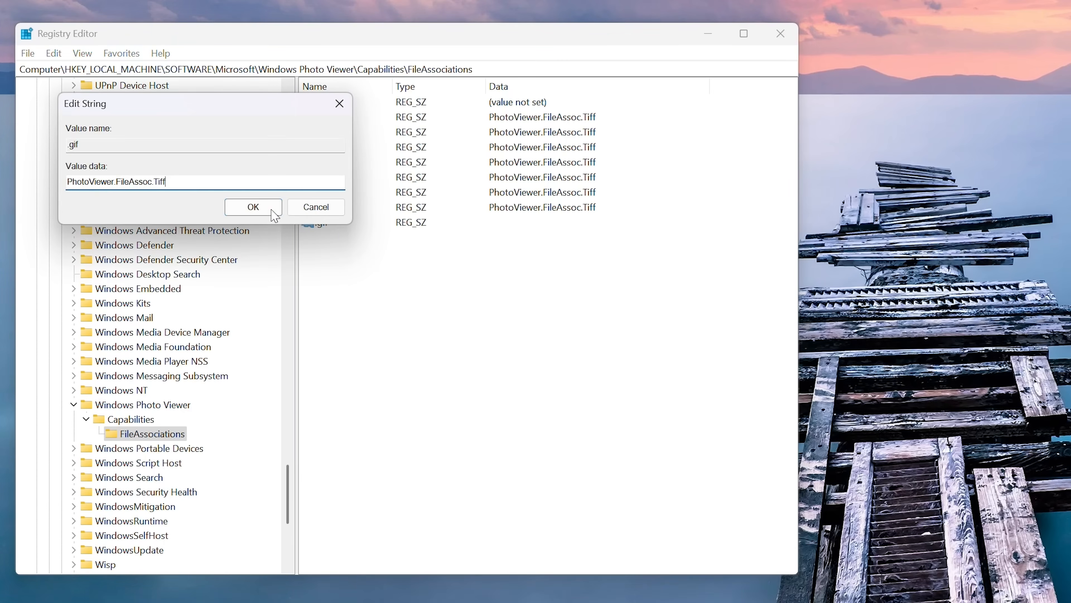
pyautogui.click(253, 206)
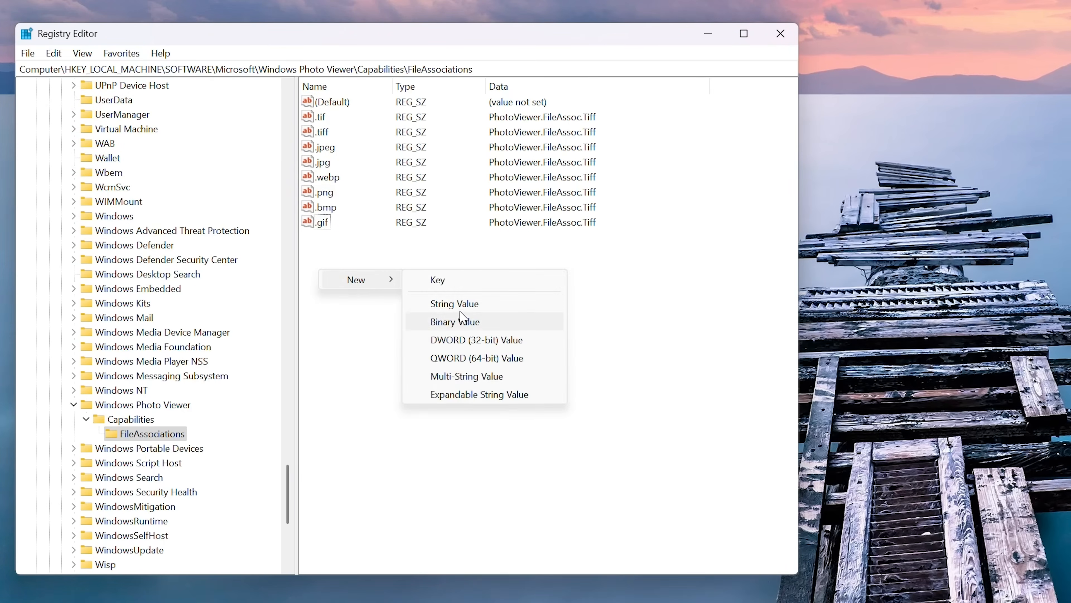
pyautogui.click(454, 303)
pyautogui.write('.ico')
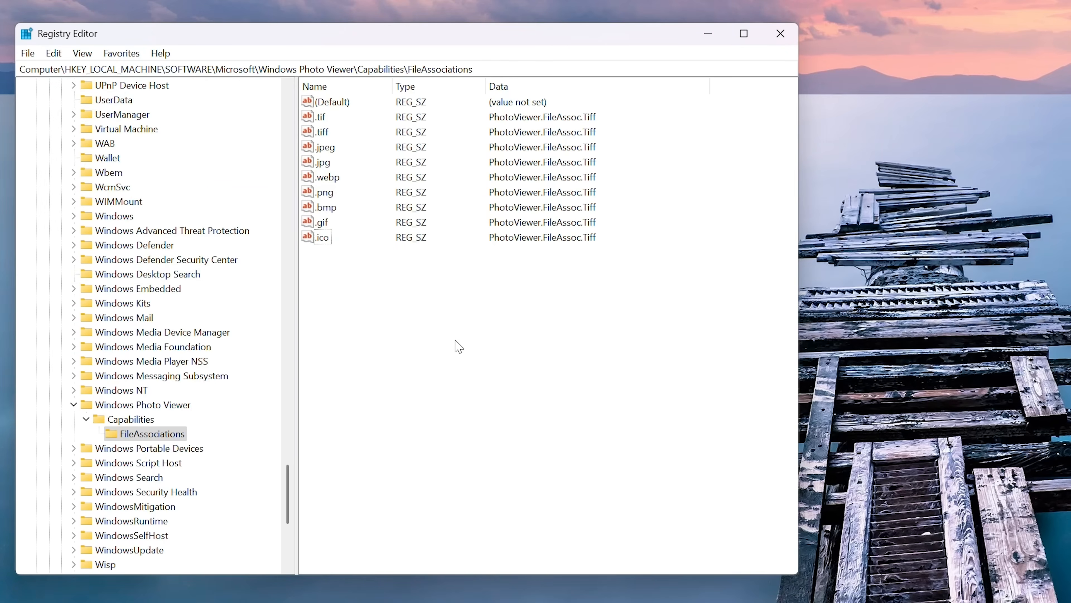
pyautogui.moveTo(781, 33)
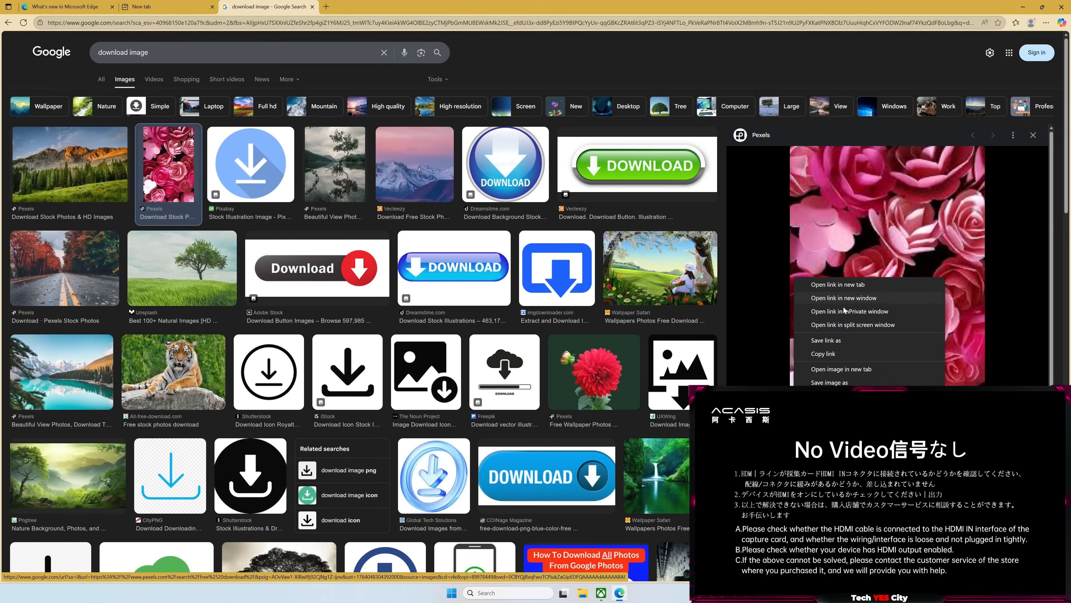
pyautogui.moveTo(840, 368)
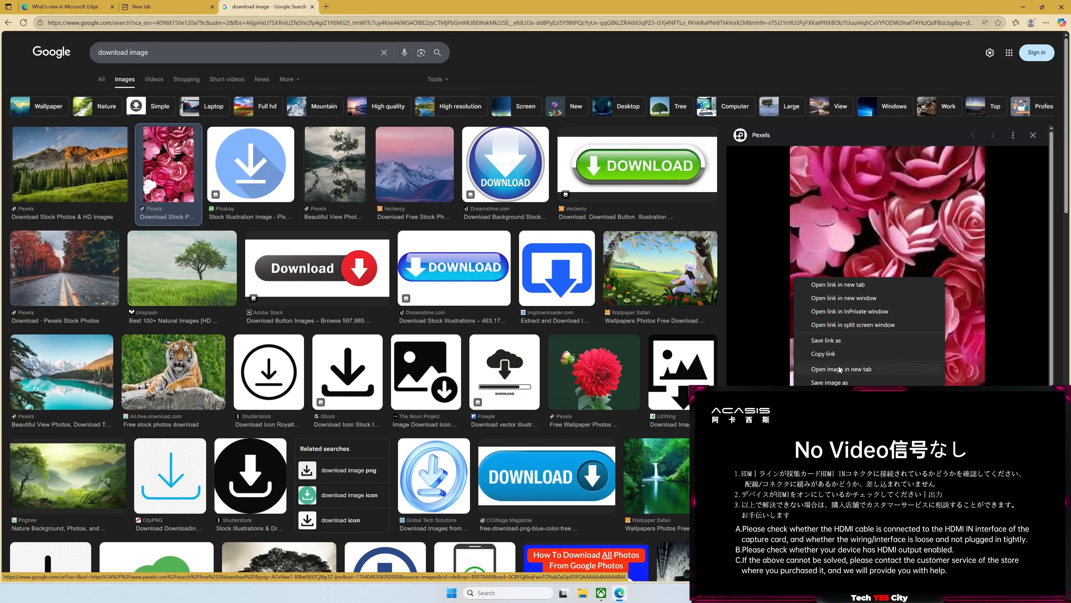
# - Save the pink roses image from Google Images to the Desktop
pyautogui.click(829, 381)
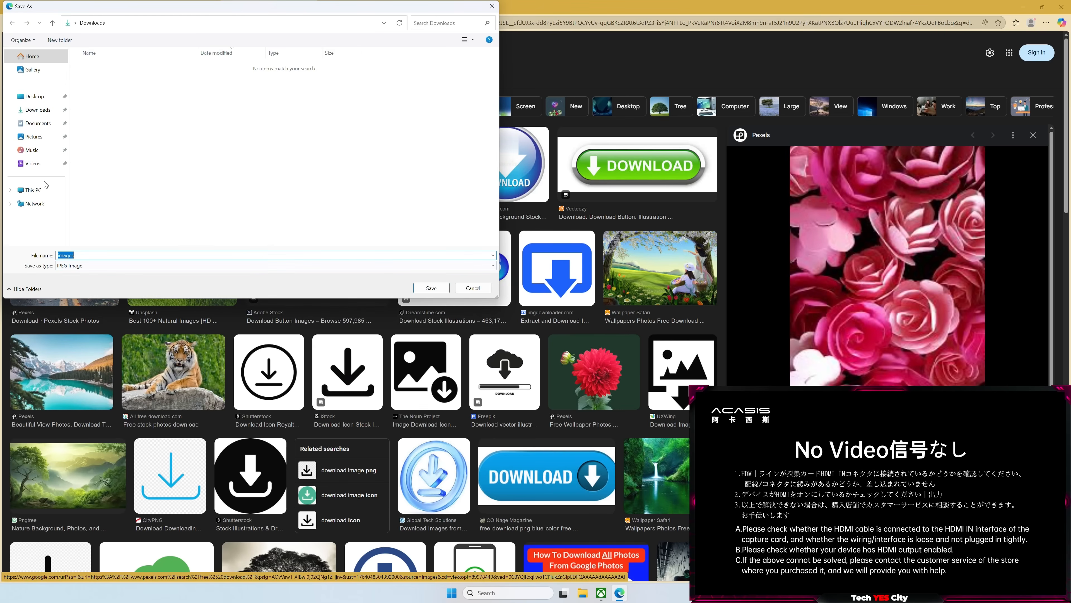
pyautogui.click(33, 95)
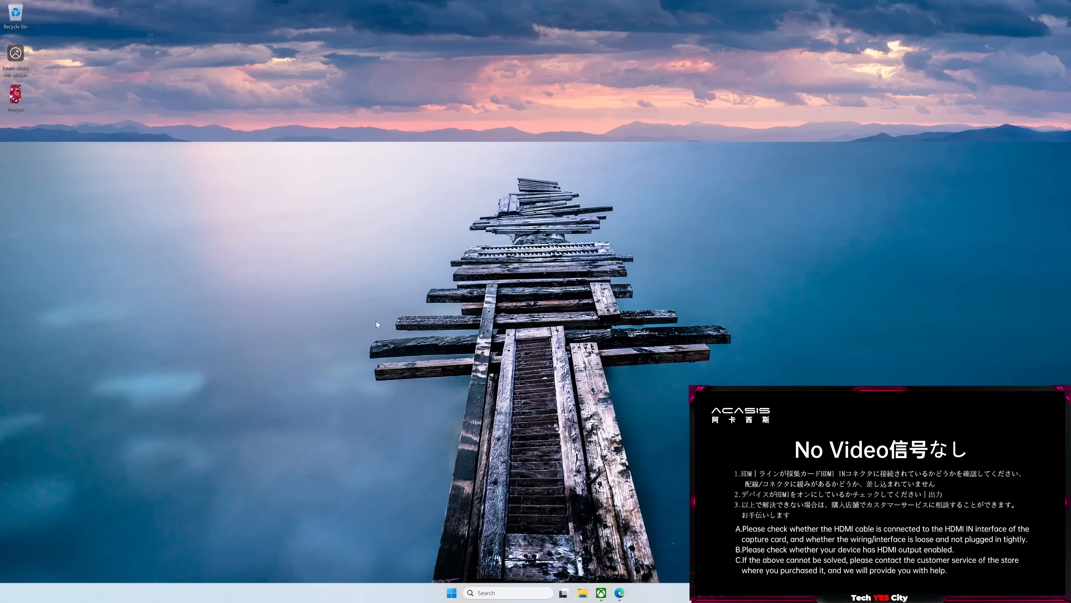
pyautogui.moveTo(248, 192)
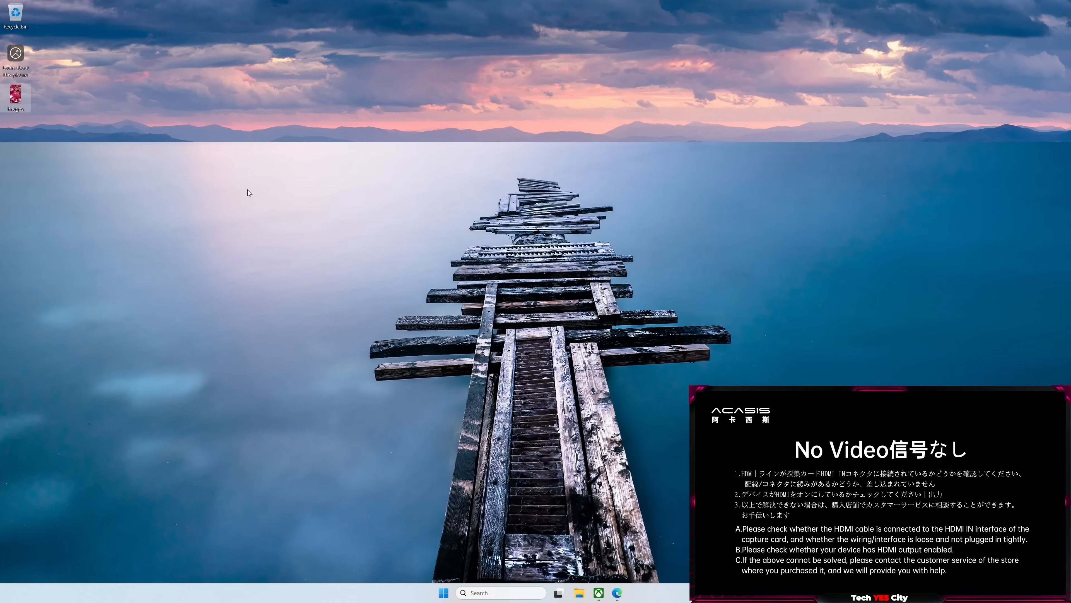
pyautogui.moveTo(271, 228)
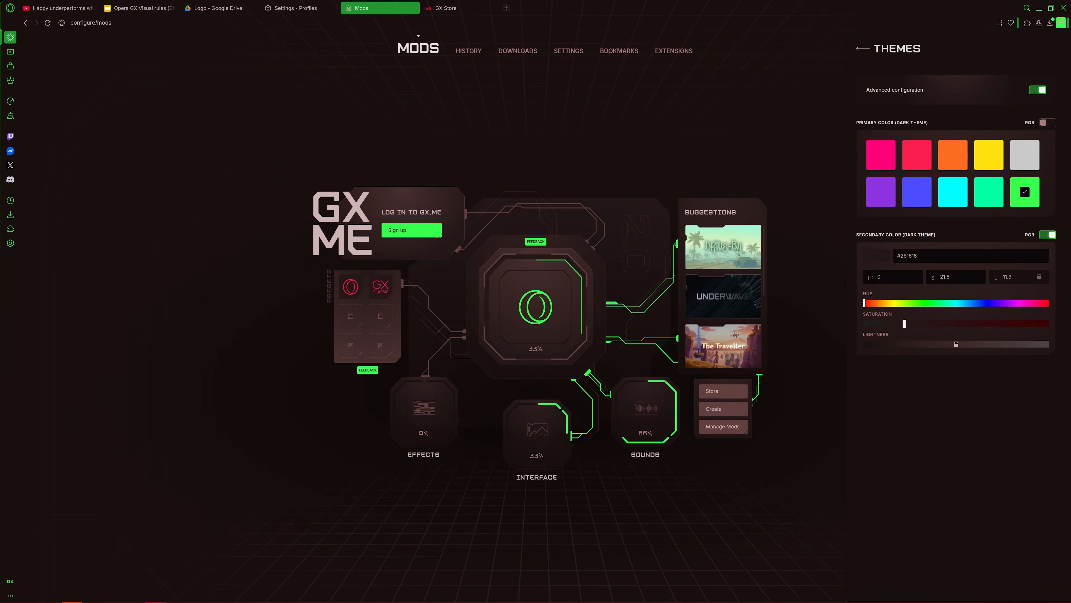
# - Switch off the RGB toggle for Secondary Color (Dark Theme) to use preset swatches
pyautogui.click(1046, 234)
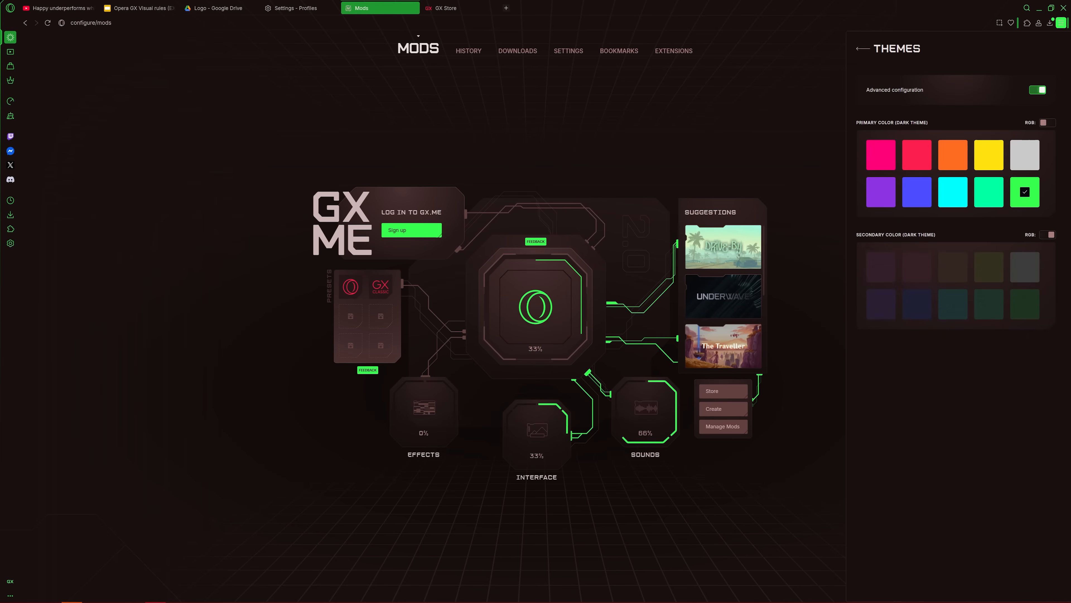